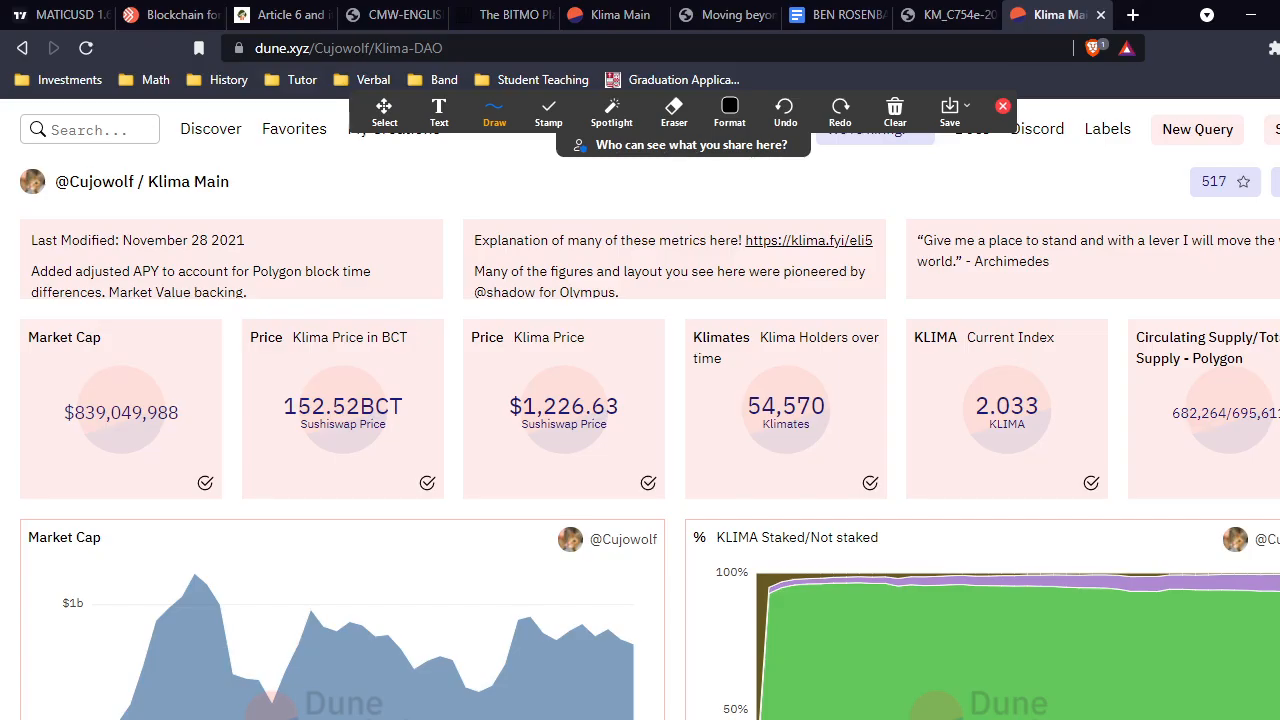
mouse_move(672, 586)
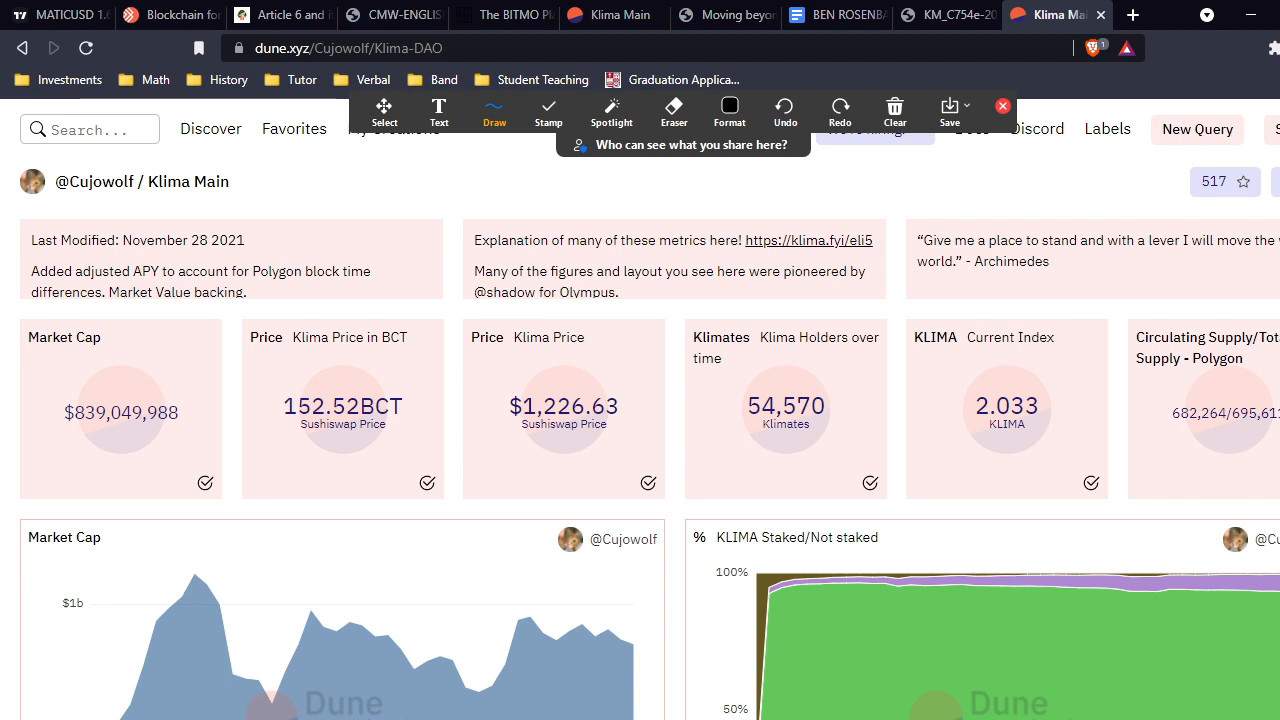
- Start a text box listing 100 tokens total, 10 you own and 90 others own, each times 1.1
left_click(492, 112)
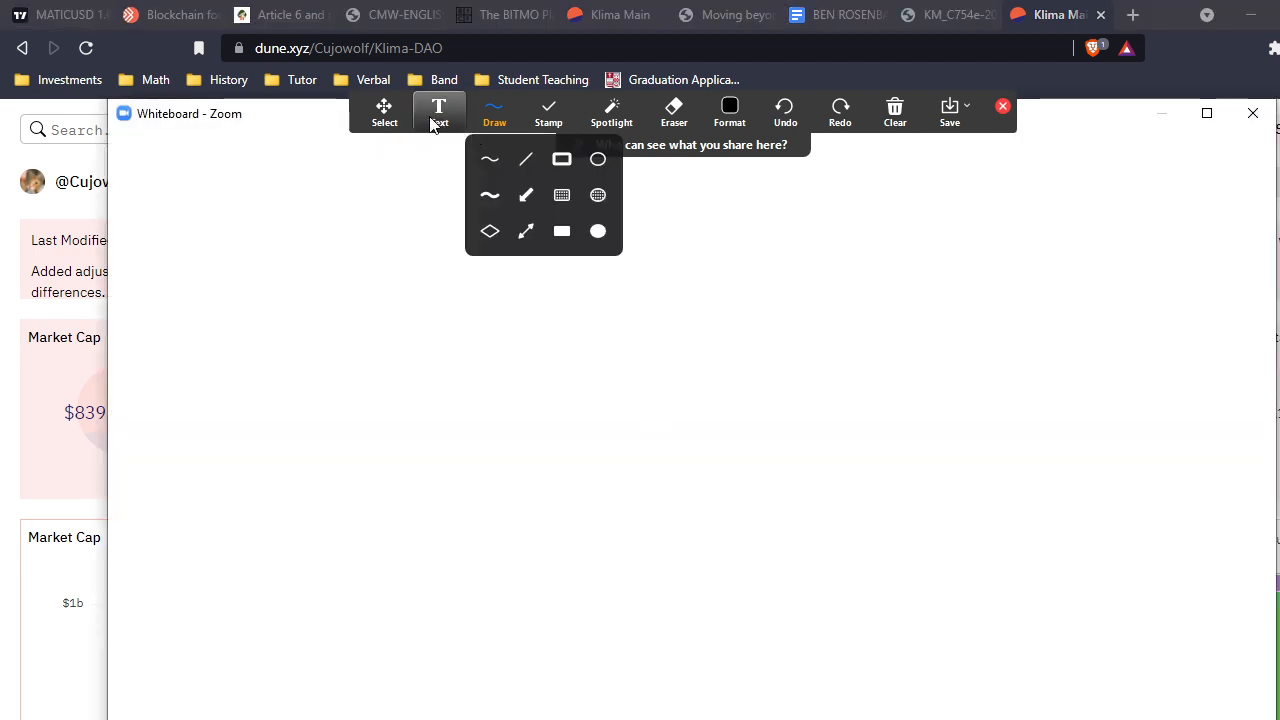
left_click(440, 112)
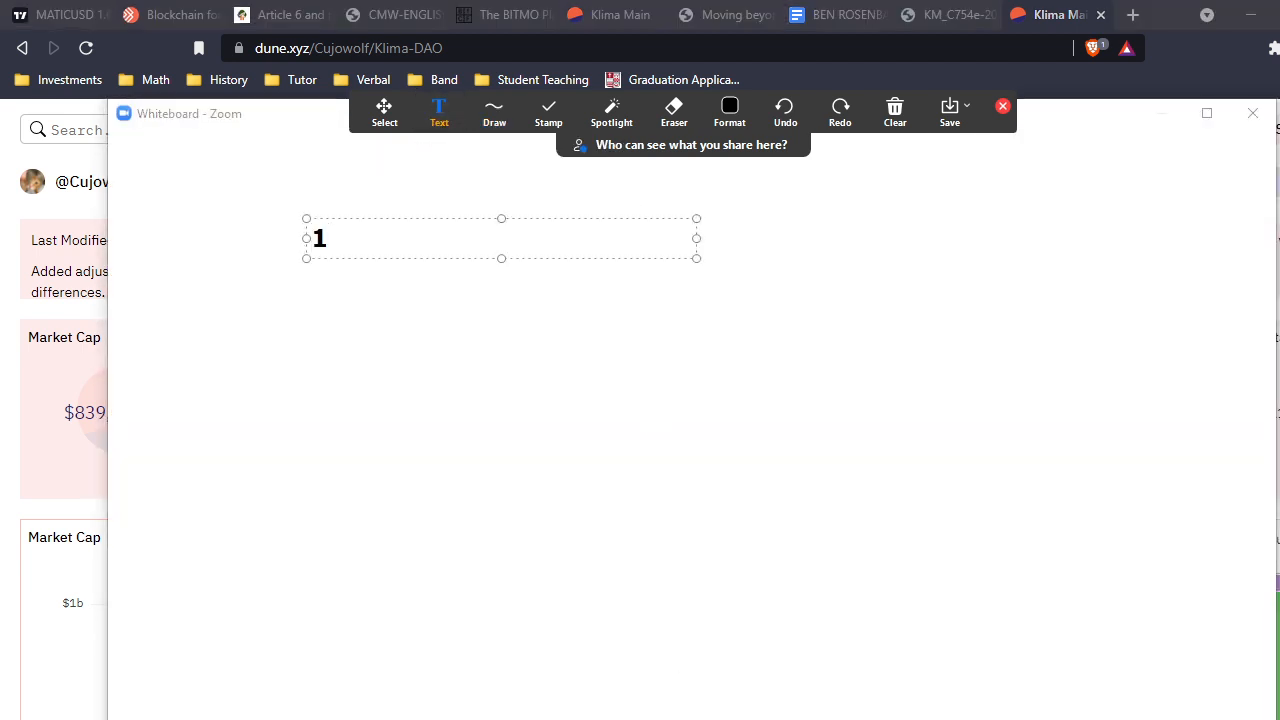
type("00 tokens tota")
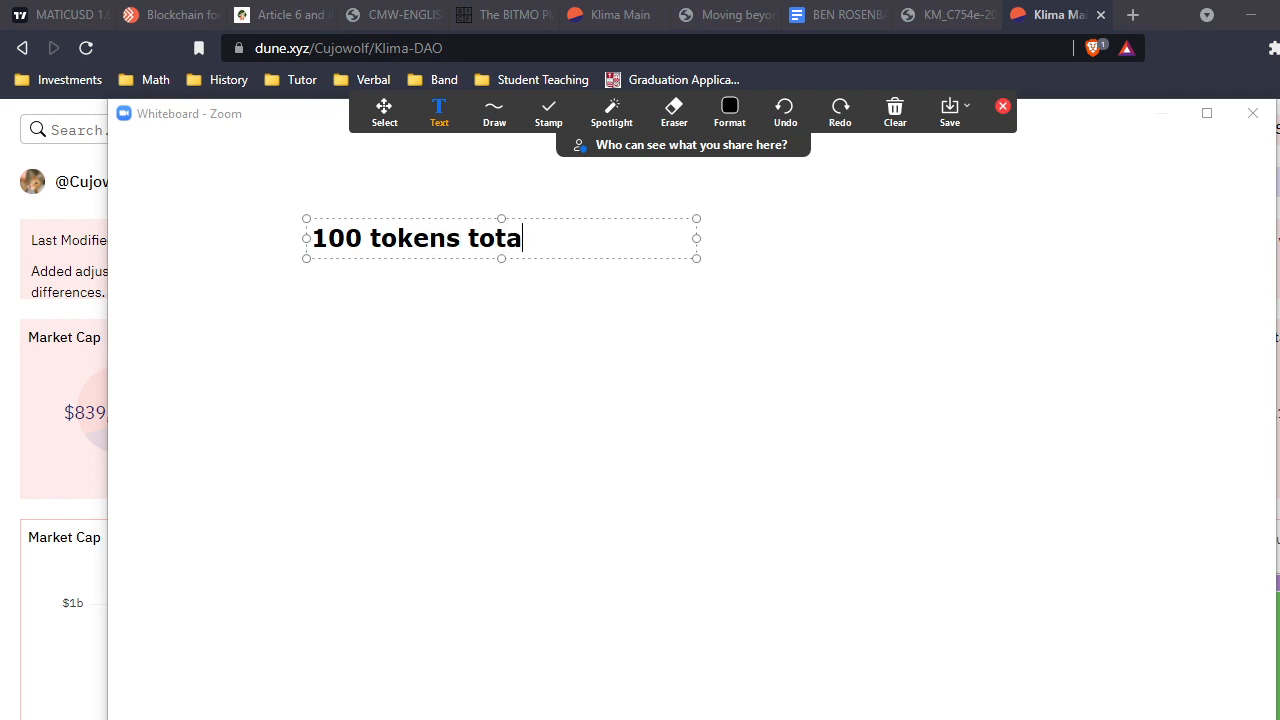
type("l")
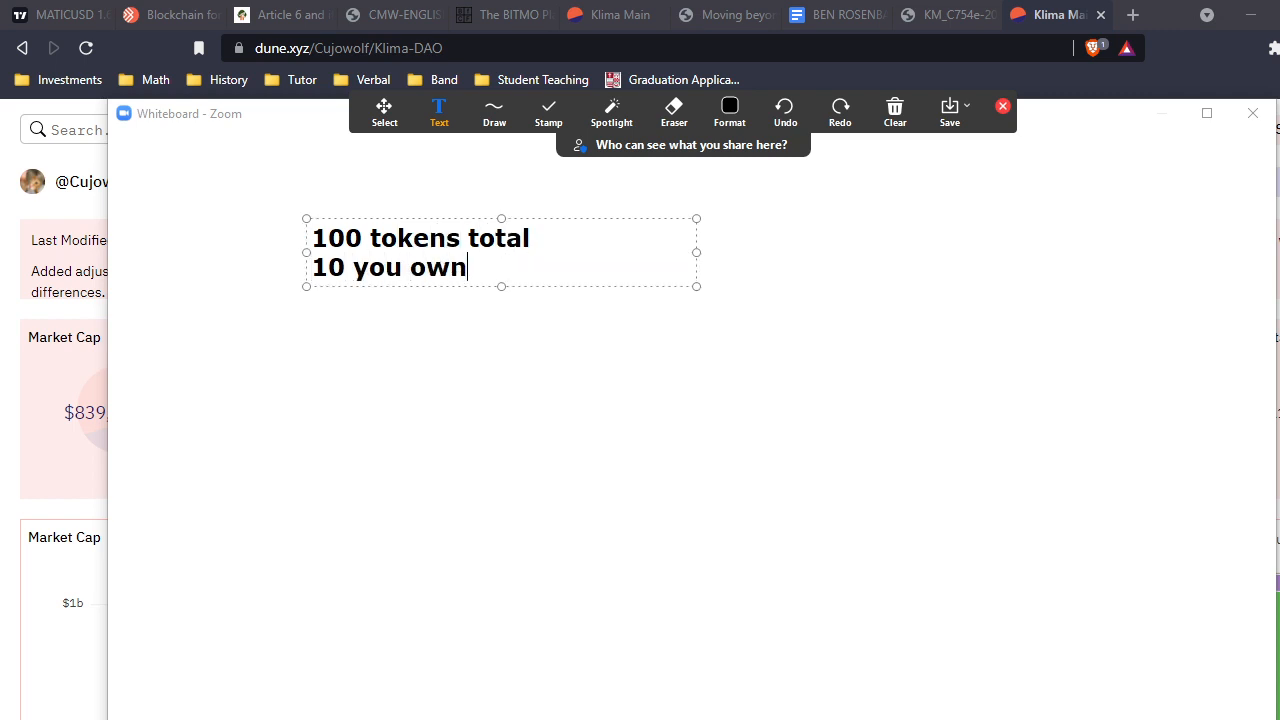
type("90 o")
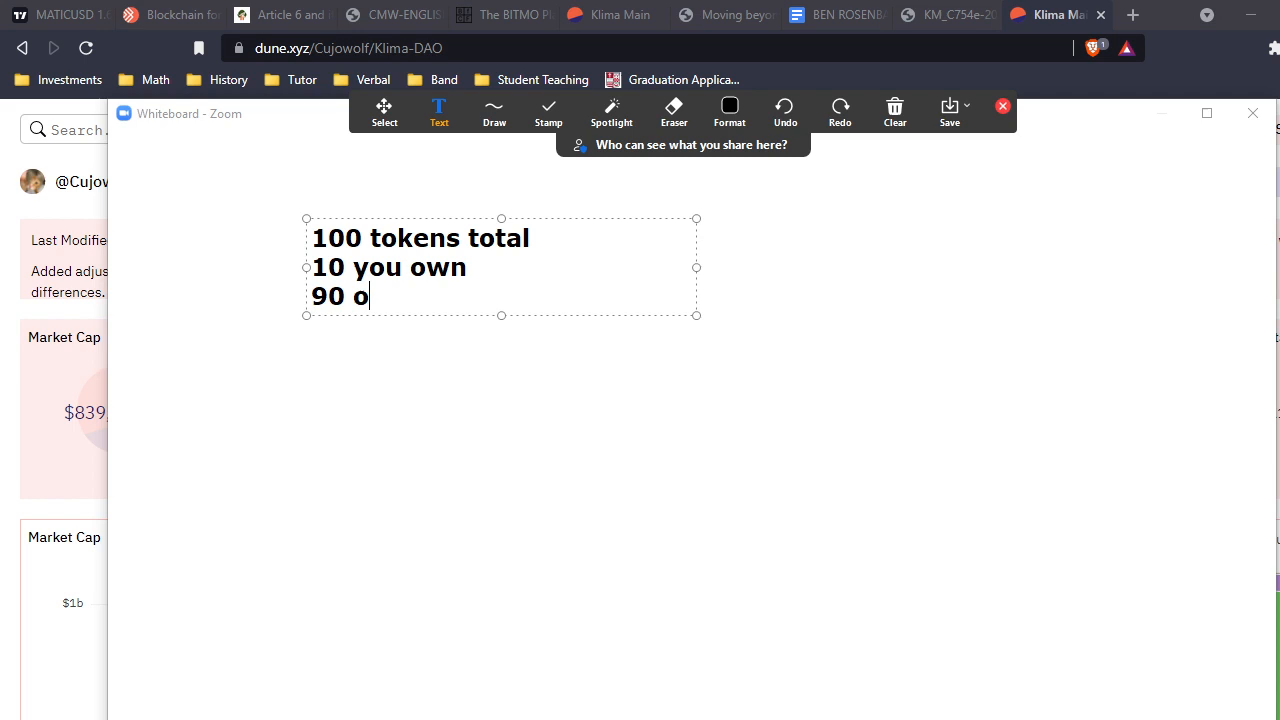
type("thers own")
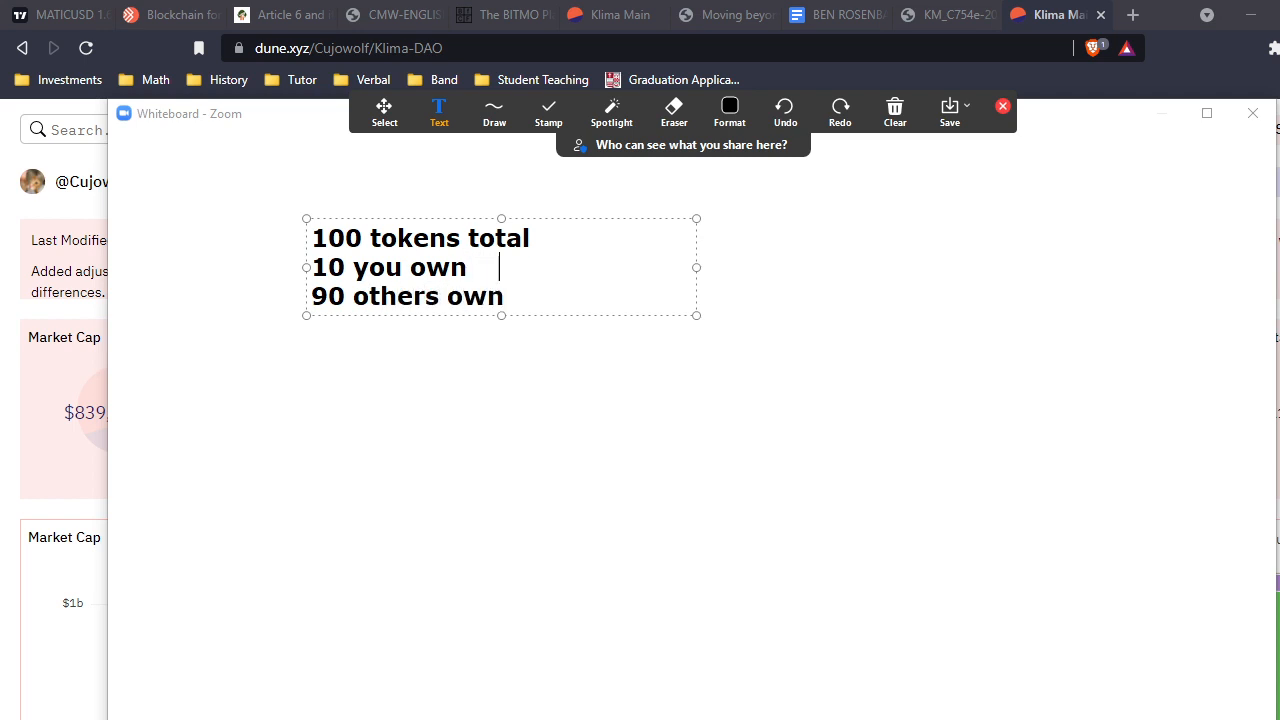
type("*1.1")
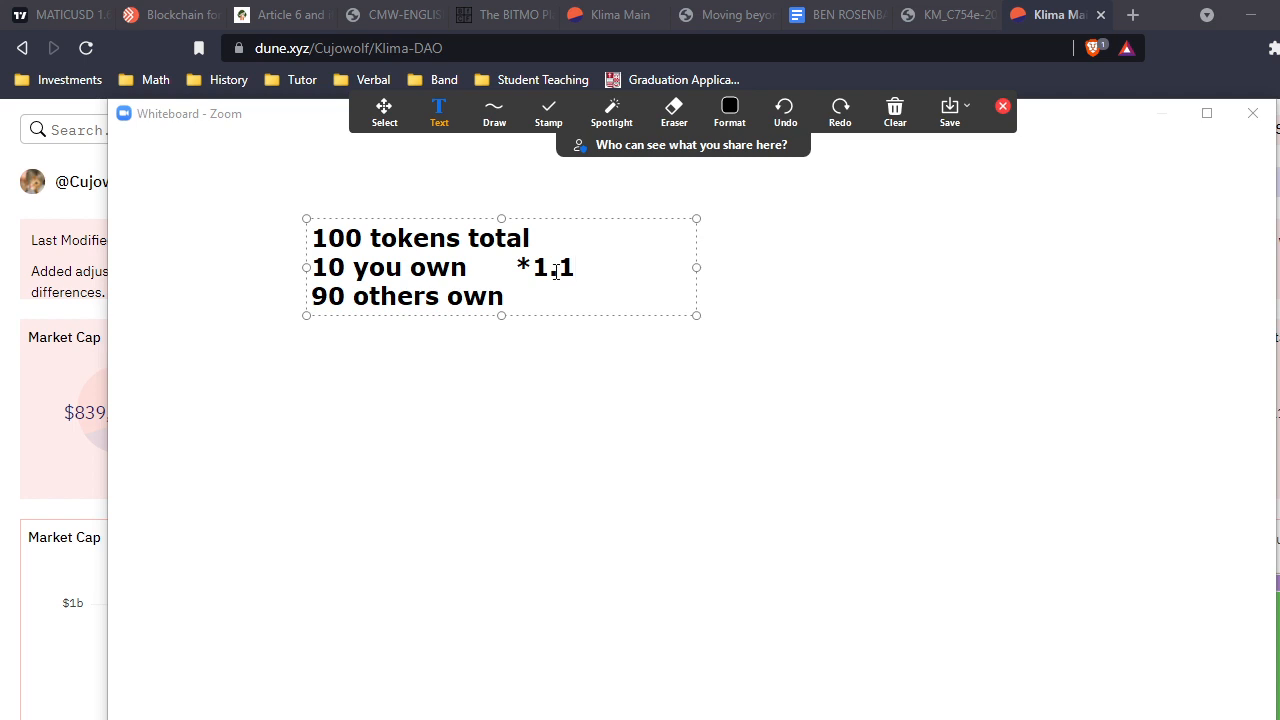
type("*")
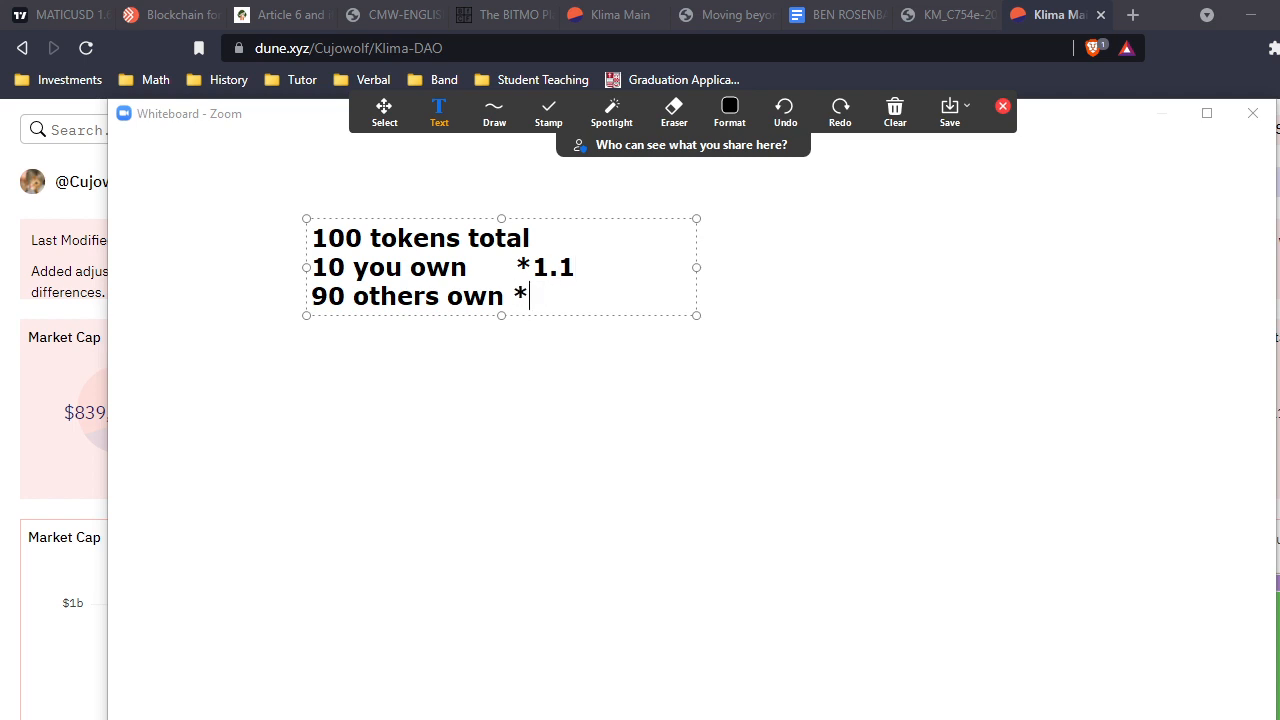
type("1.1")
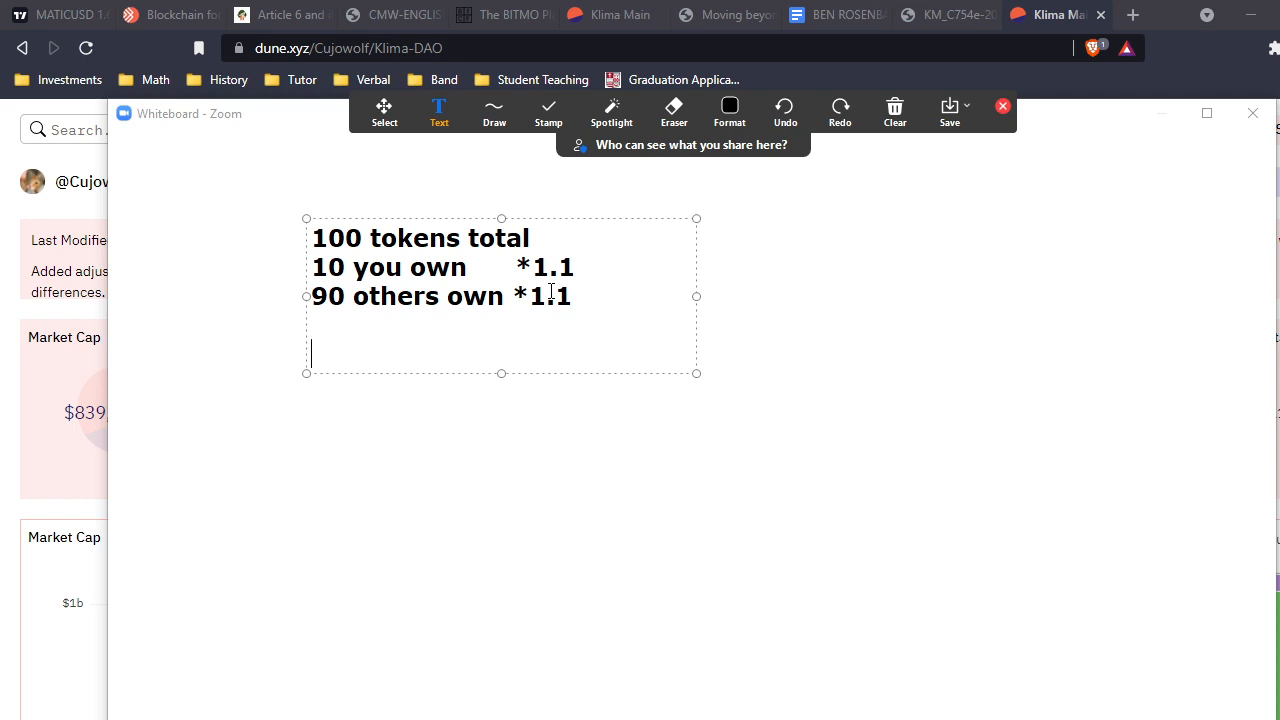
- Continue with 110 tokens total, 11 owned and 99 others own, both still 10%
type("110 token")
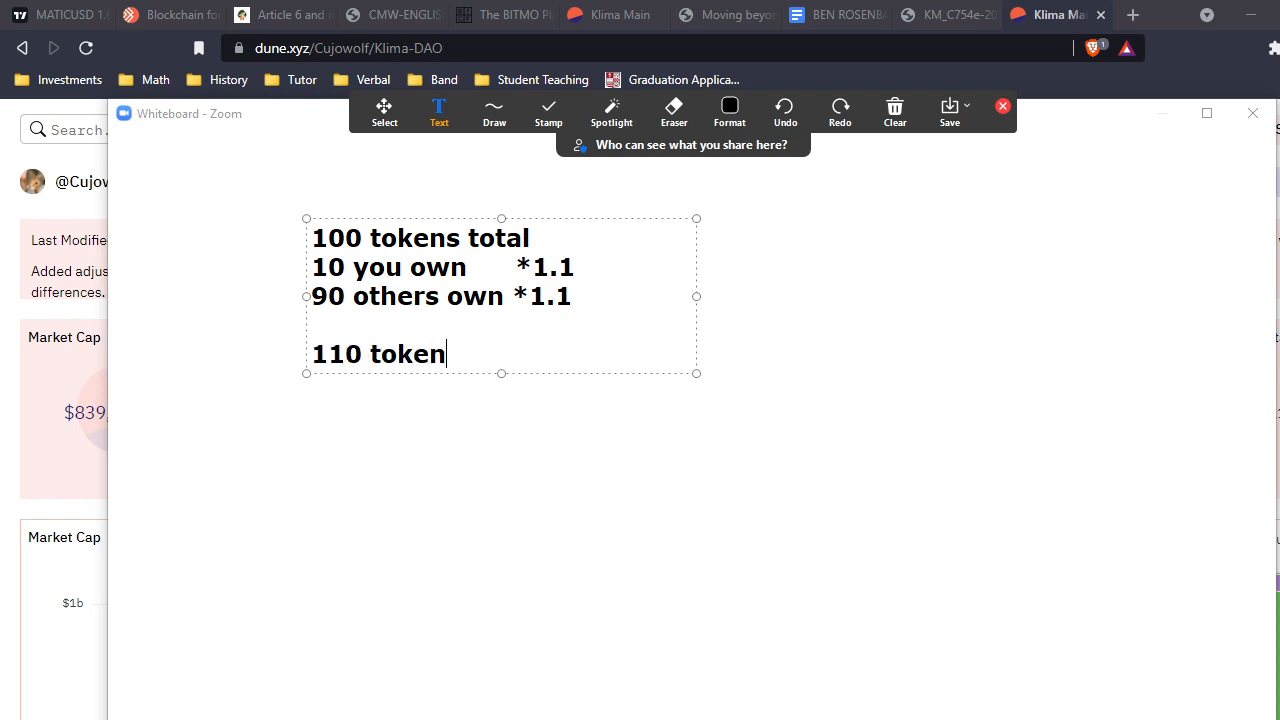
type("s total")
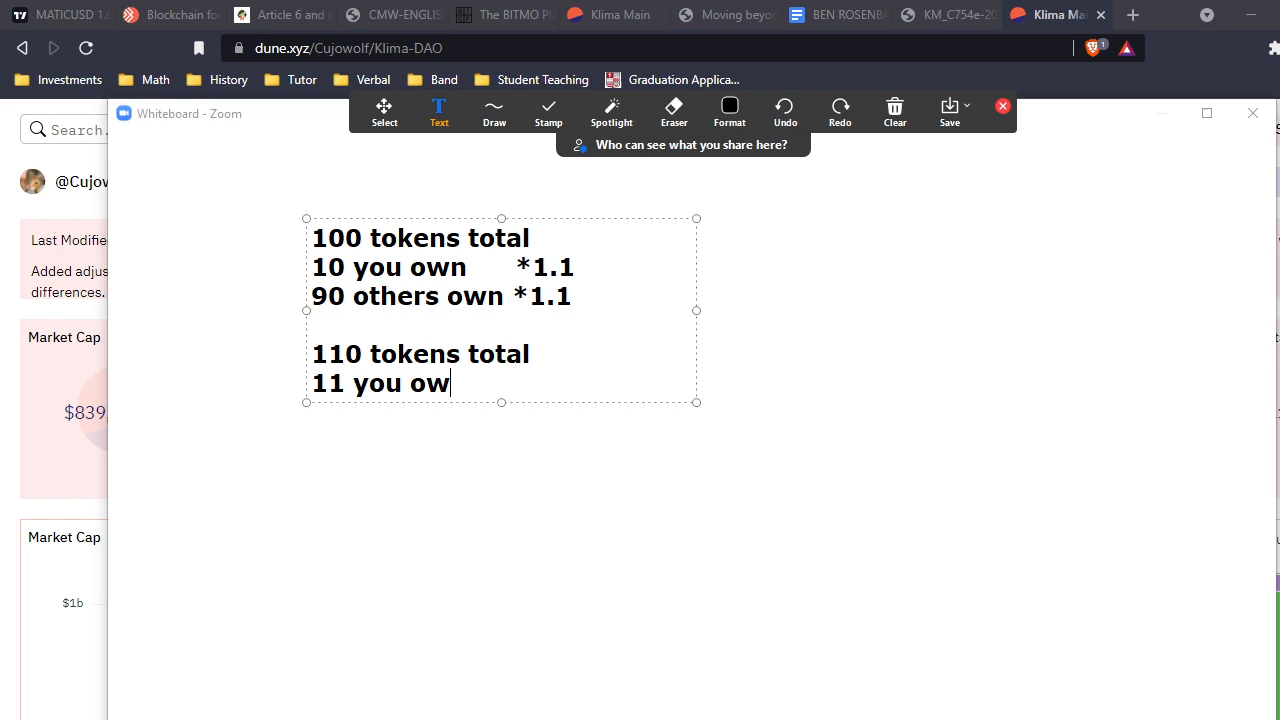
type("n")
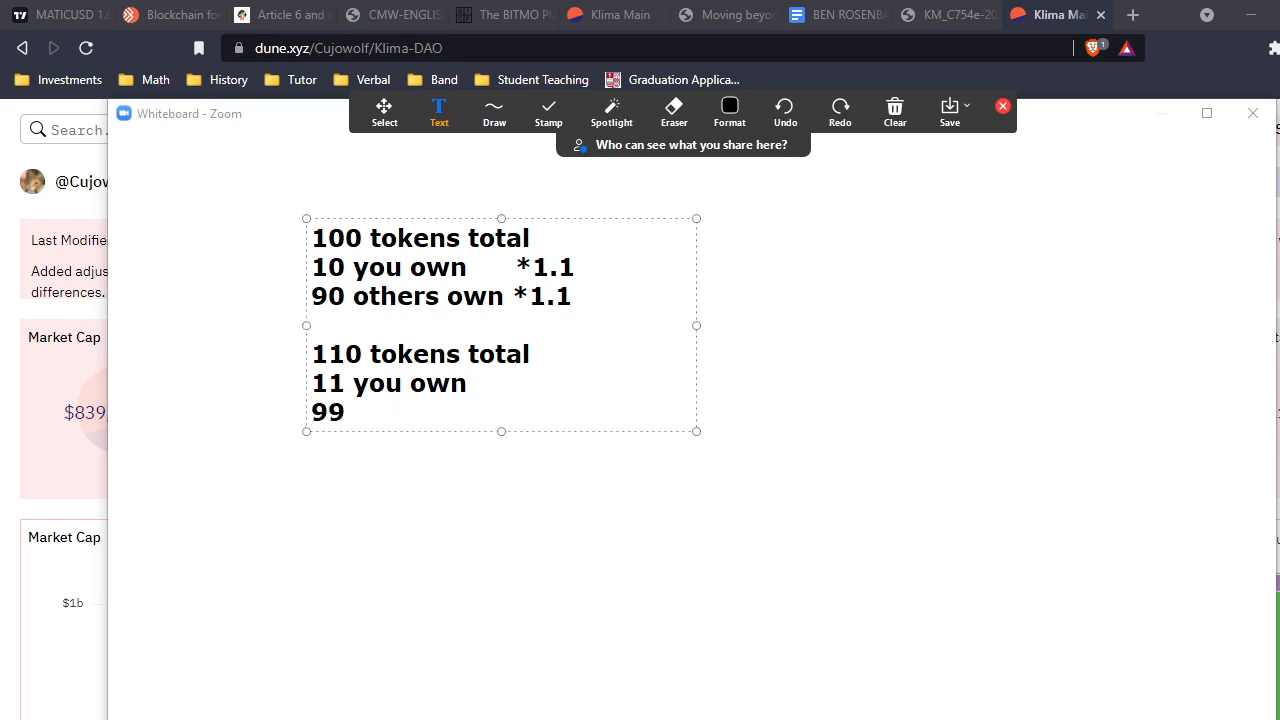
type("others own")
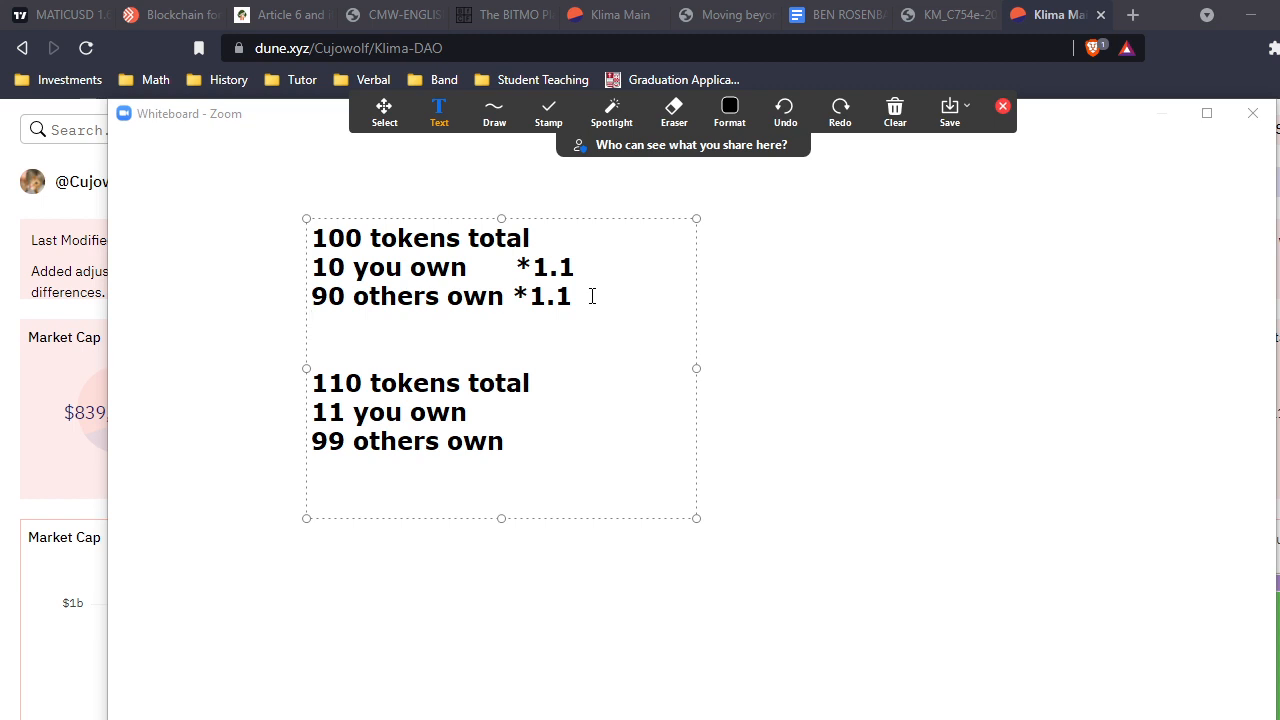
type("10")
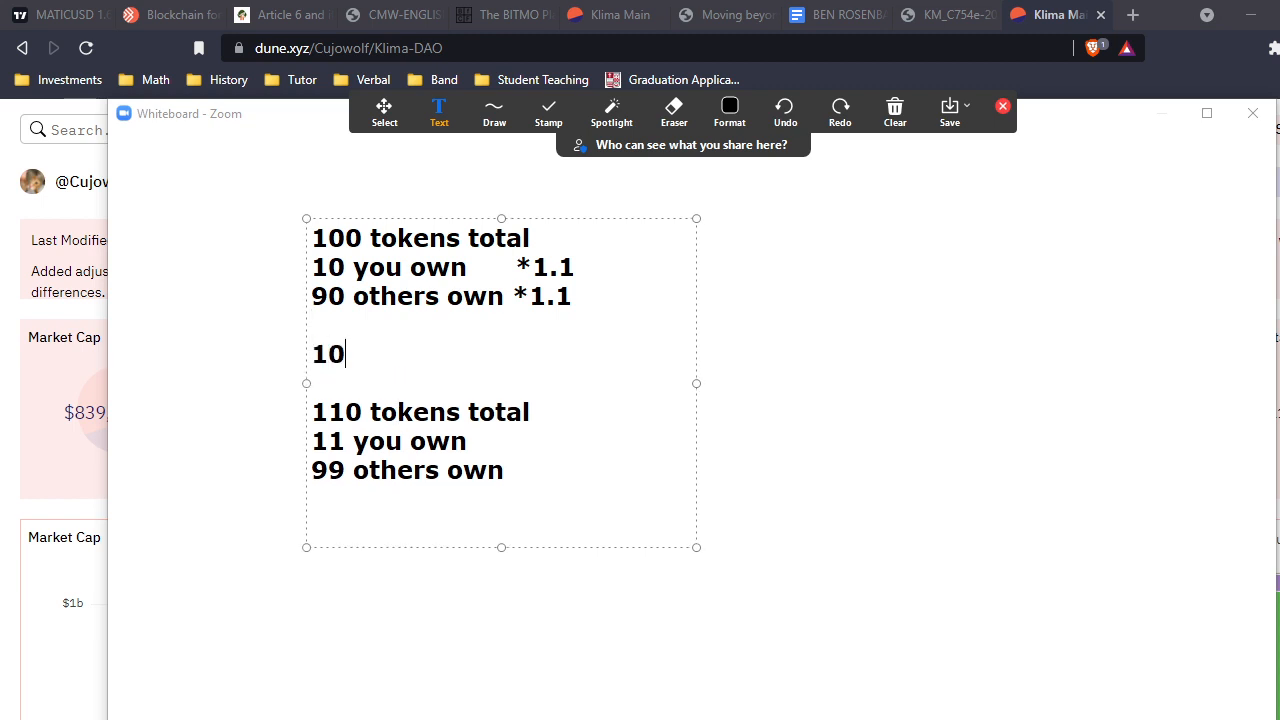
type("%")
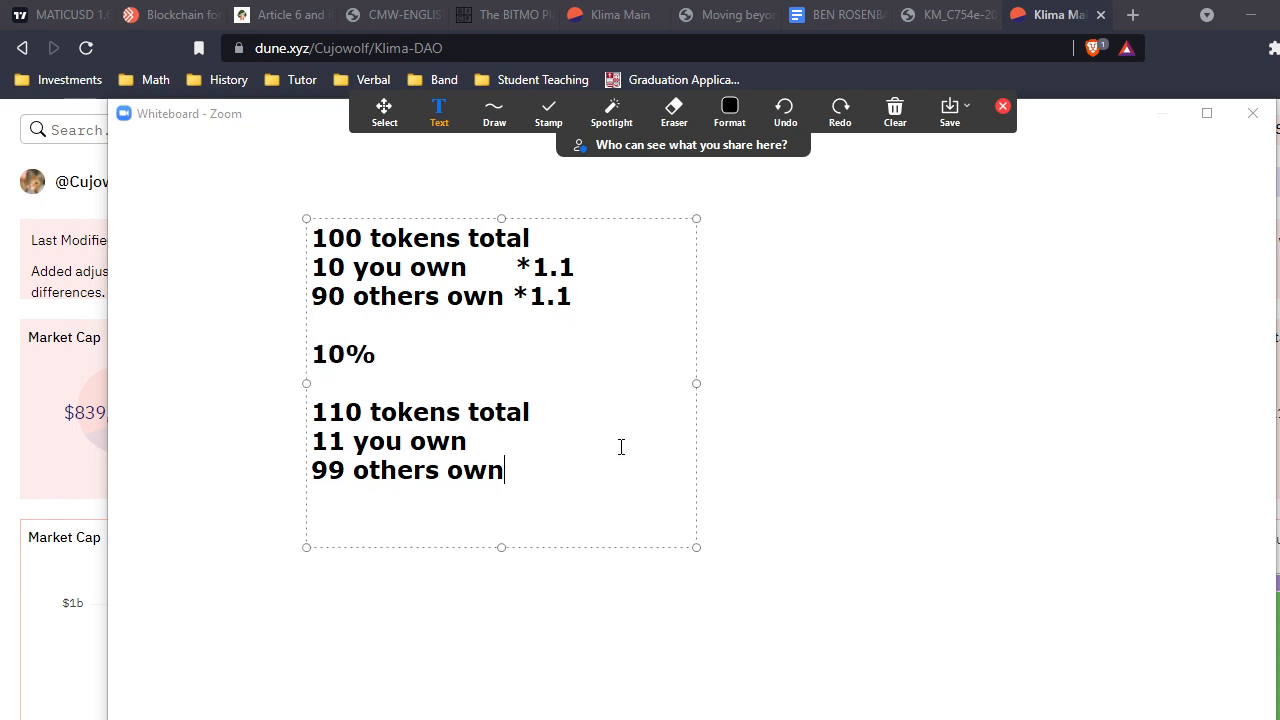
type("10%")
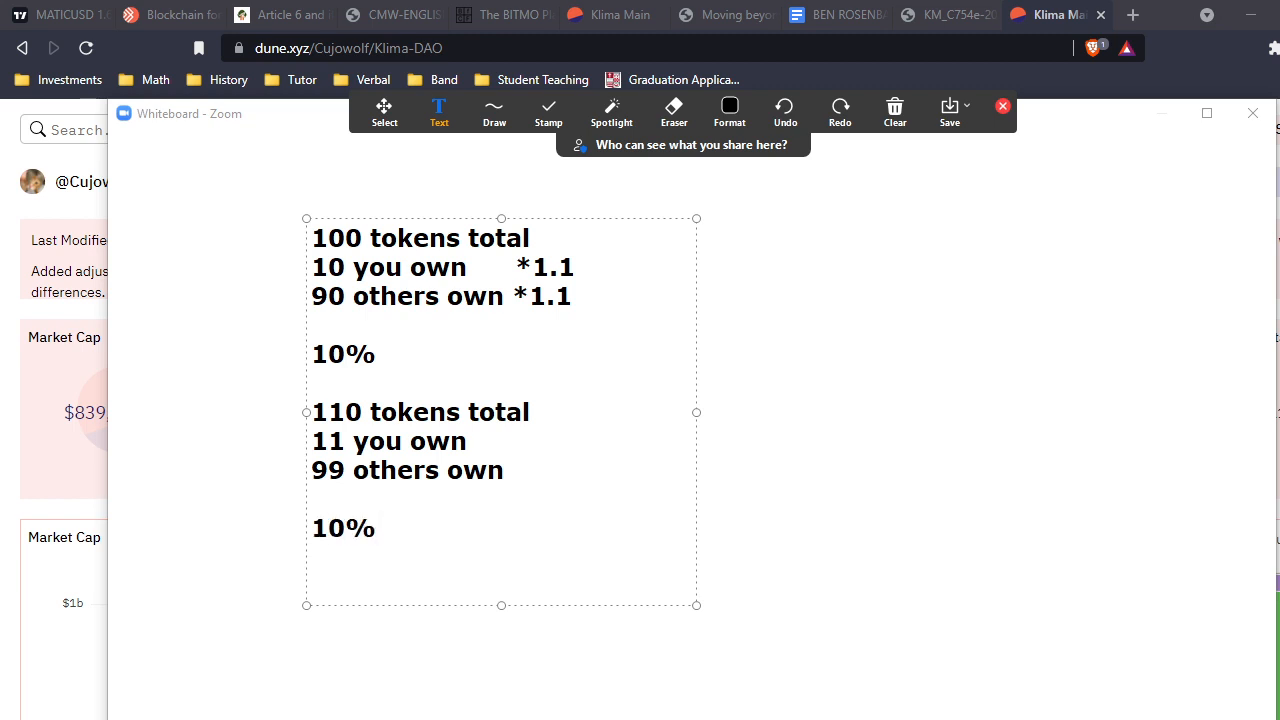
- Draw an arrow and a handwritten '=$USD' note beside the list, then clear the board
left_click(494, 112)
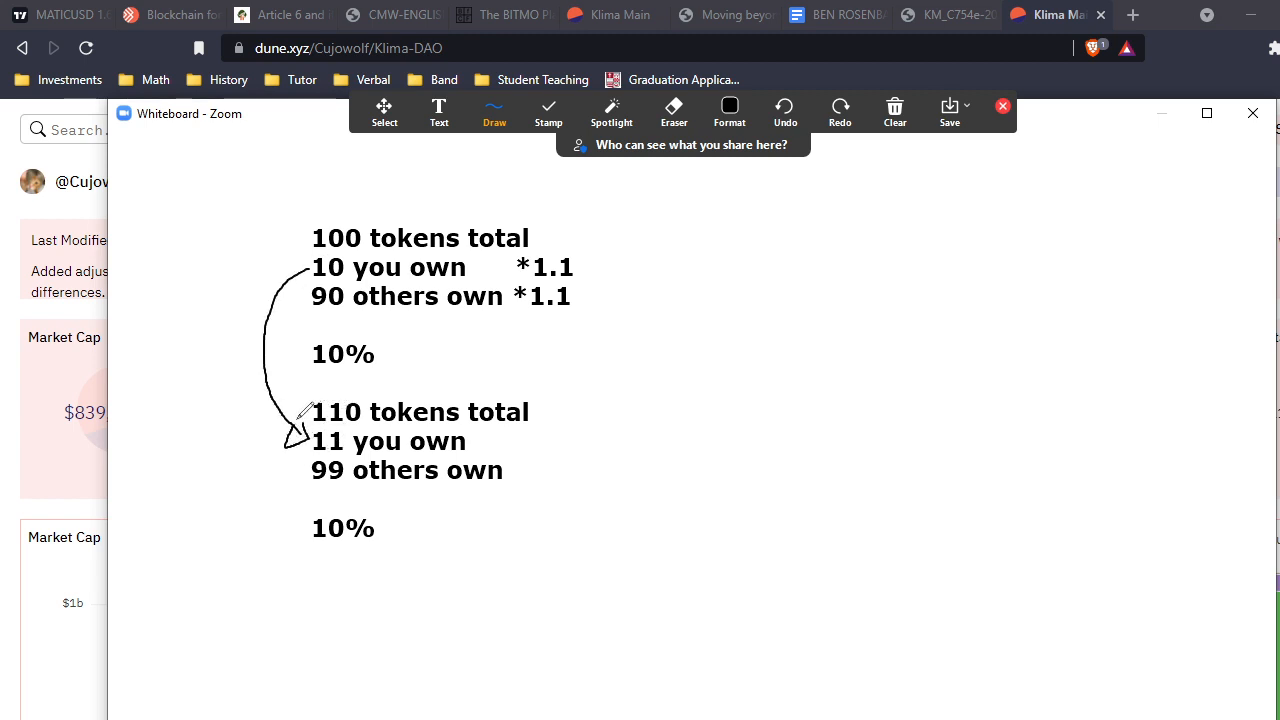
mouse_move(444, 330)
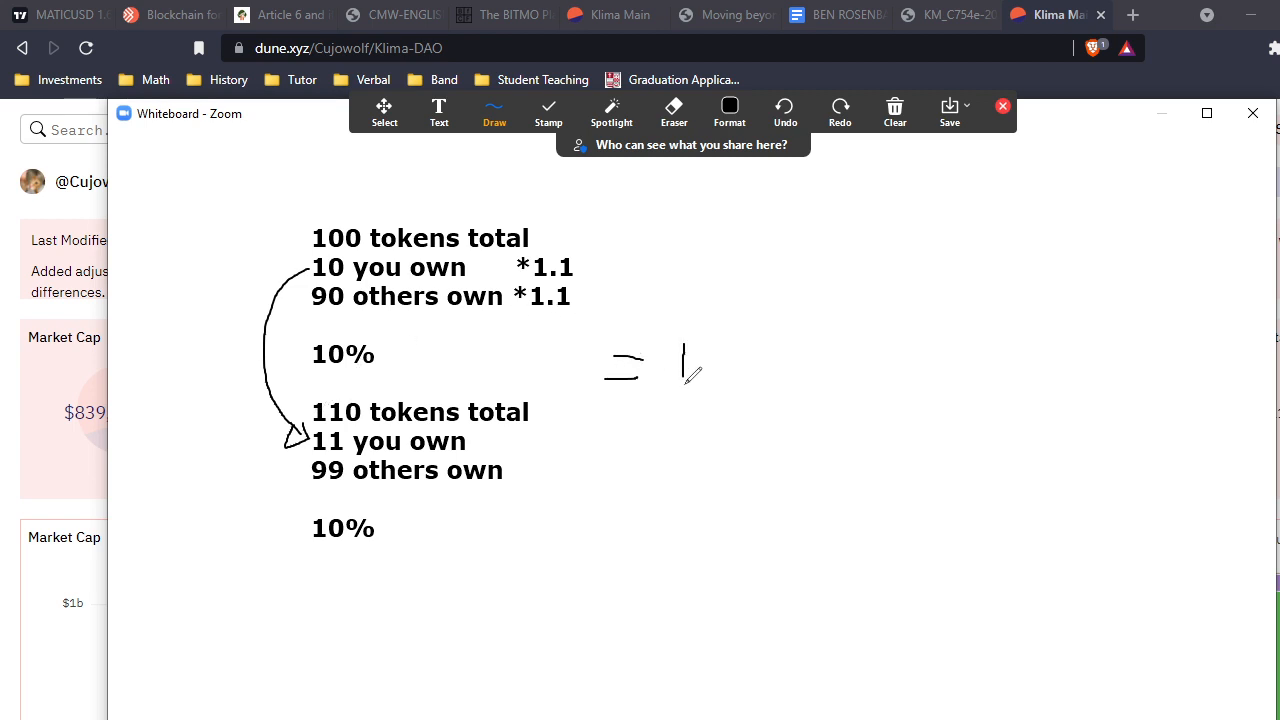
left_click_drag(680, 376, 784, 396)
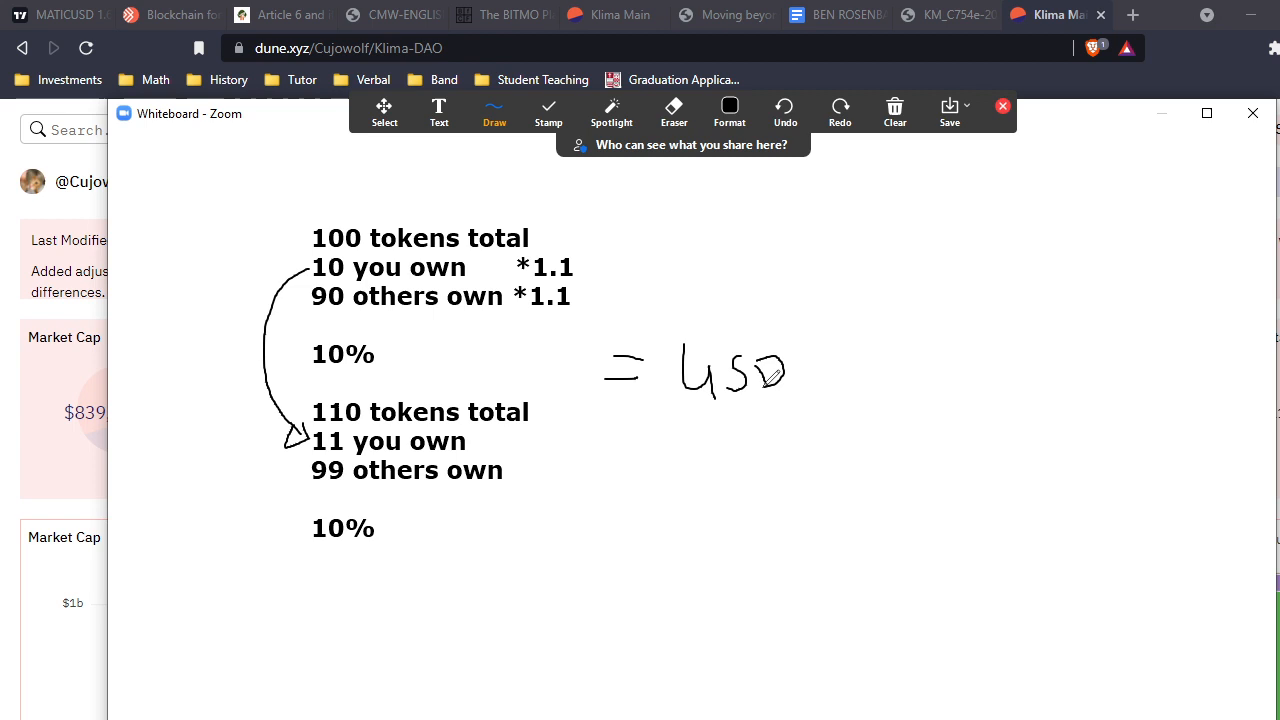
left_click_drag(664, 356, 664, 404)
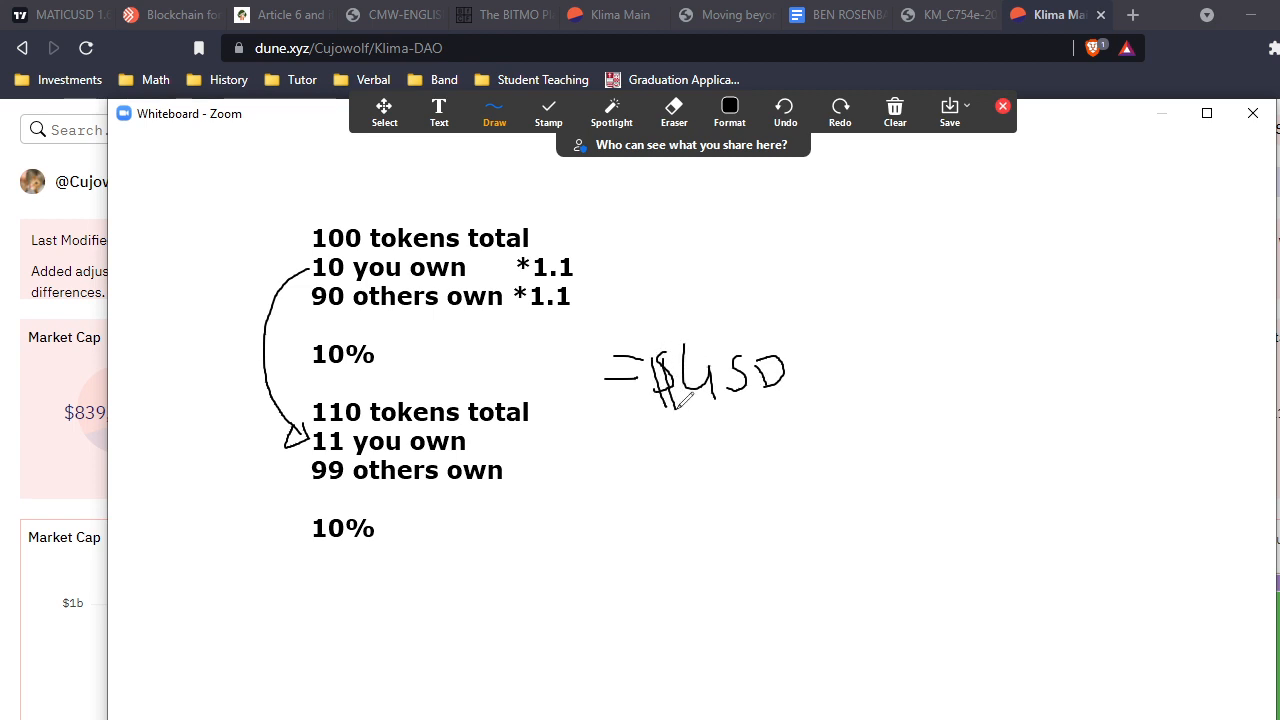
left_click(892, 110)
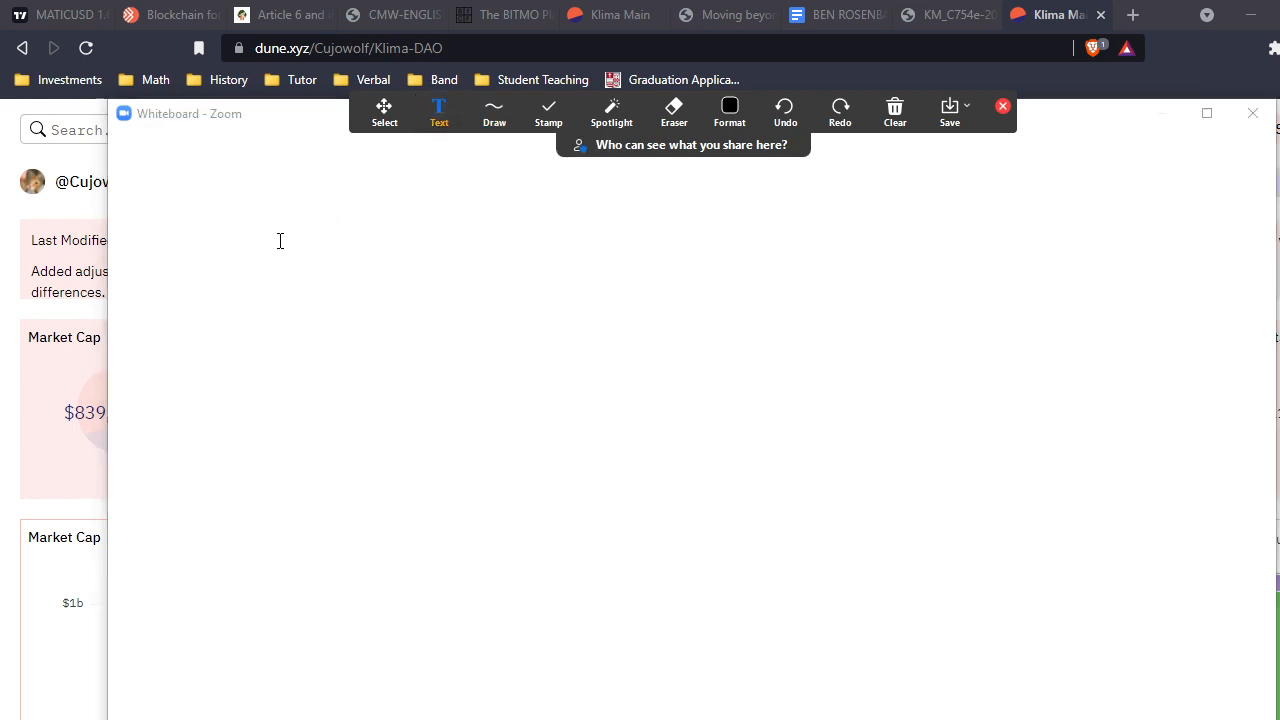
- Type 100 tokens total with the *1.1 lines and '+100 from bonding' for the others
type("100 tokens t")
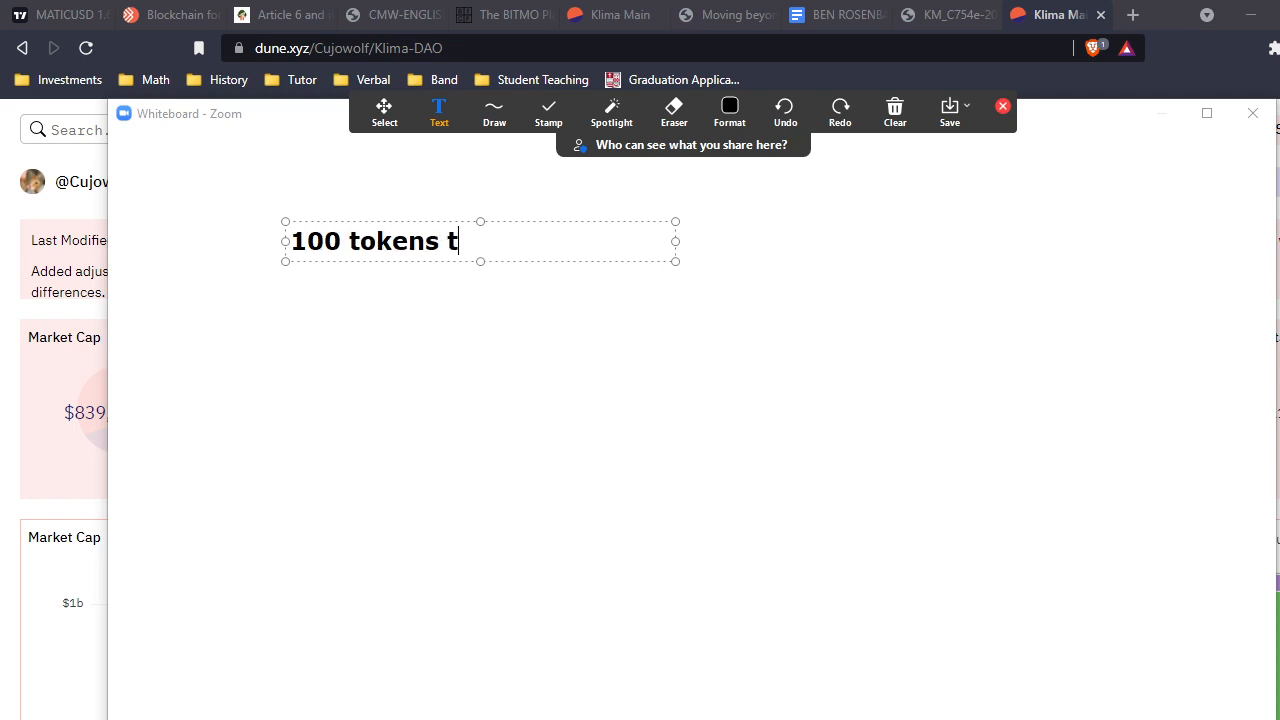
type("otal")
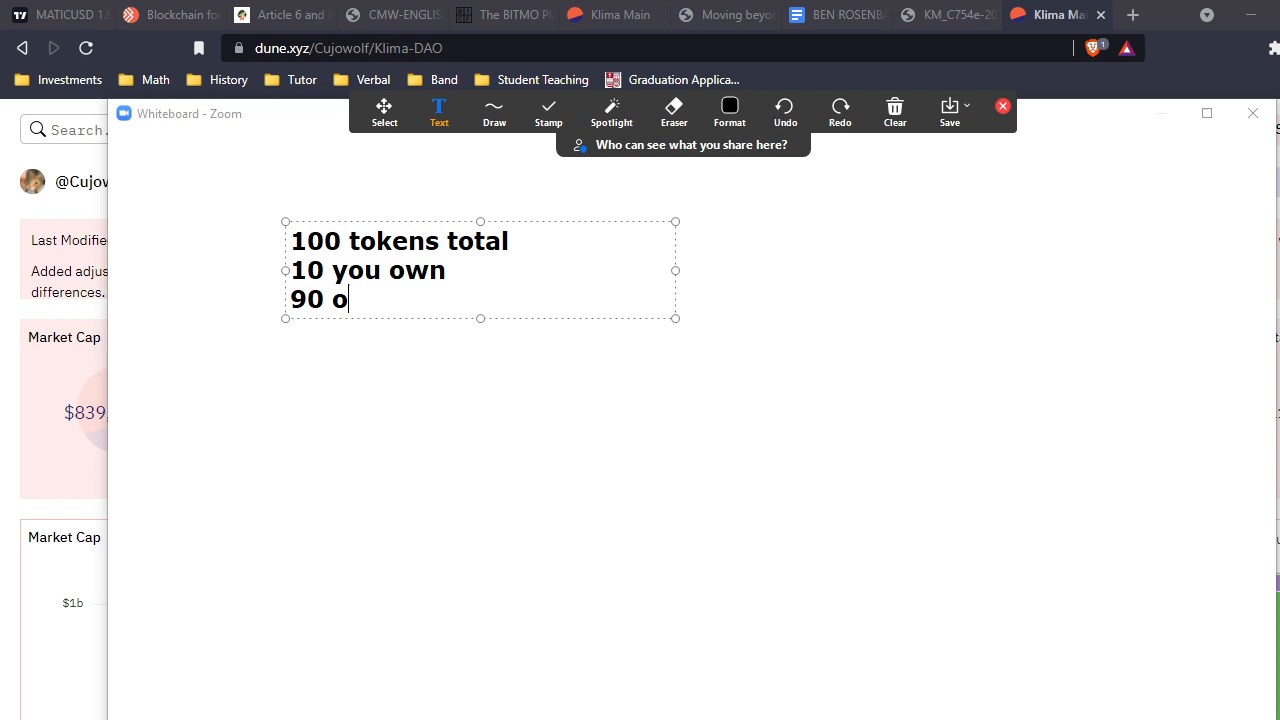
type("thers")
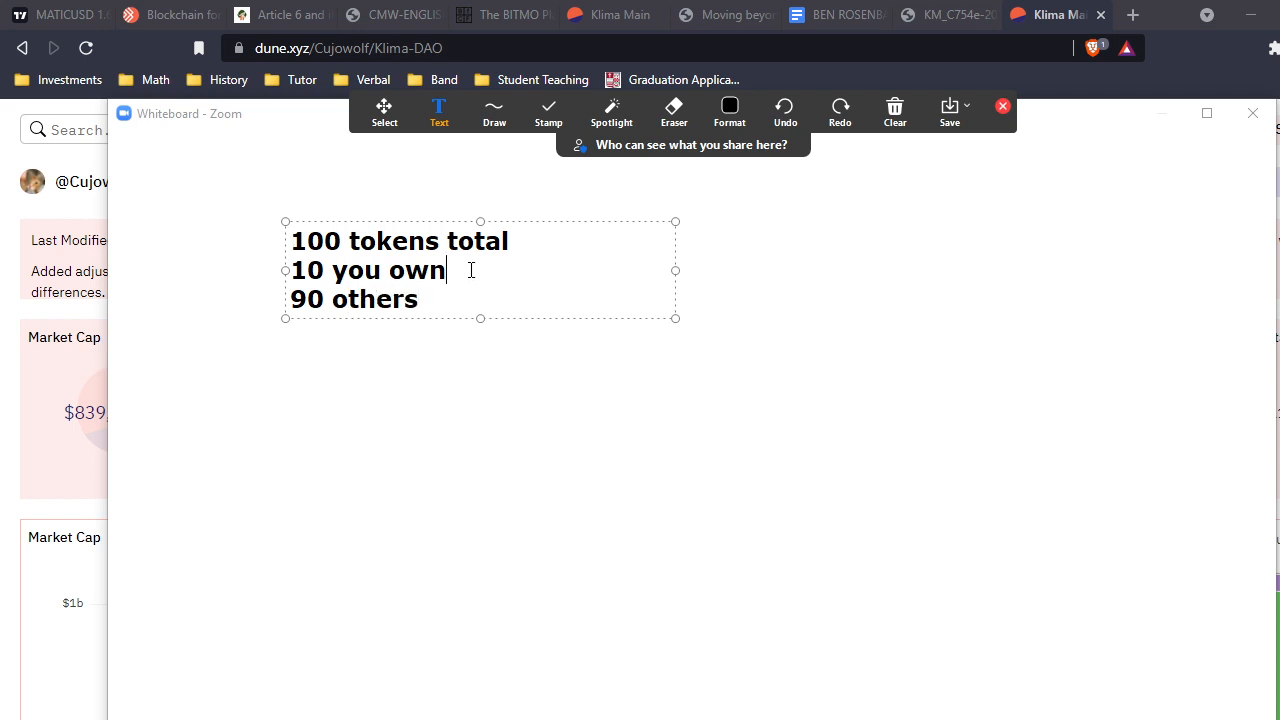
type("*1.1")
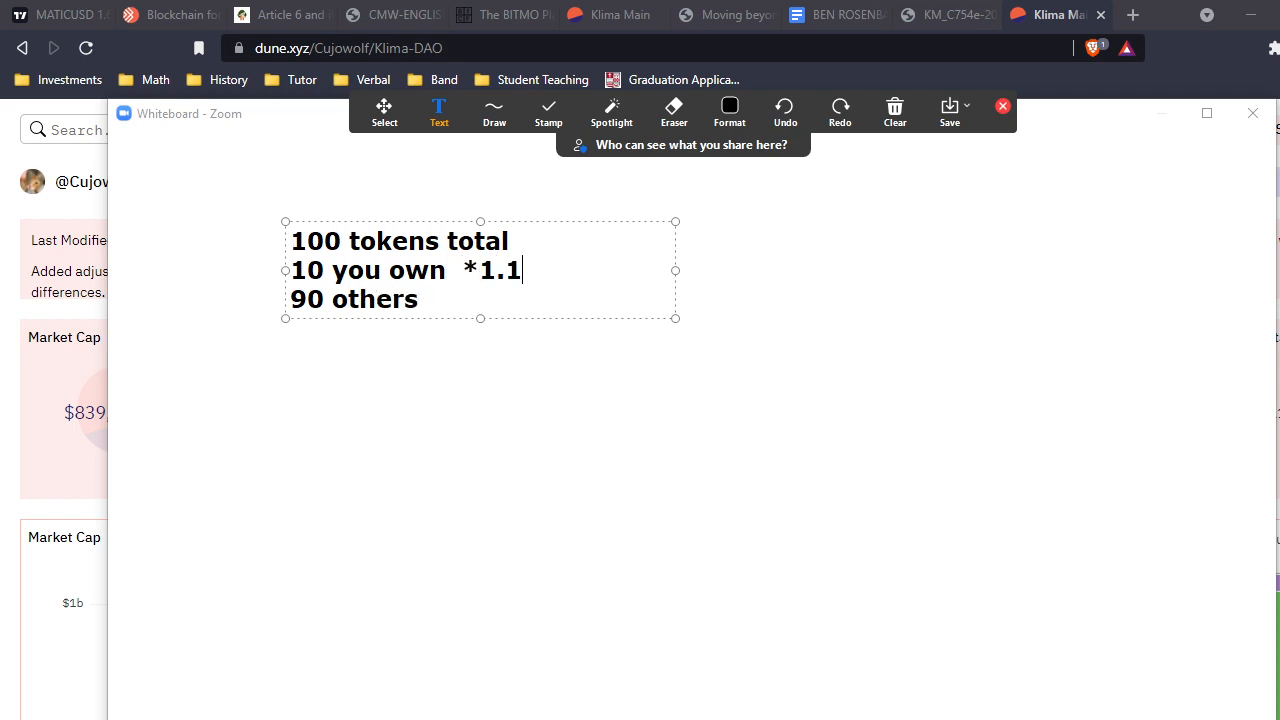
left_click(460, 300)
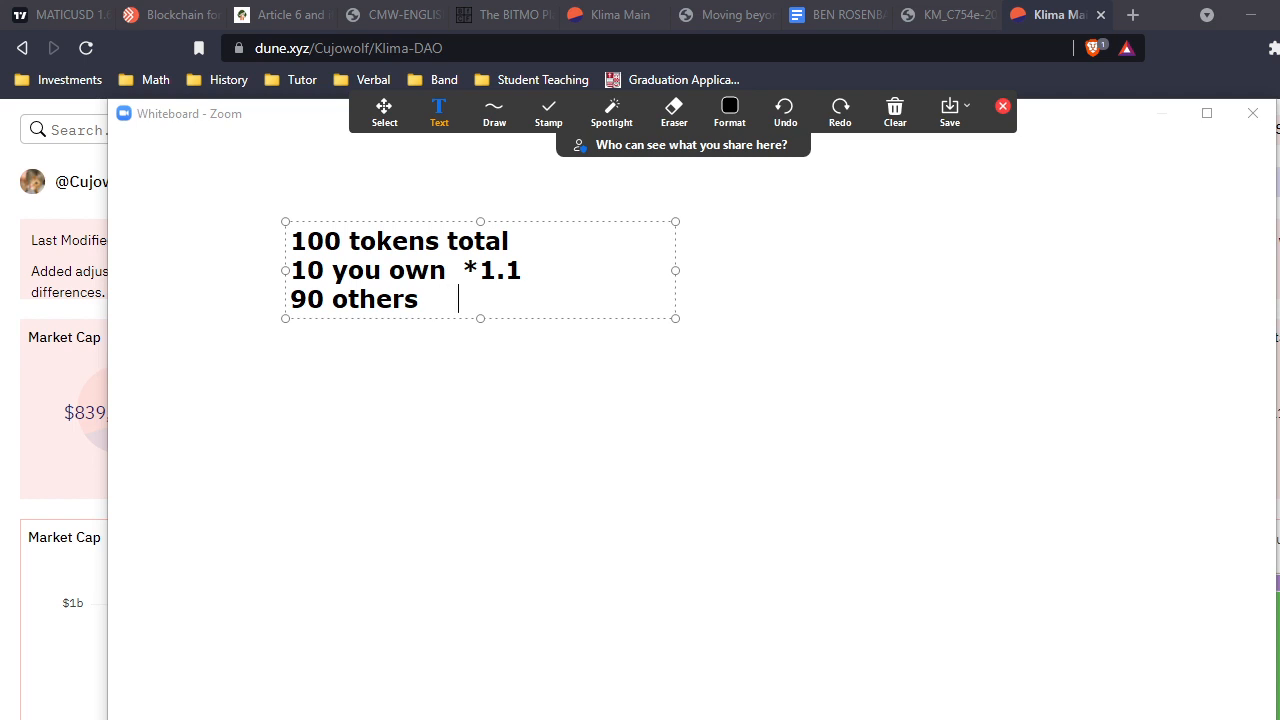
type("*1.1")
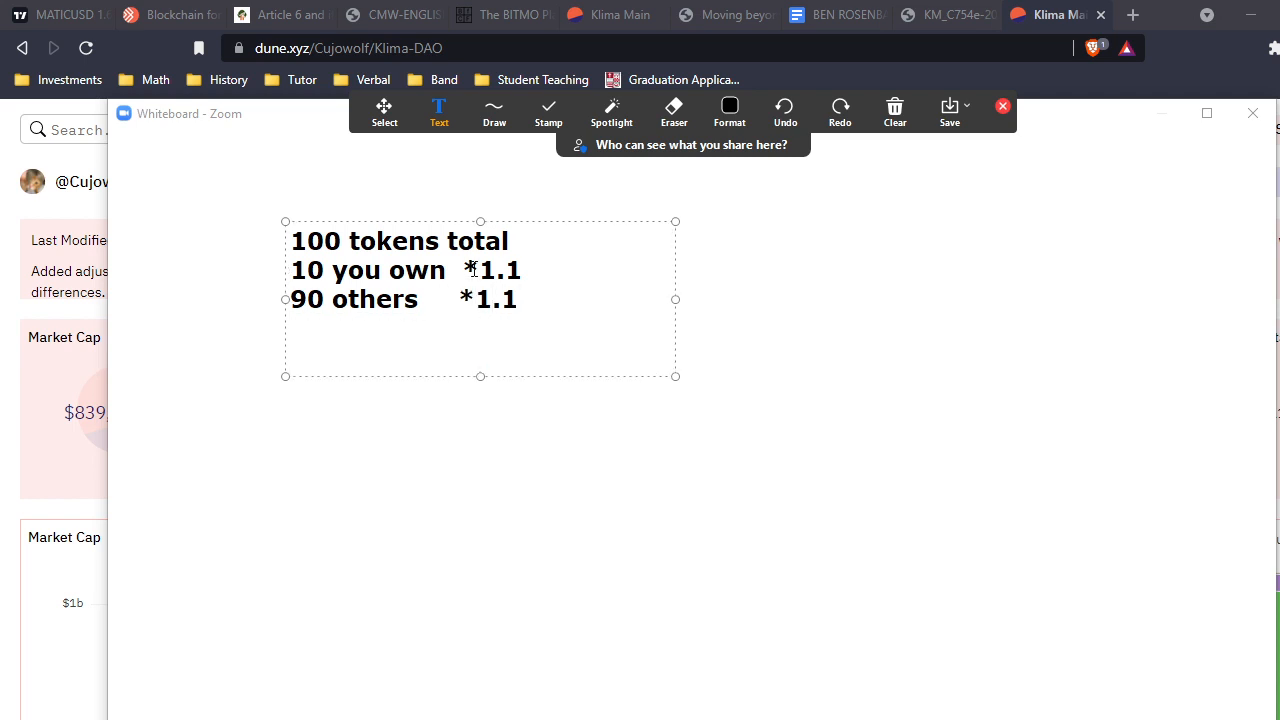
type("+100")
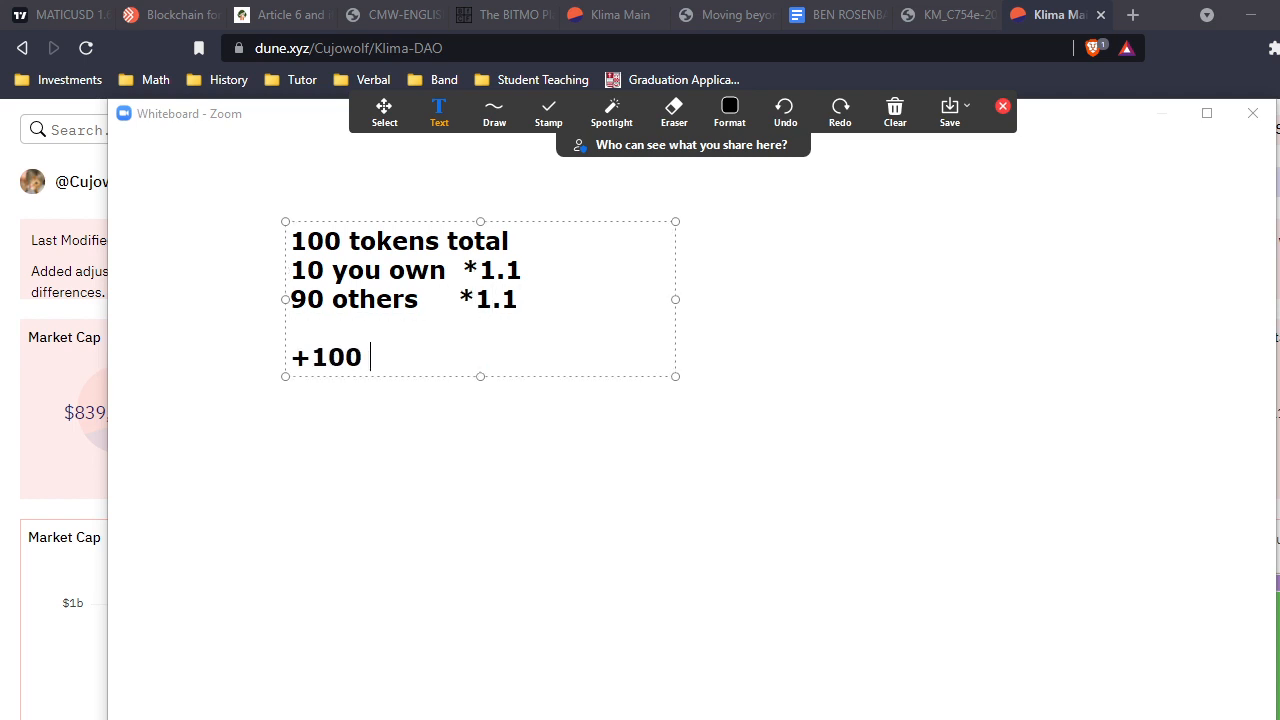
type("from bond")
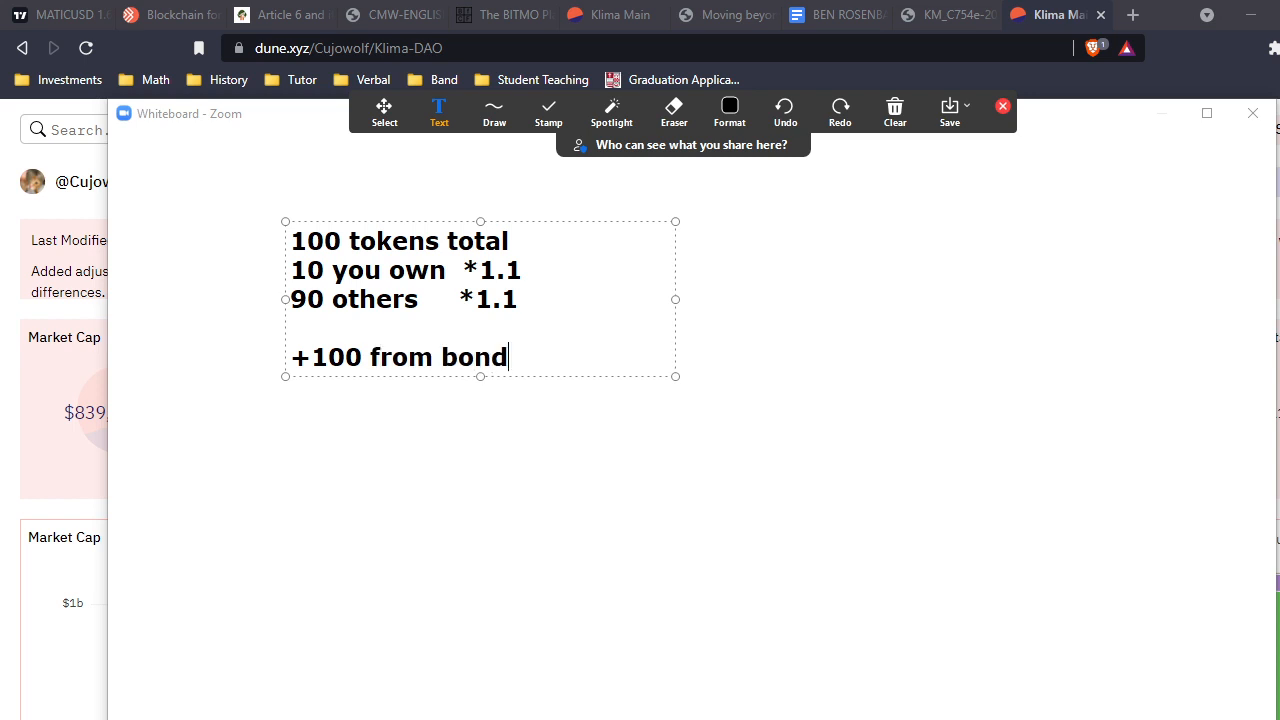
type("ing")
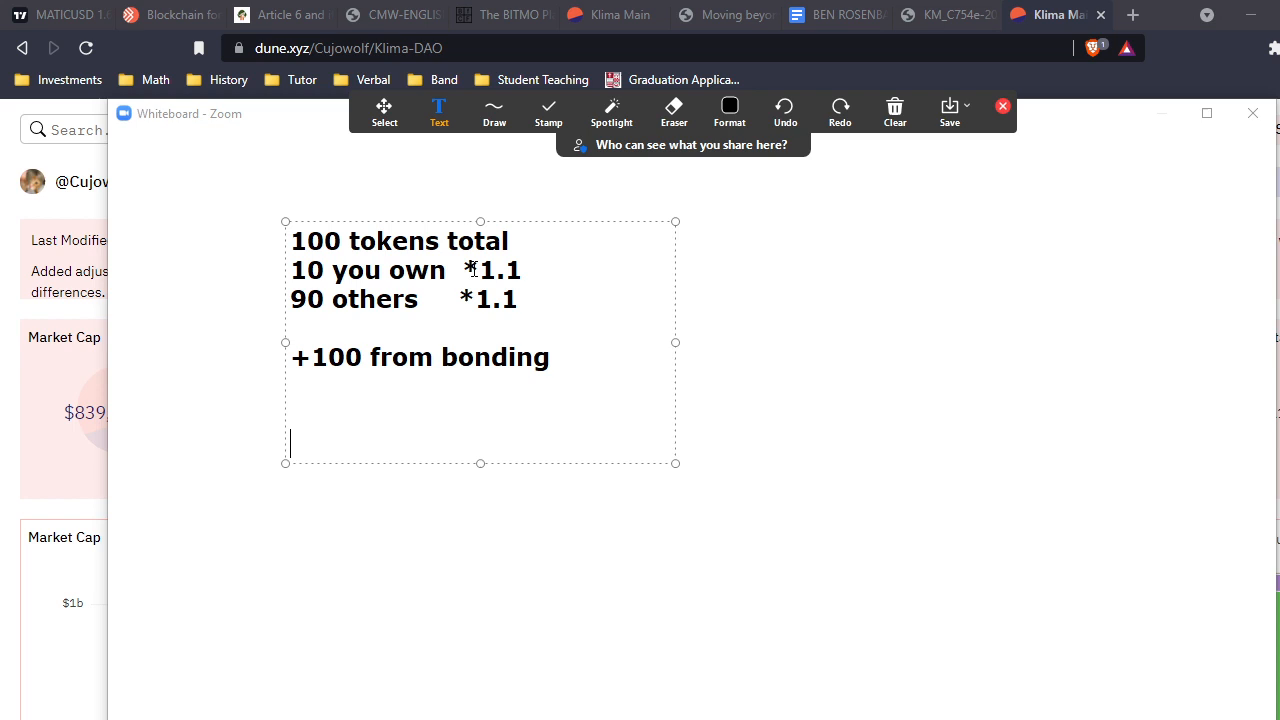
- Add 210 tokens total, 11 versus 199 others, and the result 11/210 < 10%
type("210 tokens")
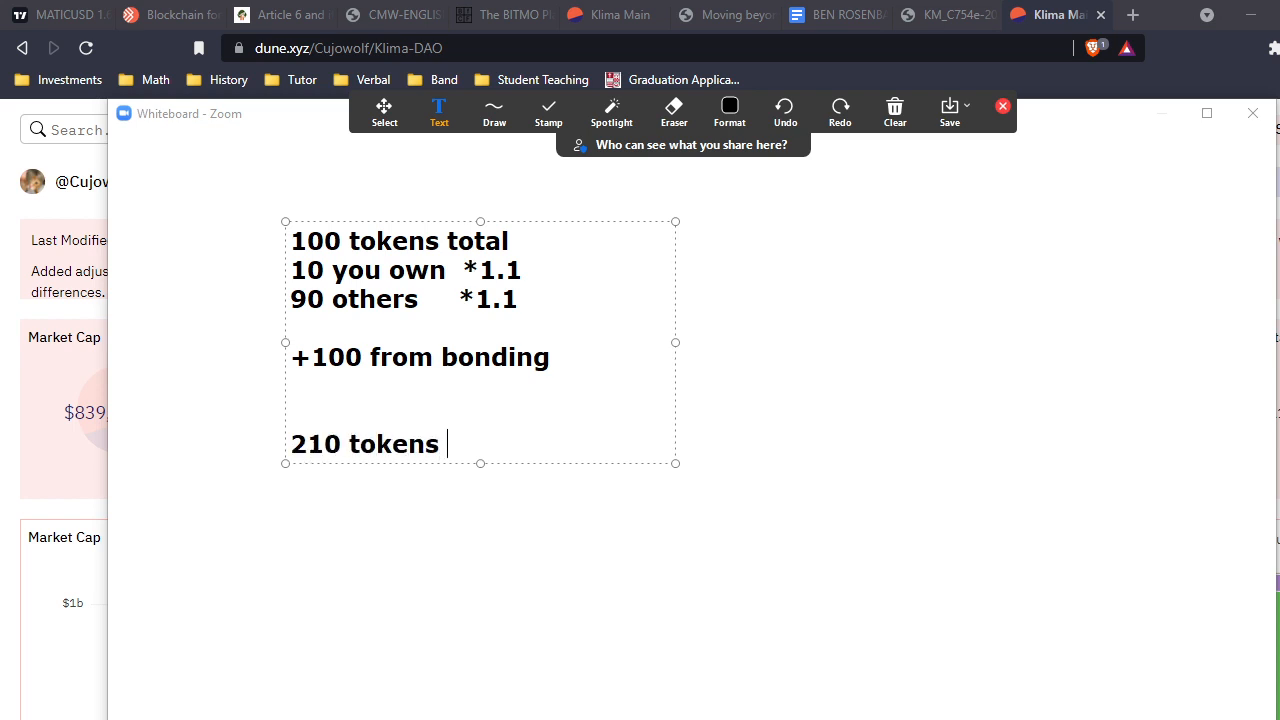
type("total")
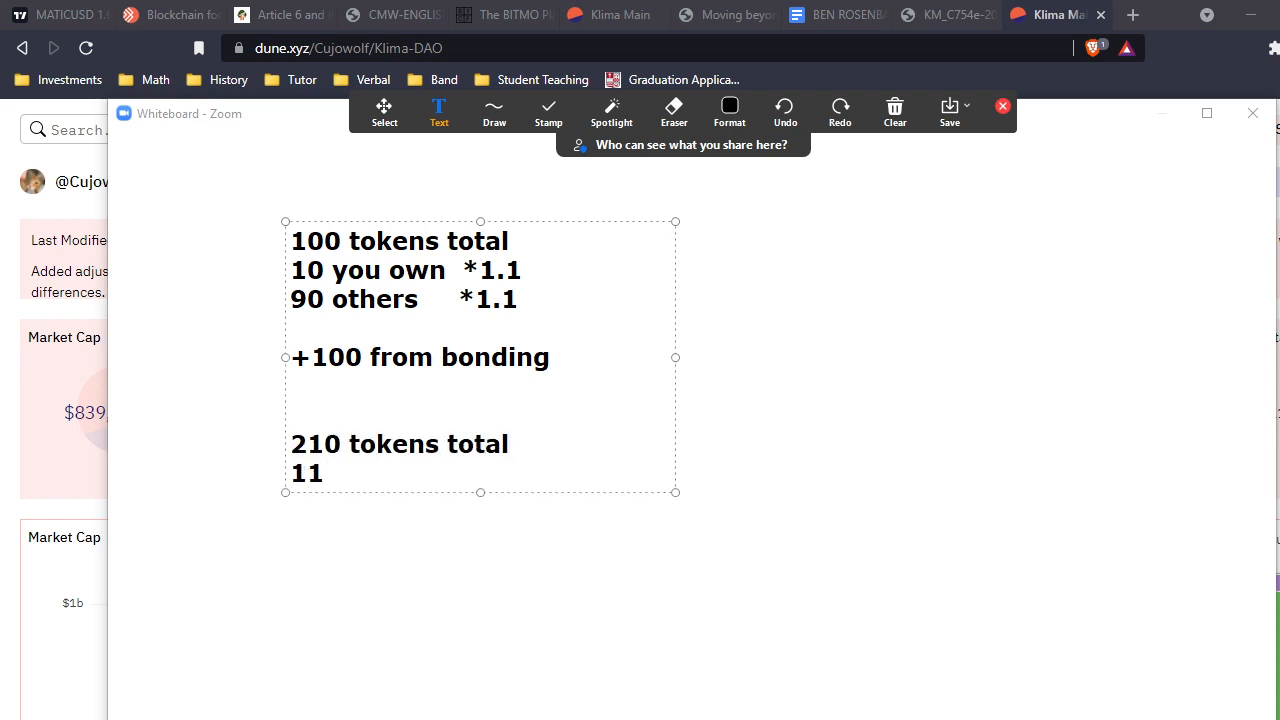
type("109")
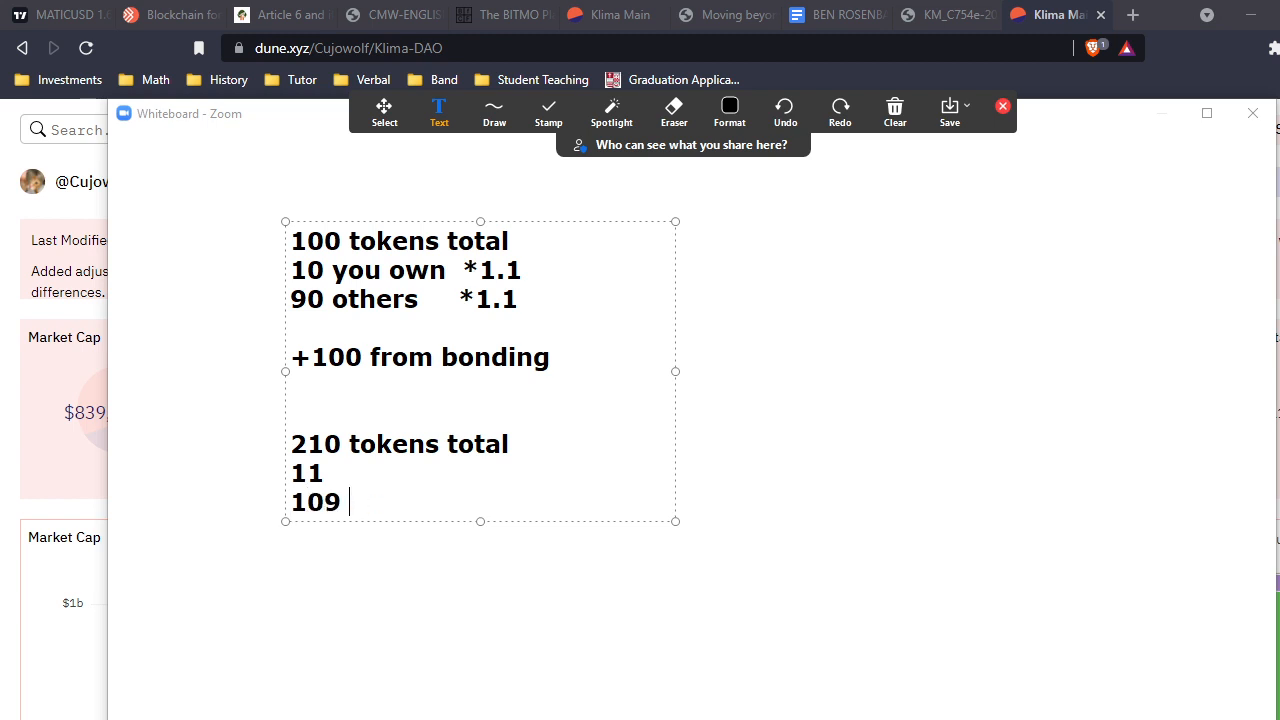
type("others")
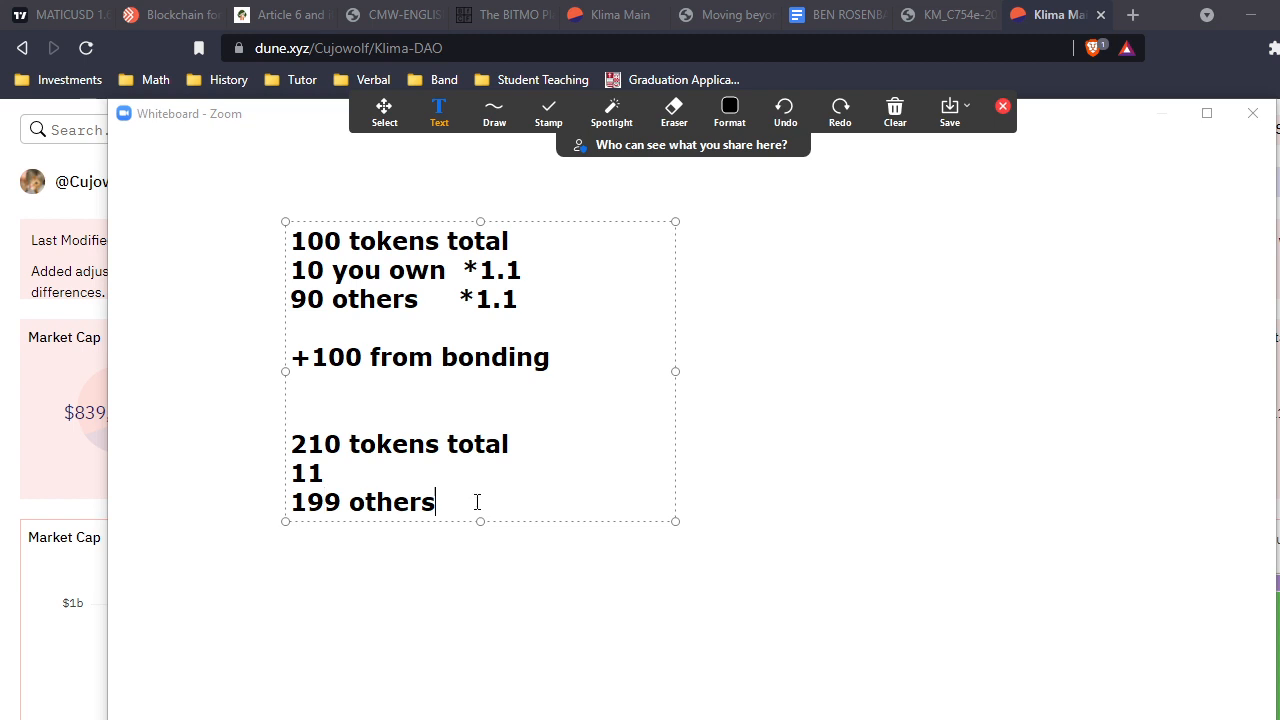
type("11/2")
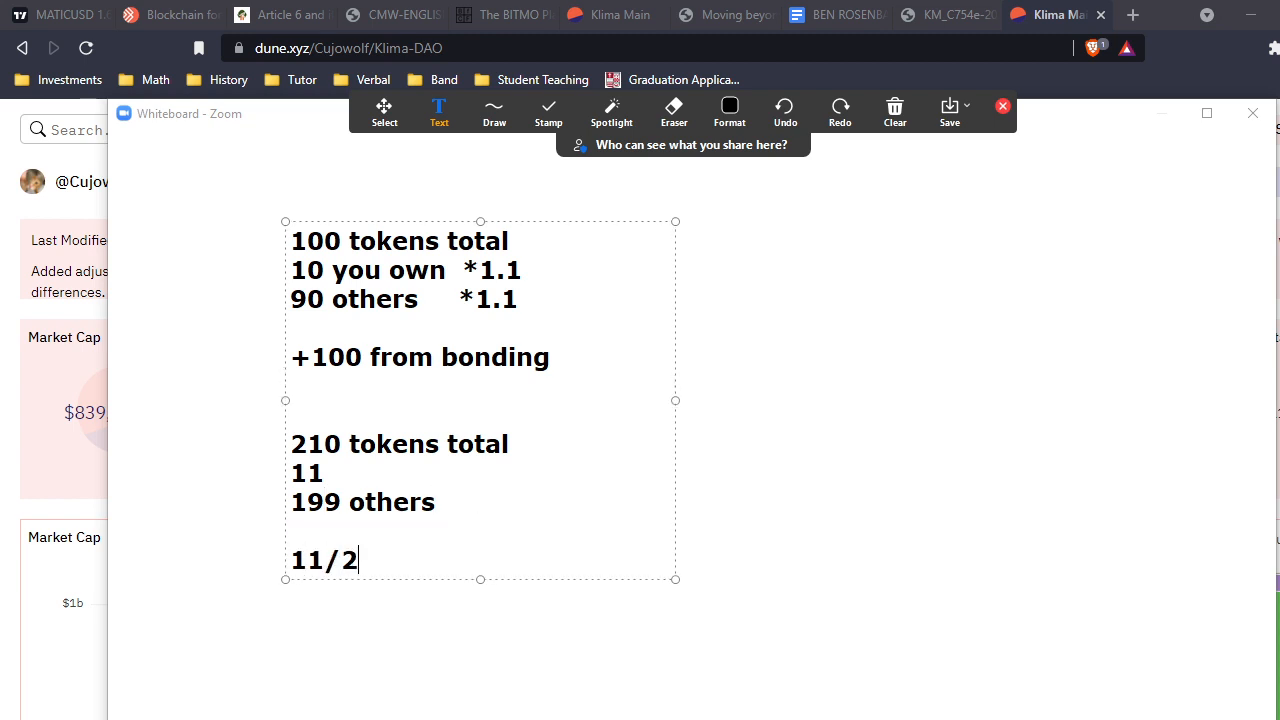
type("10 <")
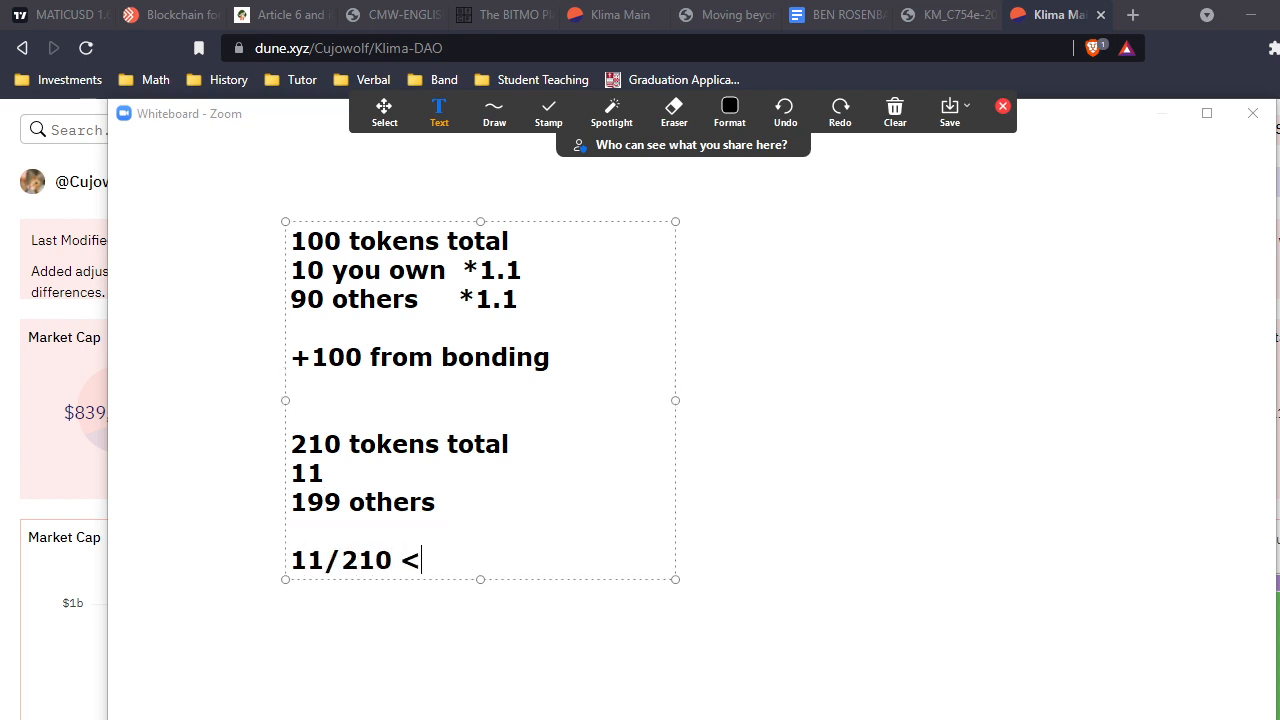
type("10%")
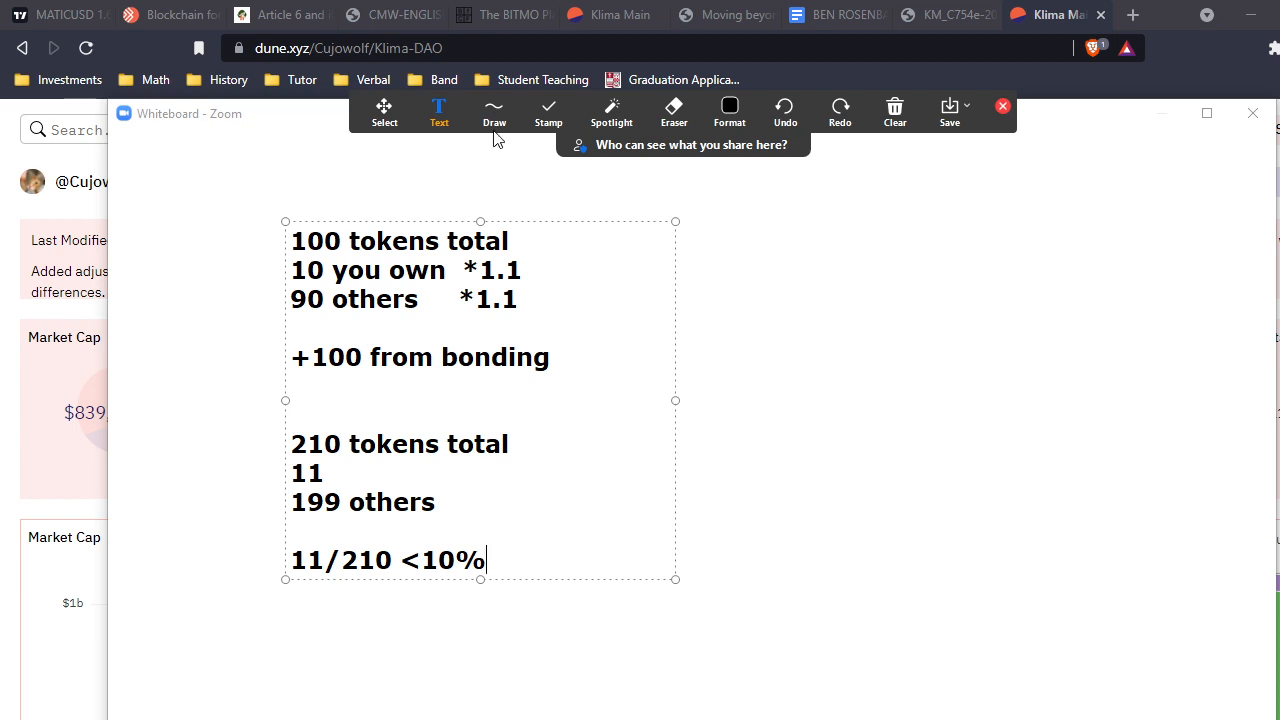
left_click(492, 112)
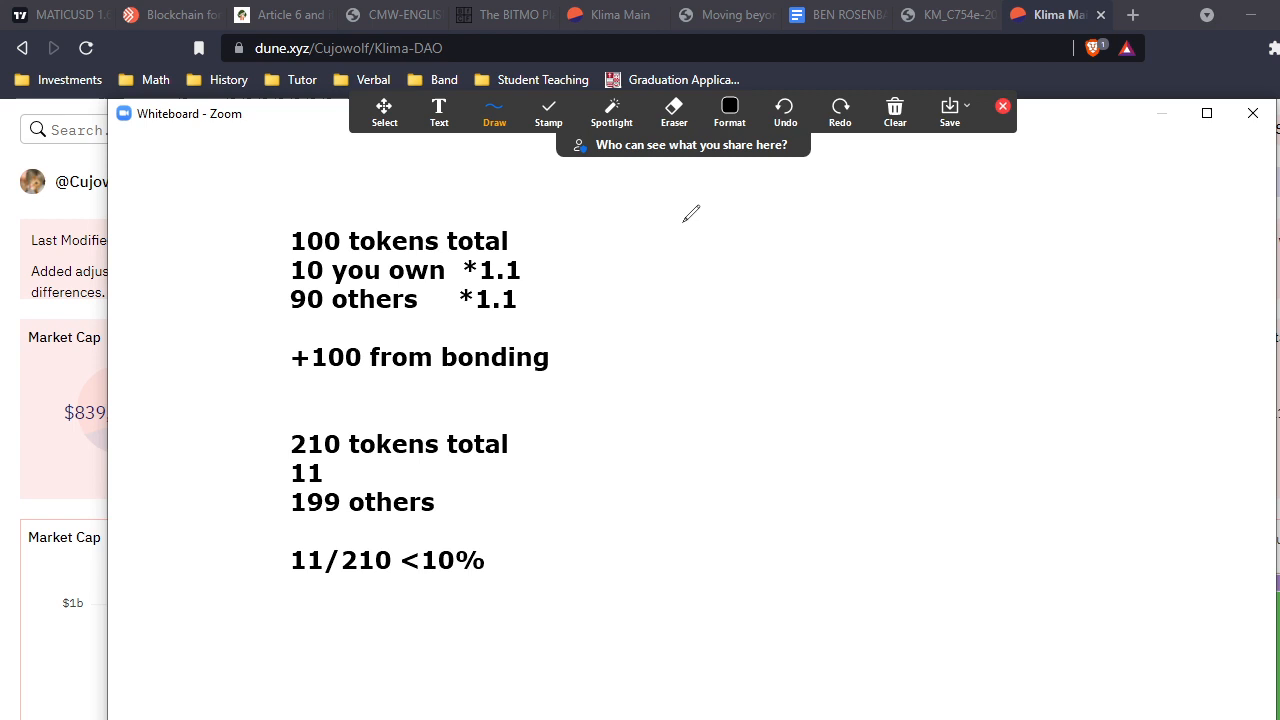
mouse_move(596, 280)
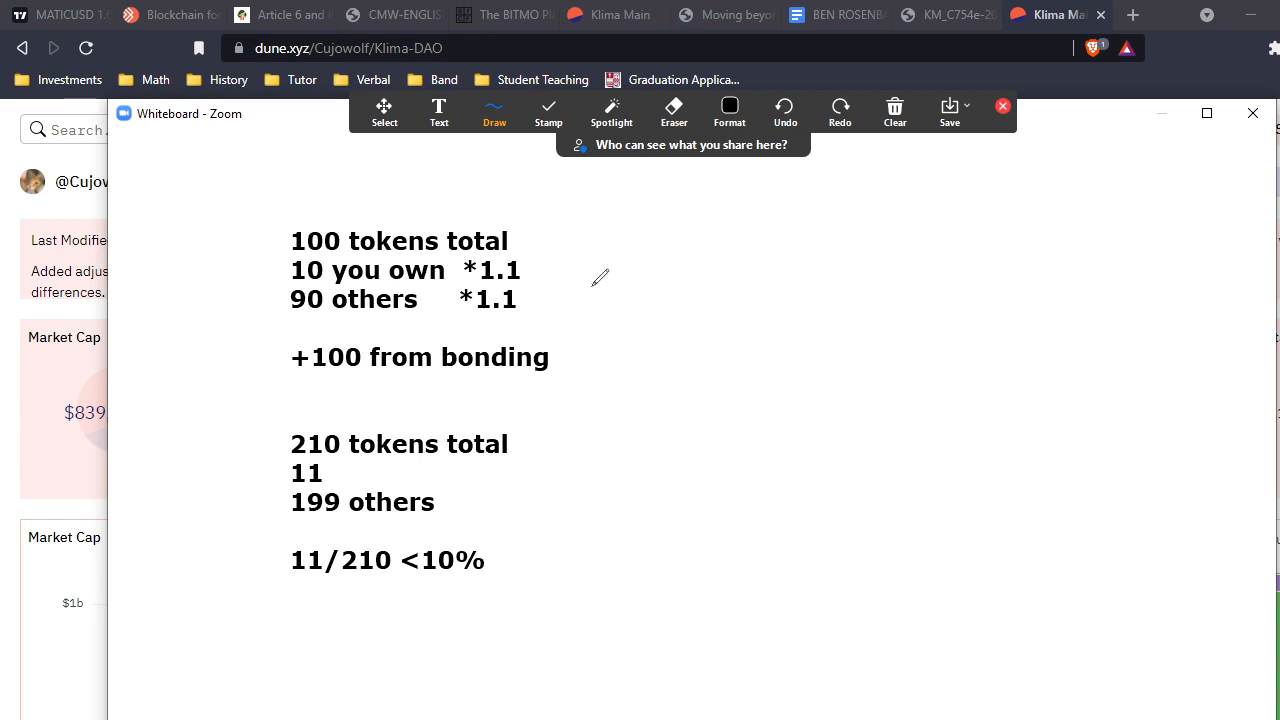
mouse_move(628, 336)
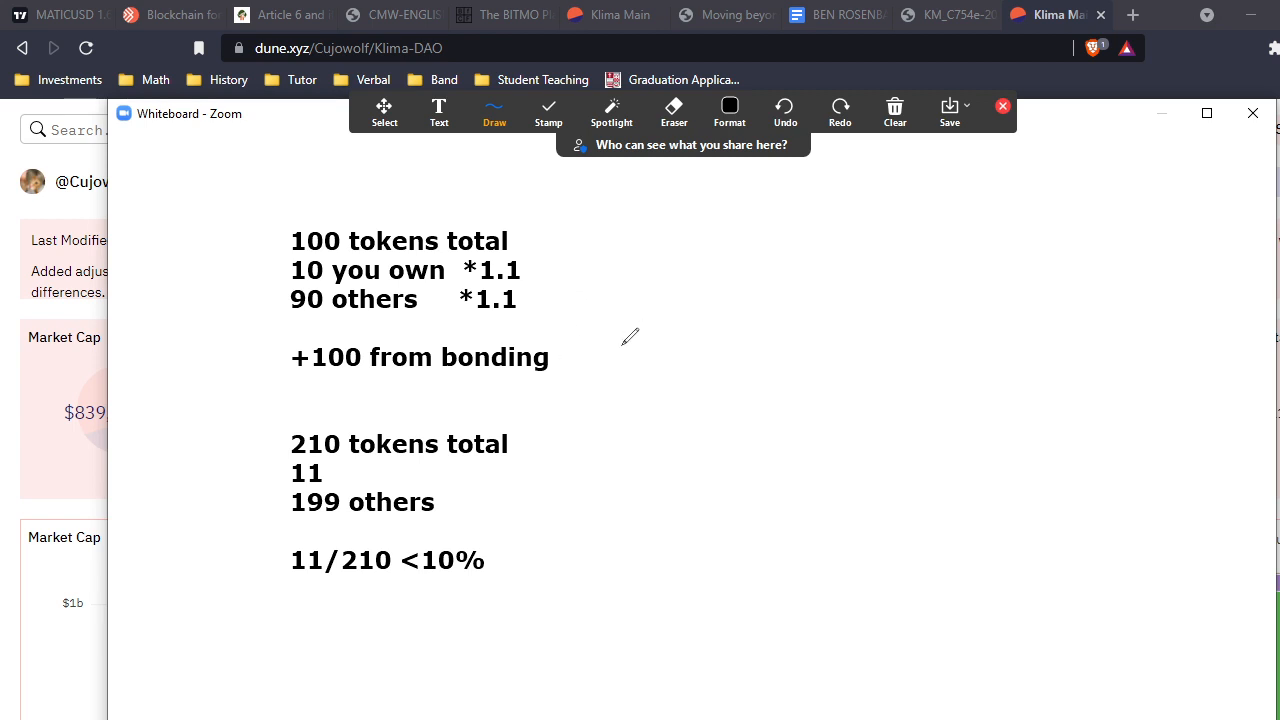
mouse_move(608, 412)
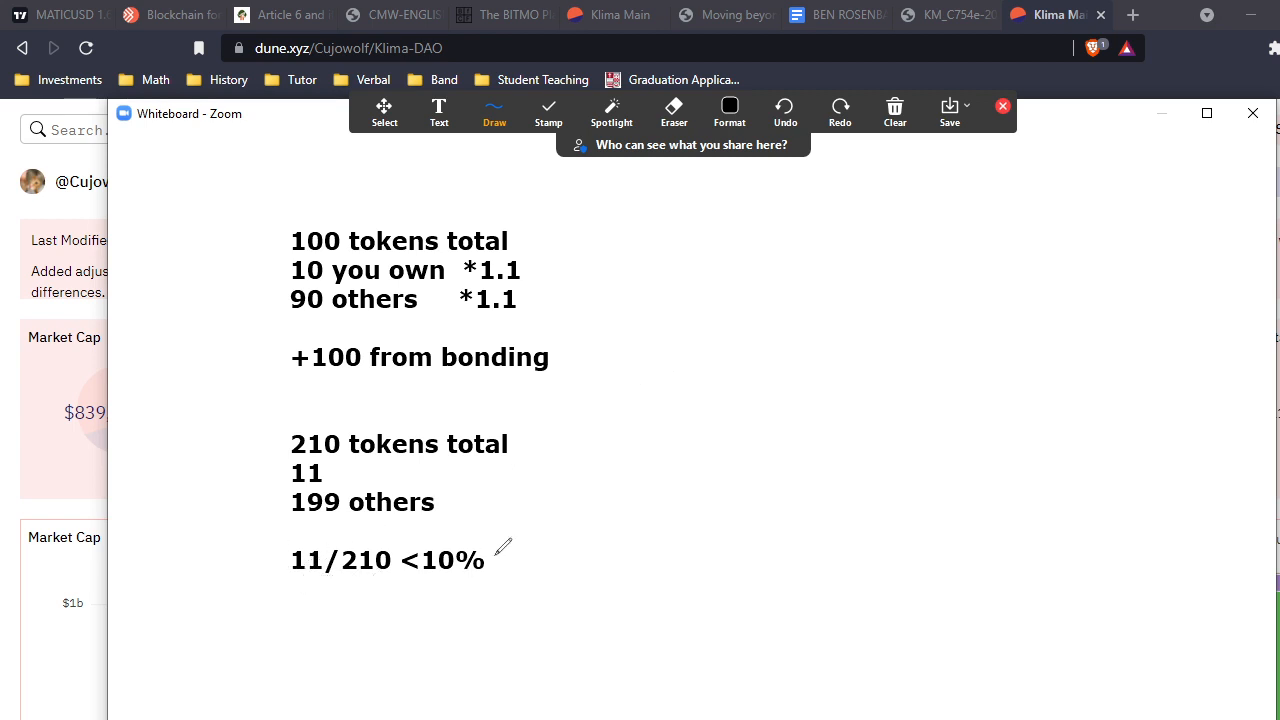
- Handwrite '$ USD' with a downward arrow beside the math and an arrow at the bonding line
left_click_drag(660, 384, 700, 460)
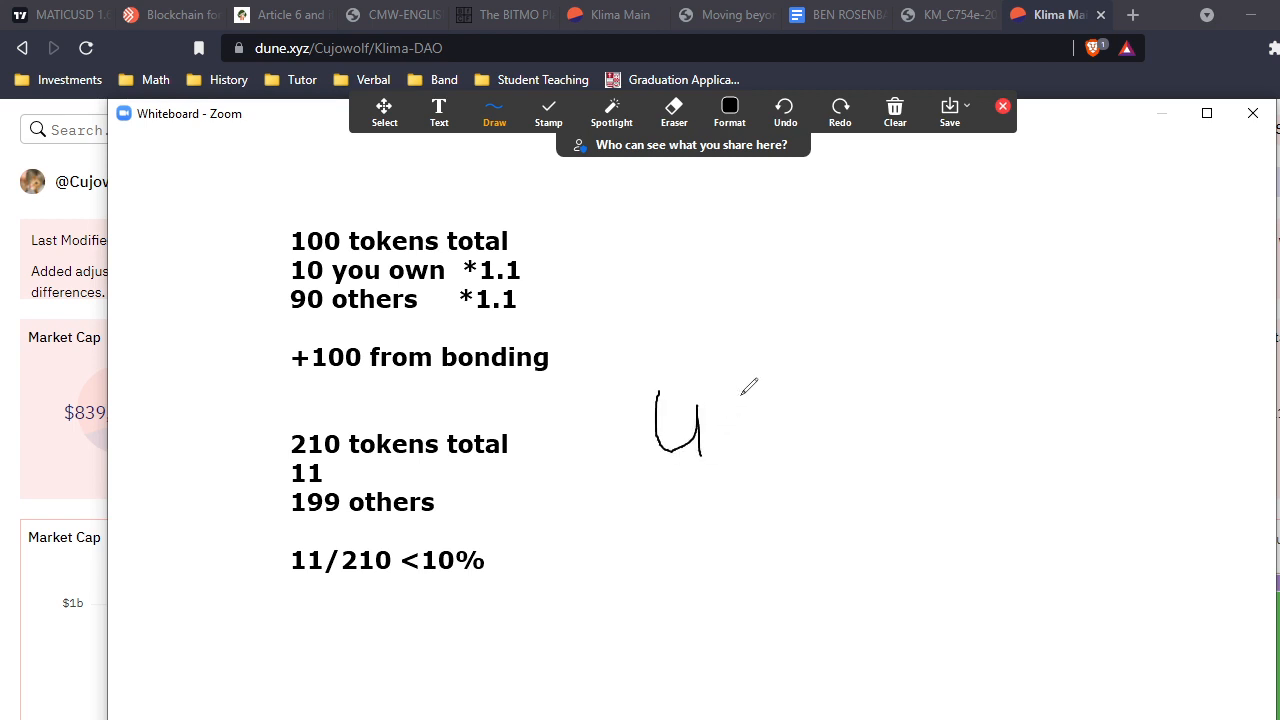
left_click_drag(724, 400, 800, 460)
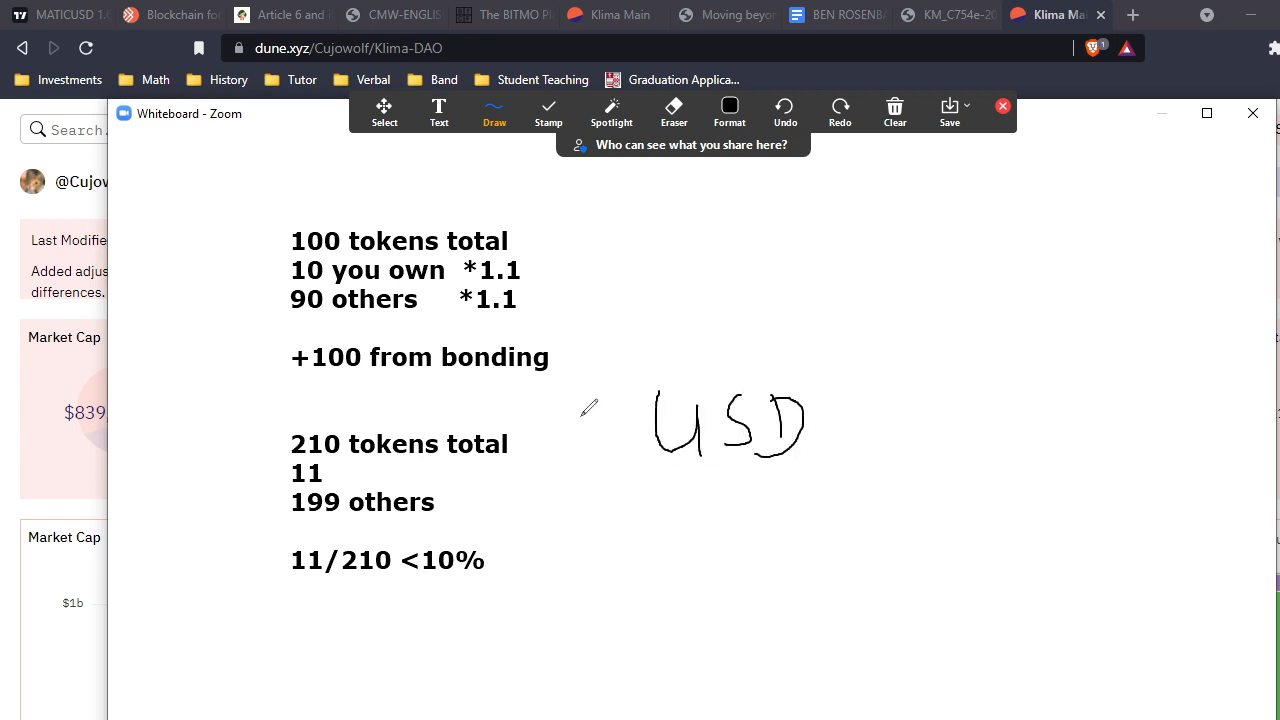
left_click_drag(600, 400, 590, 510)
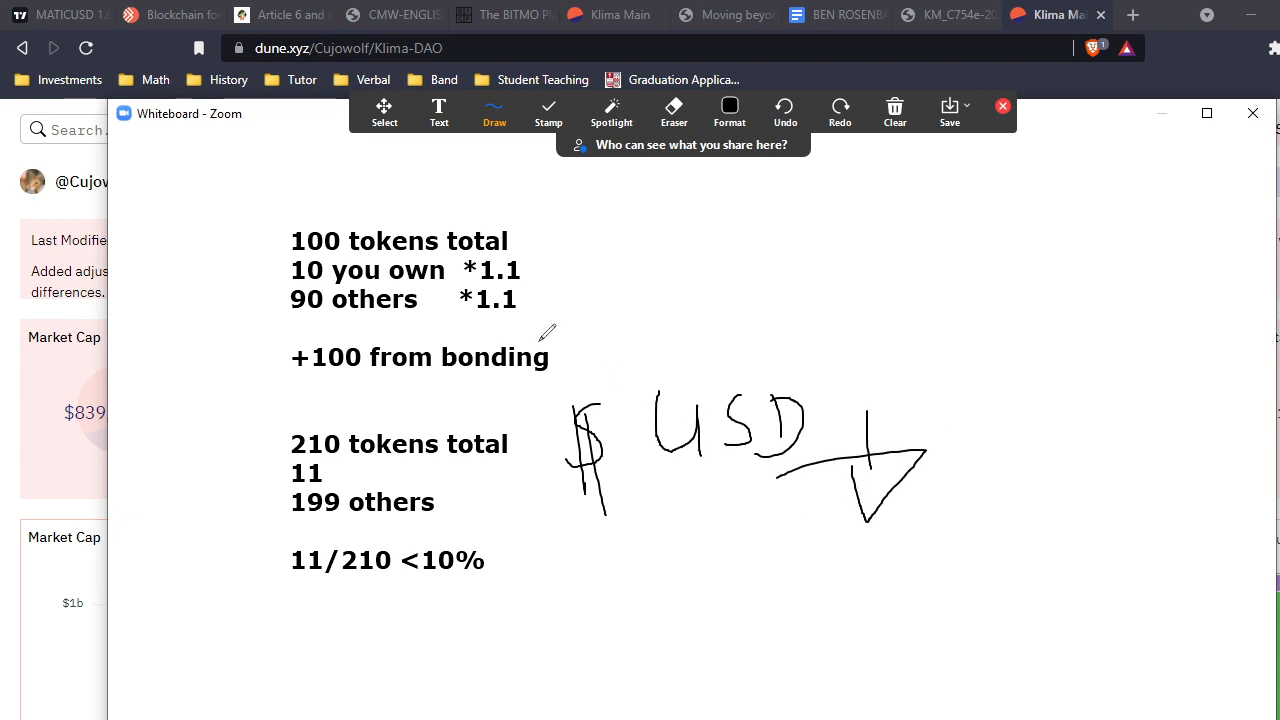
left_click_drag(560, 344, 576, 330)
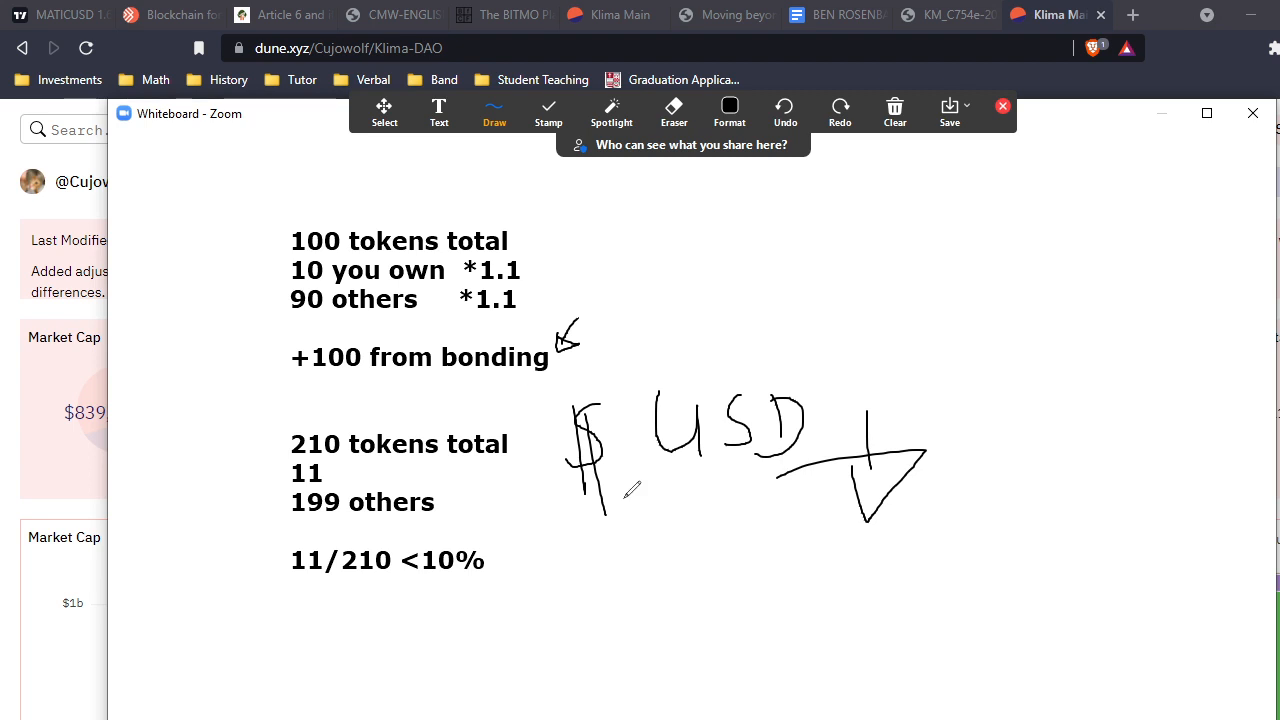
- Clear all drawings from the board and place a fresh empty text box near the top
left_click(894, 110)
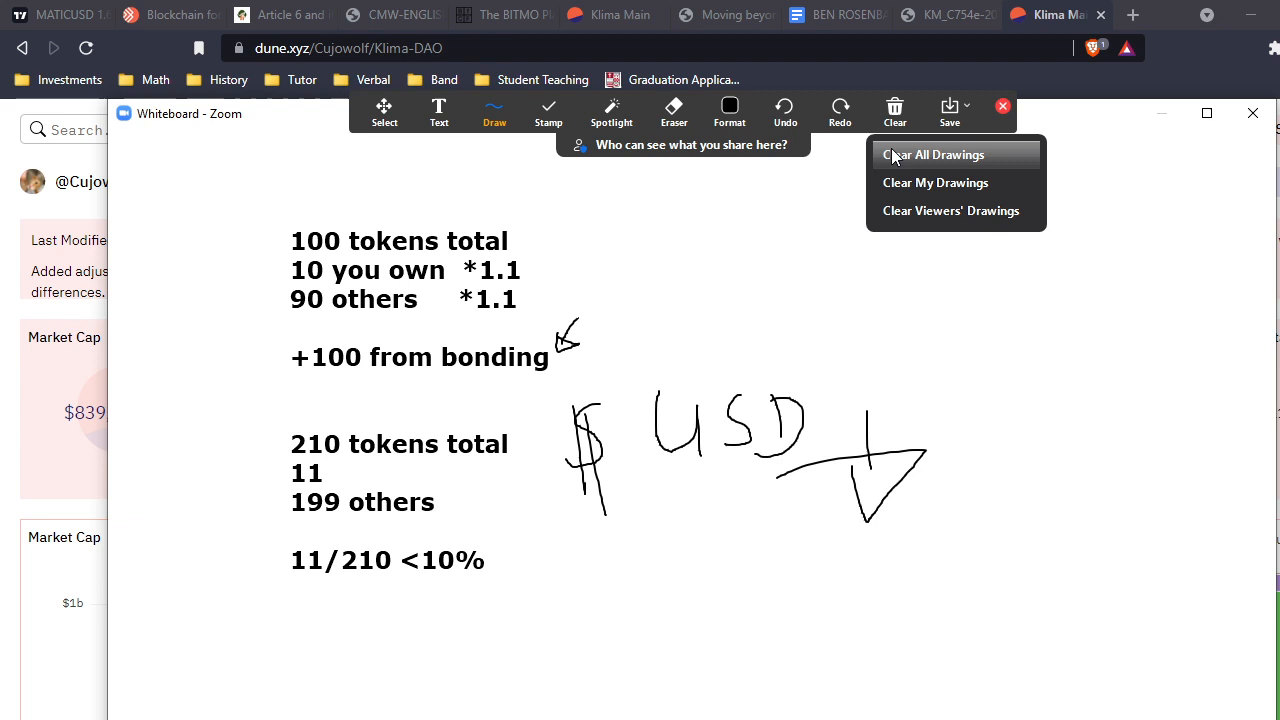
left_click(932, 154)
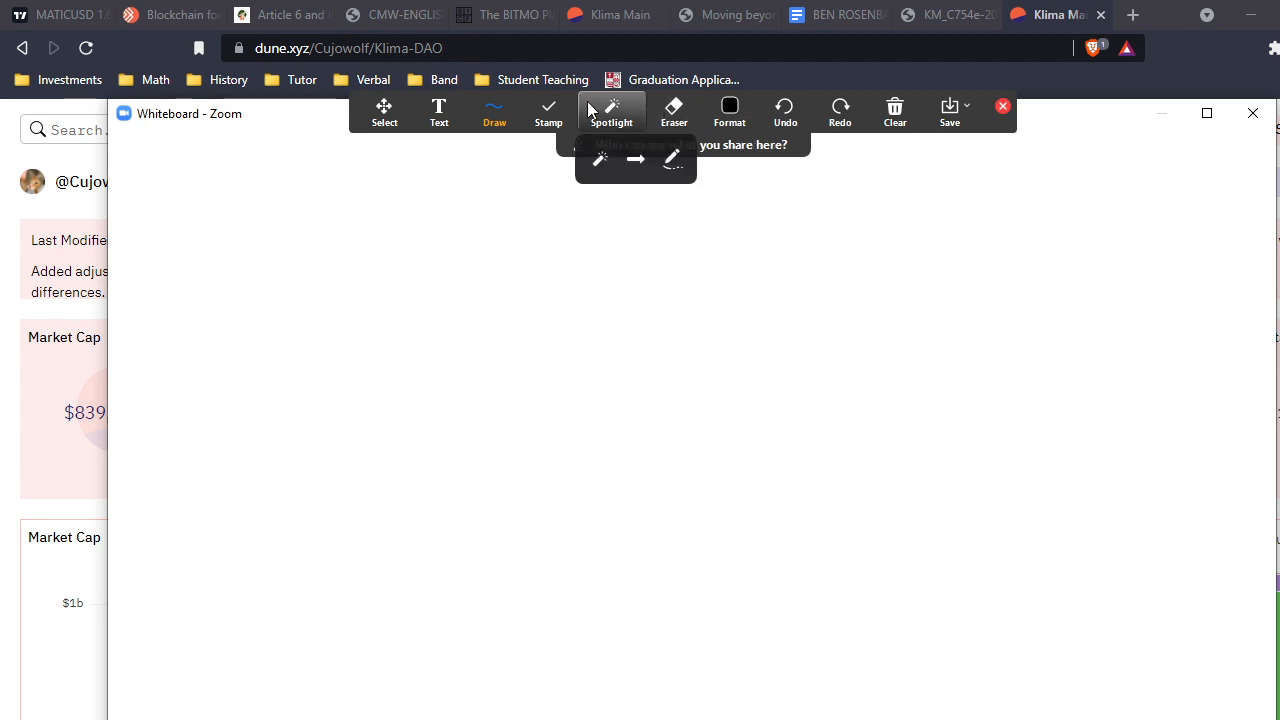
left_click(438, 112)
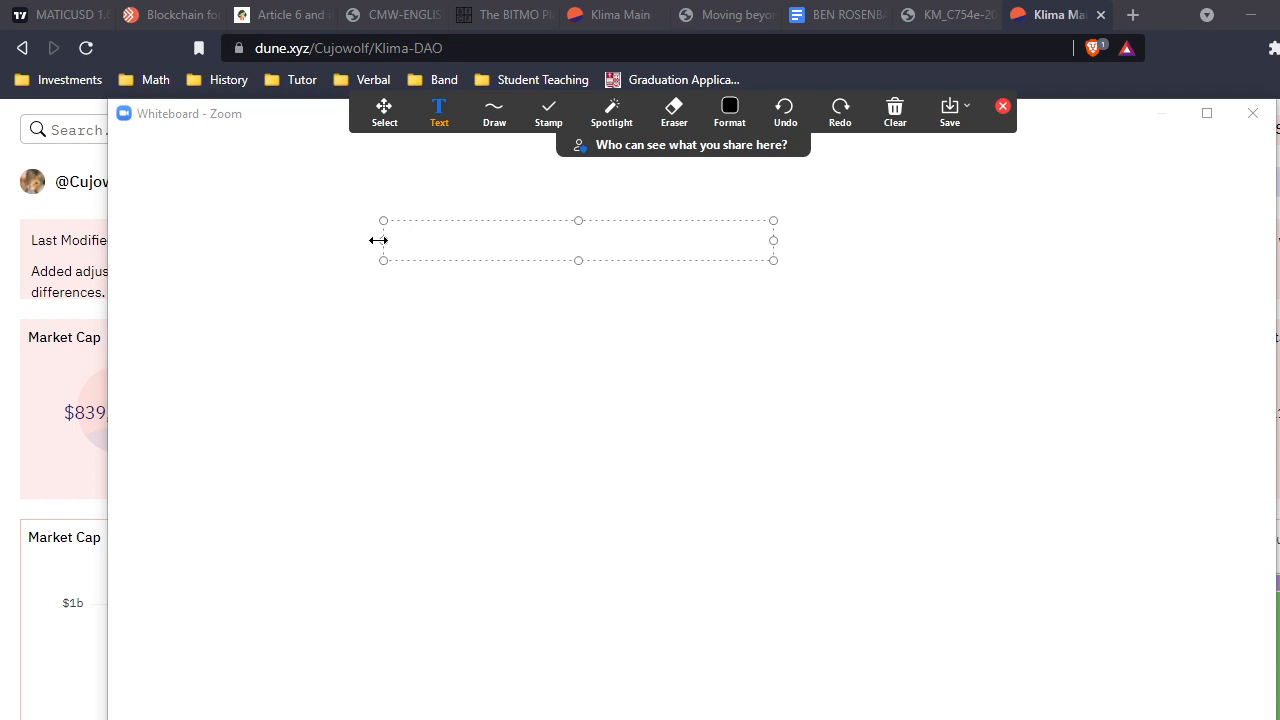
- Type the risks: stakers will not stake, bonders get their discount and dump, sell-off pressure
type("Stak")
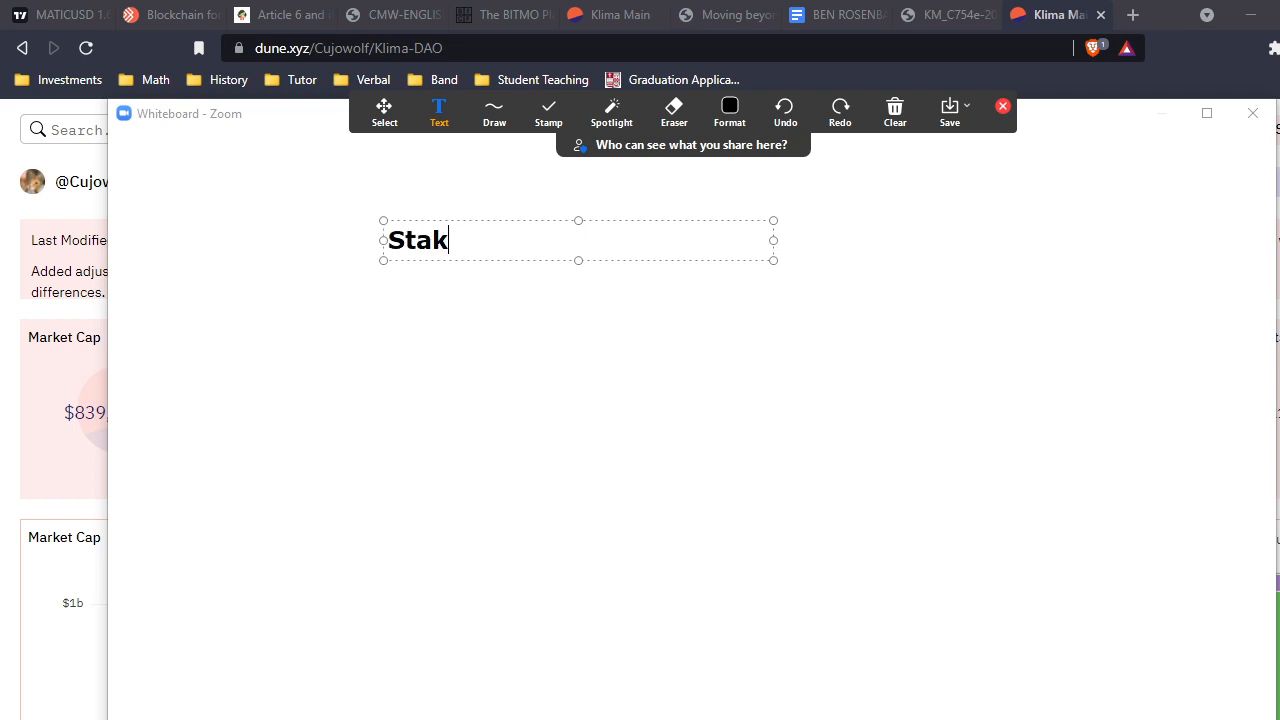
type("er will not stak")
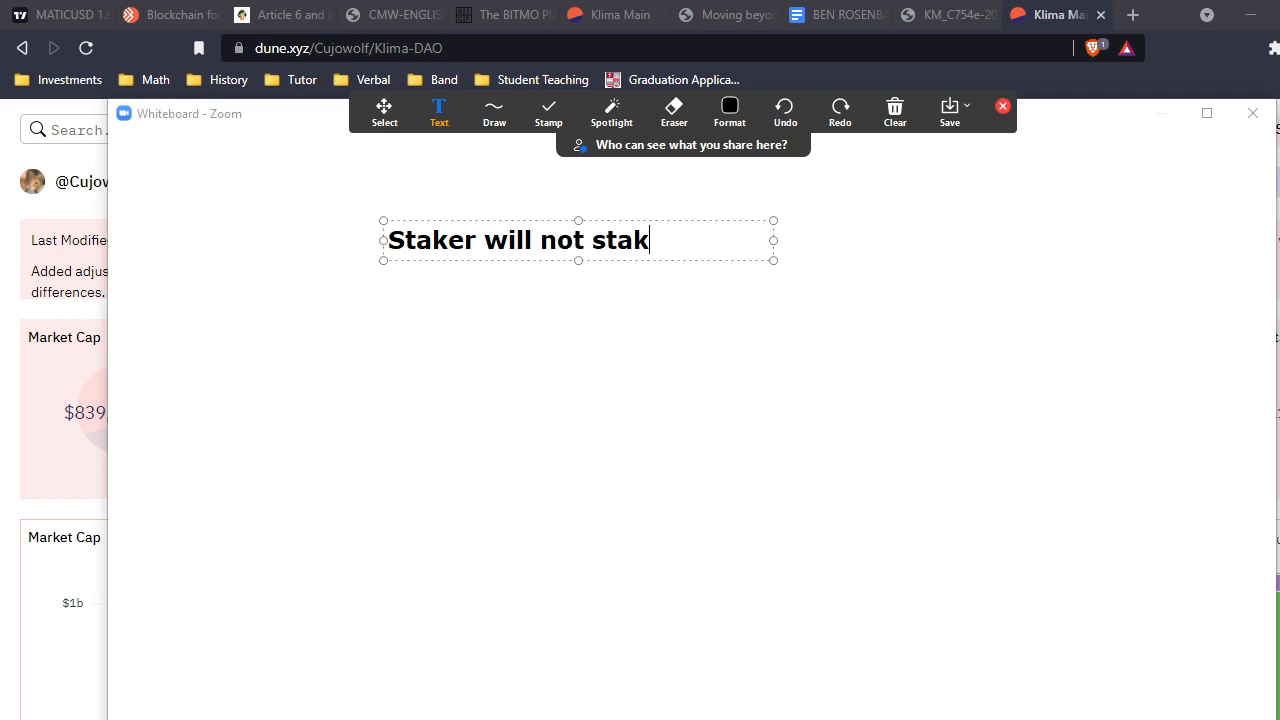
type("e")
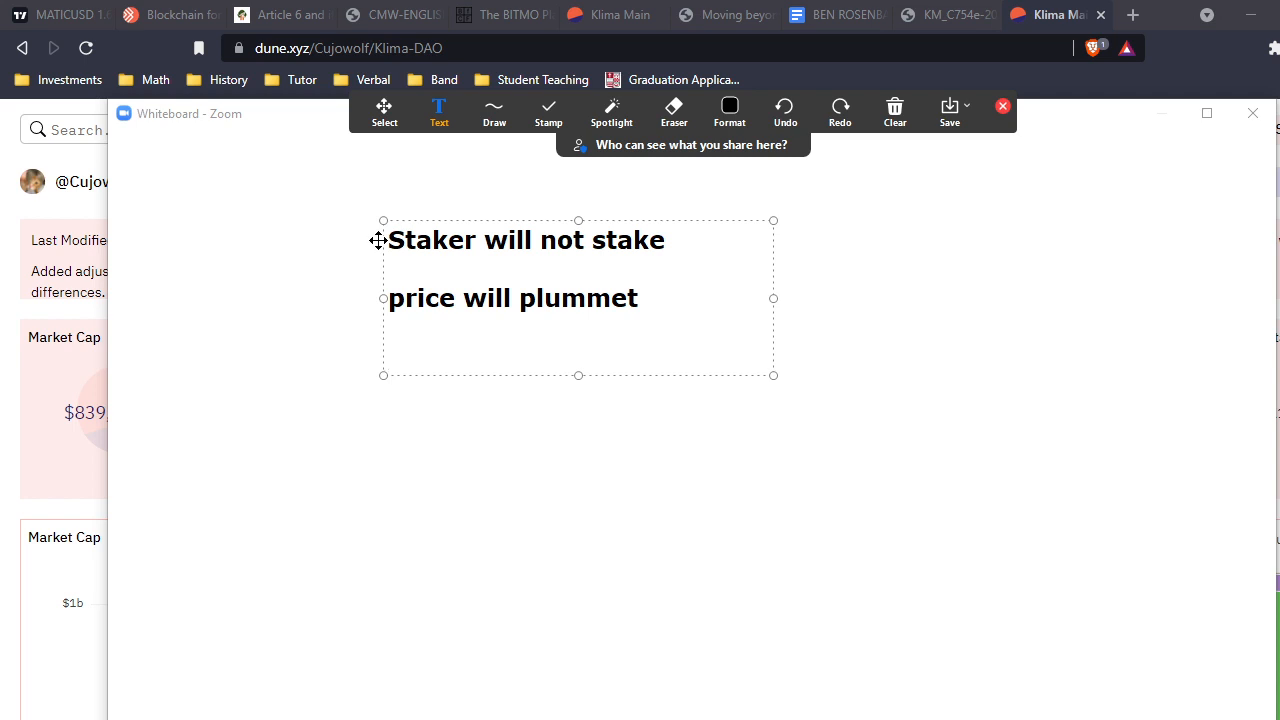
type("bond")
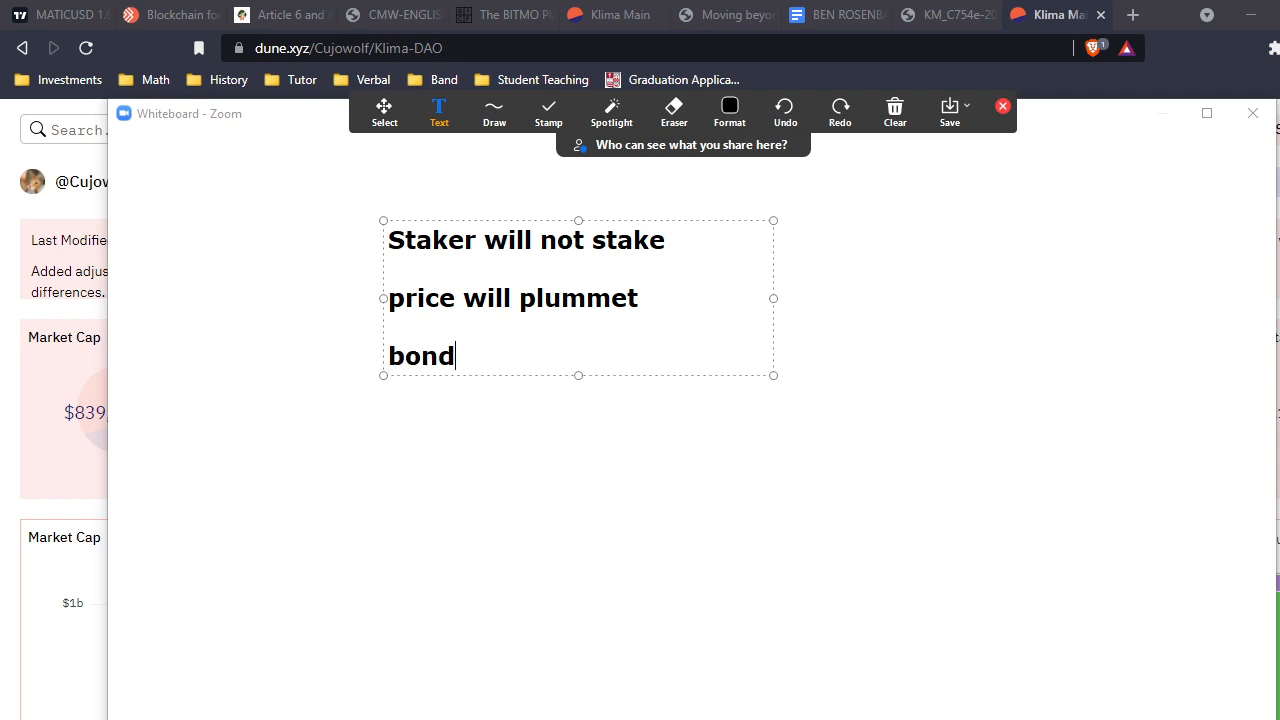
type("ers gonna bond")
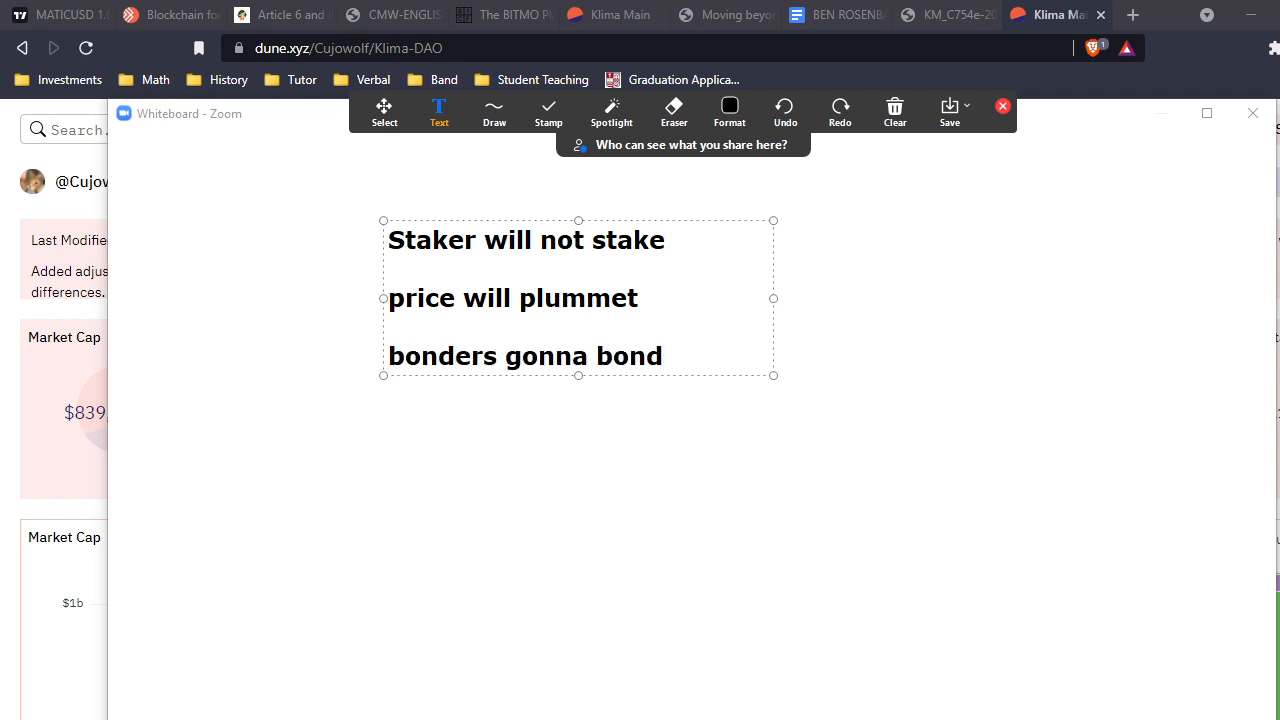
type(", get their discou")
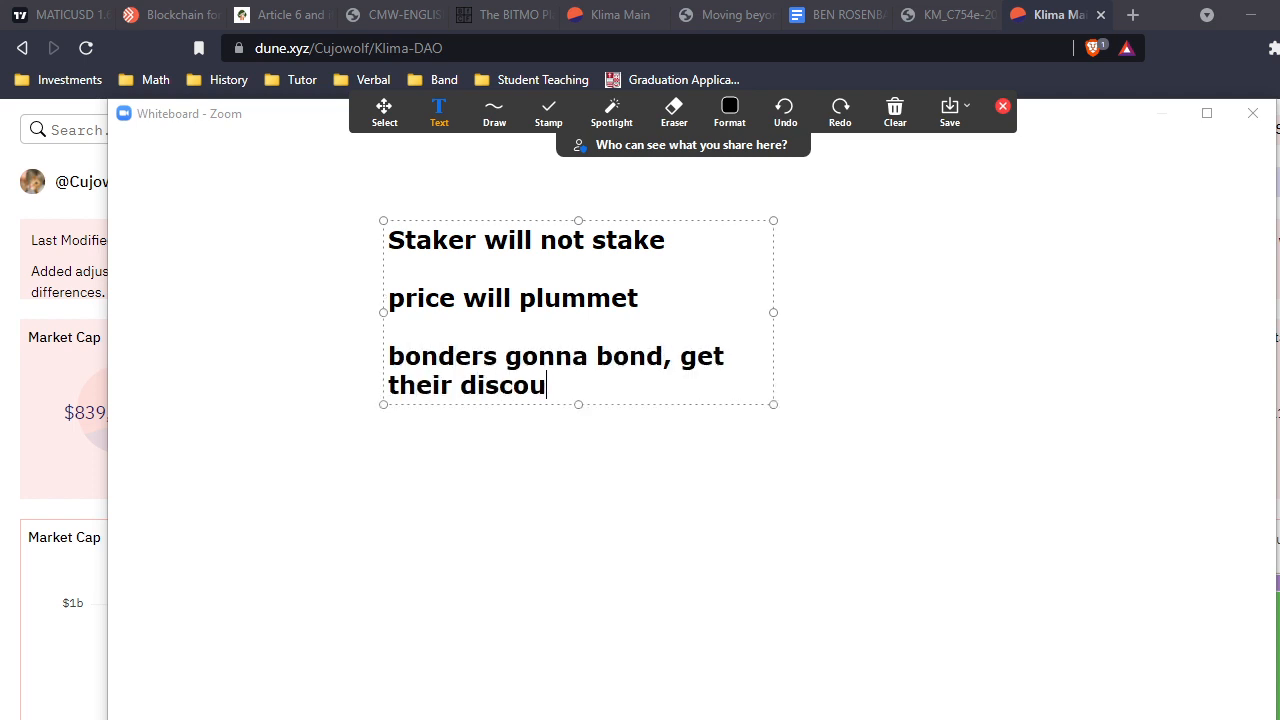
type("nt and dump after their vestment")
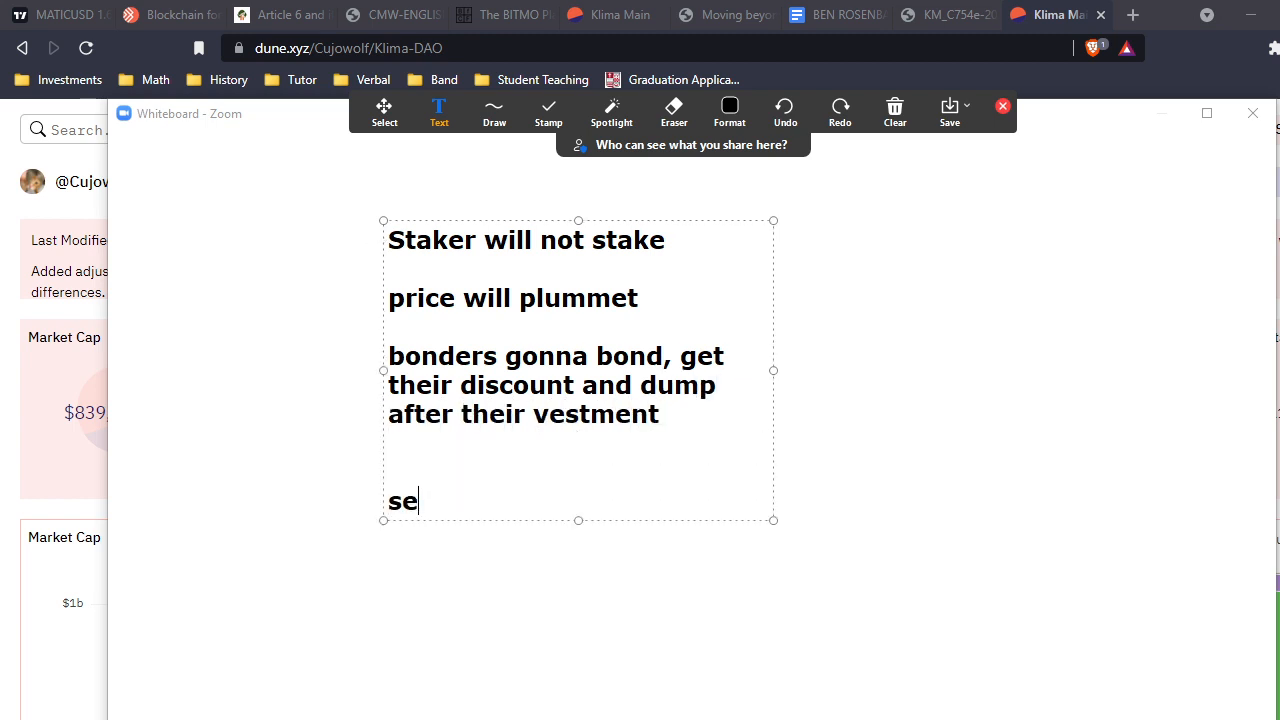
type("ll off")
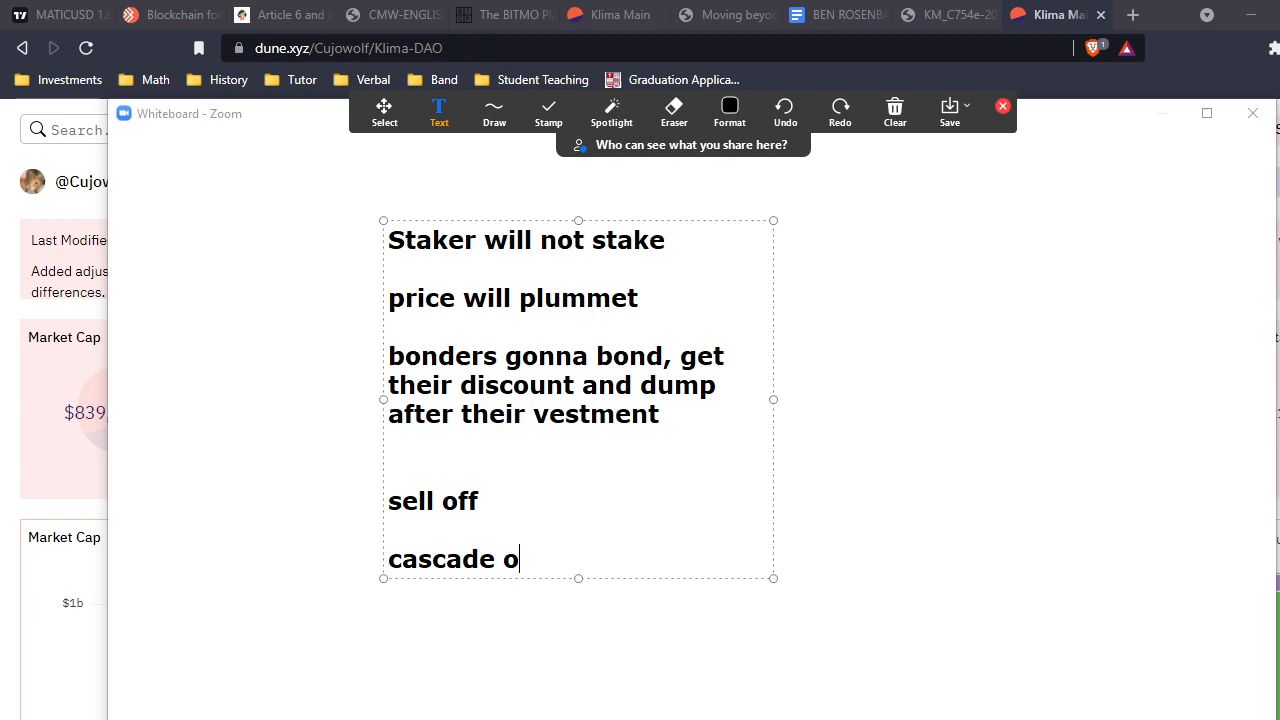
type("f sell pres")
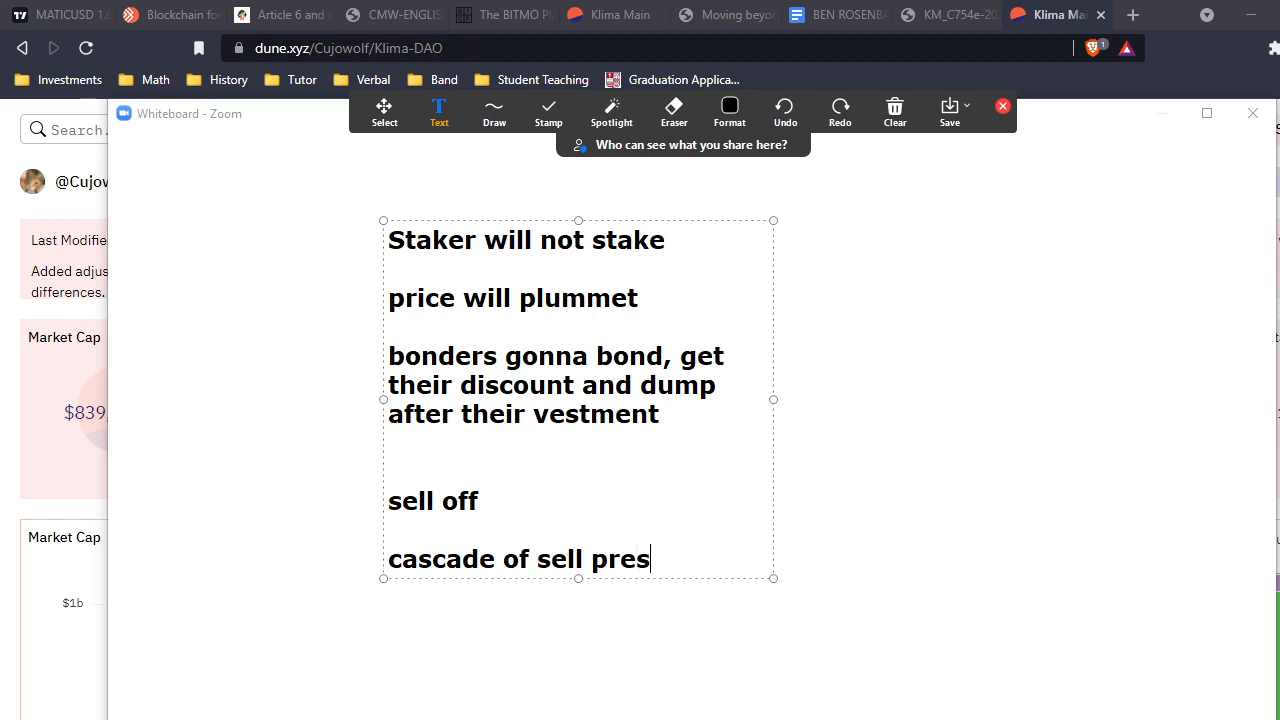
type("sure")
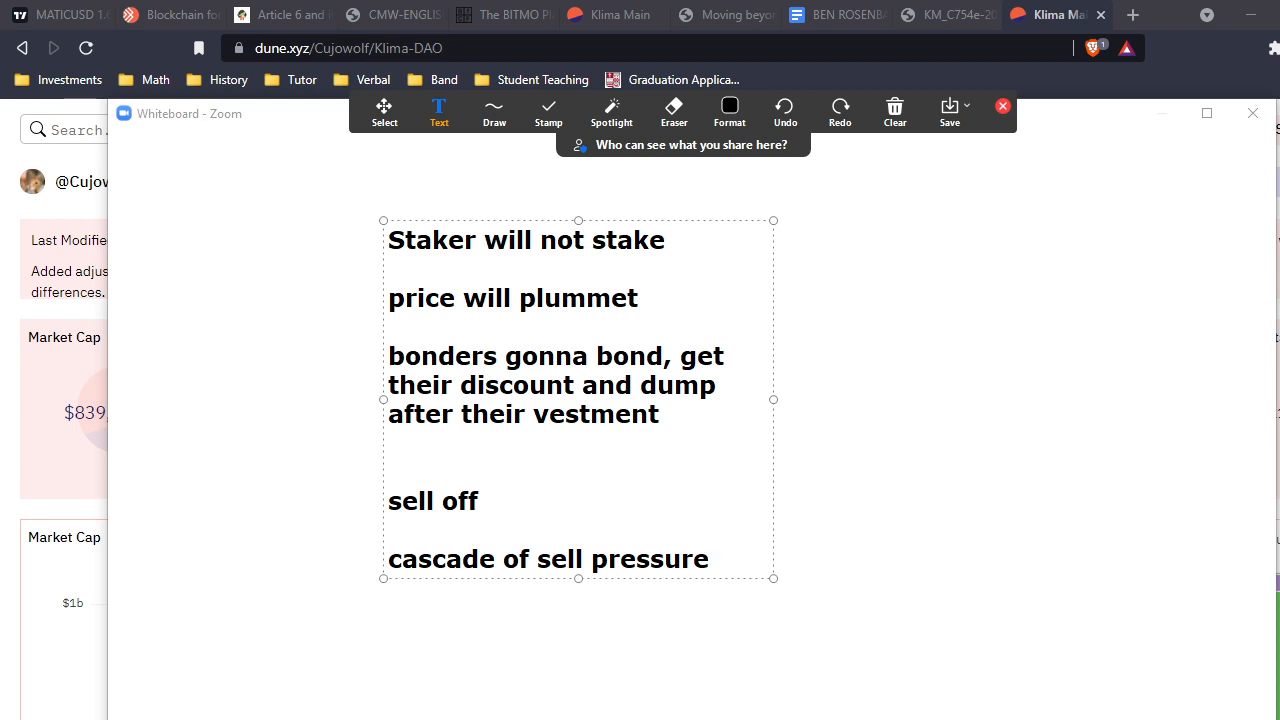
- Add that it's not ethical to tell long-term stakers their investment gets diluted, and move the list left
type("not")
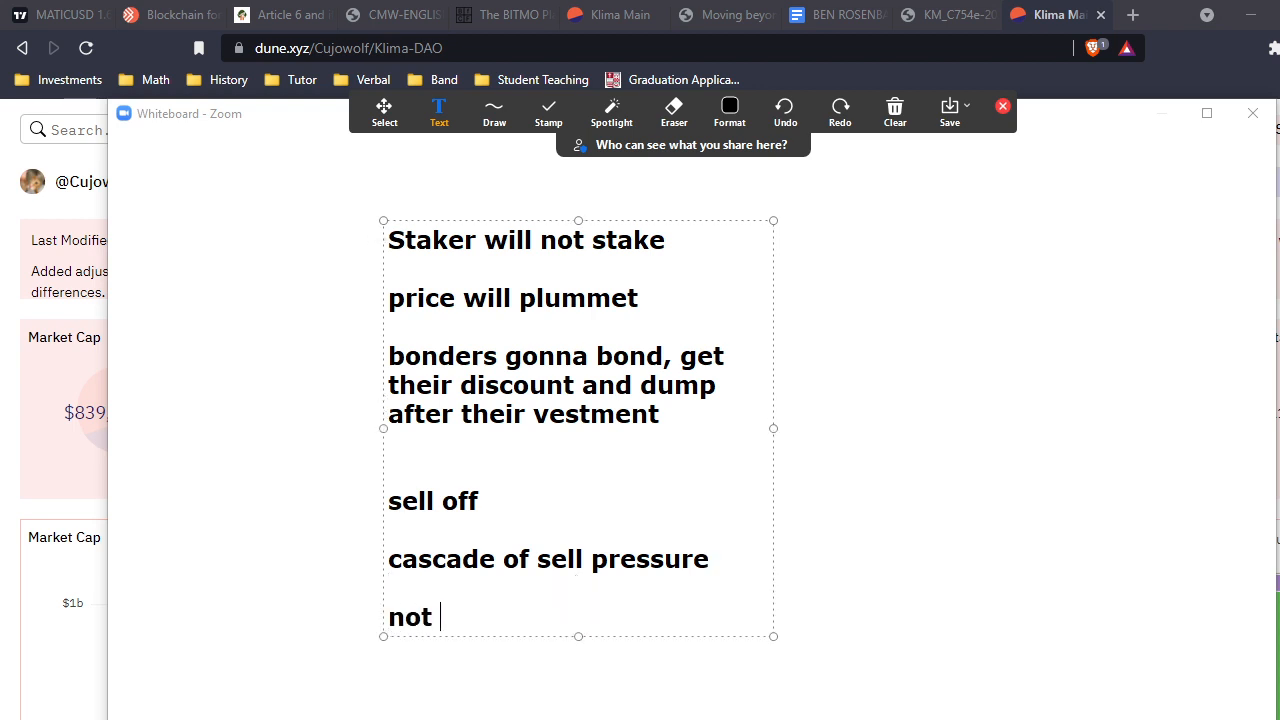
type("ethical to tell")
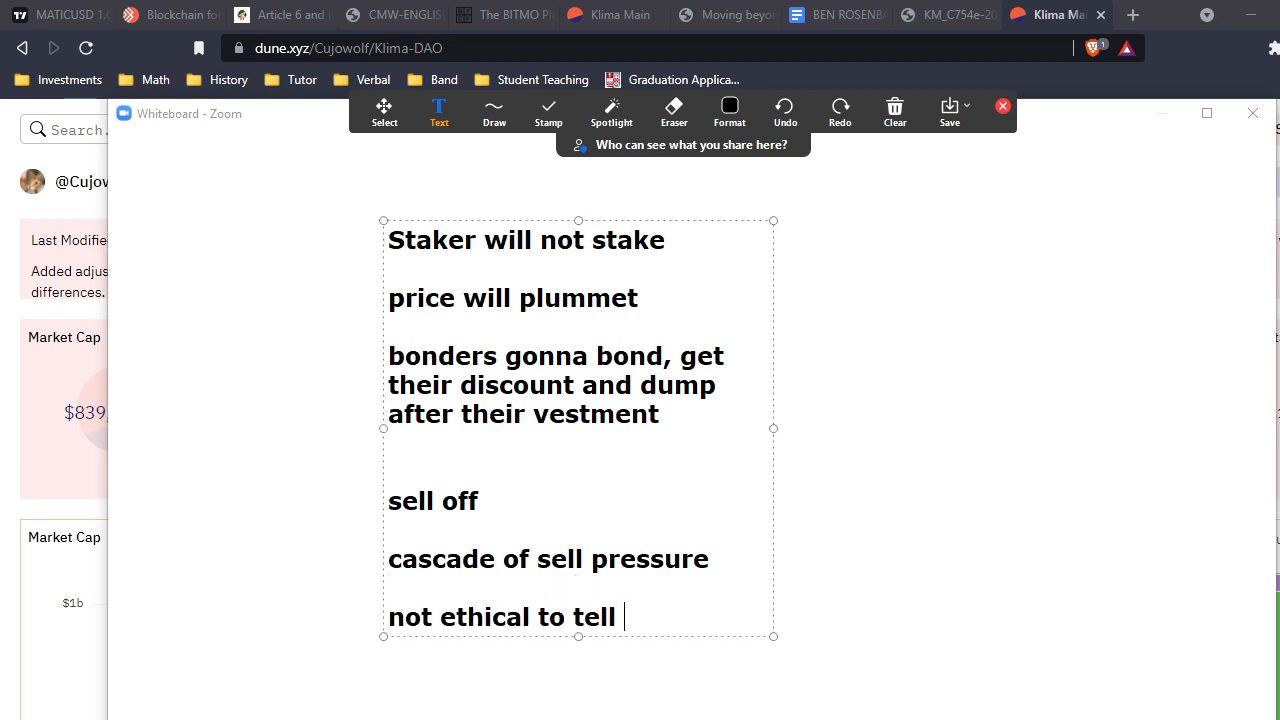
type("people who are stak")
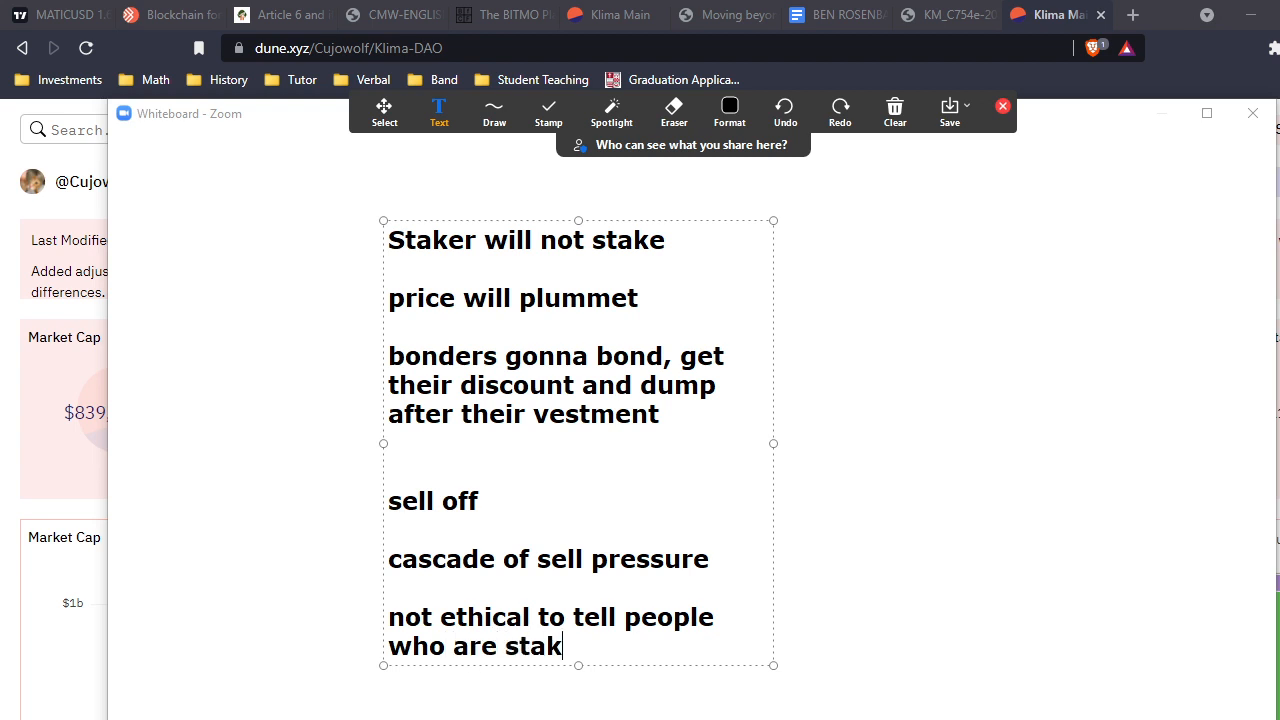
type("ing and investing long t")
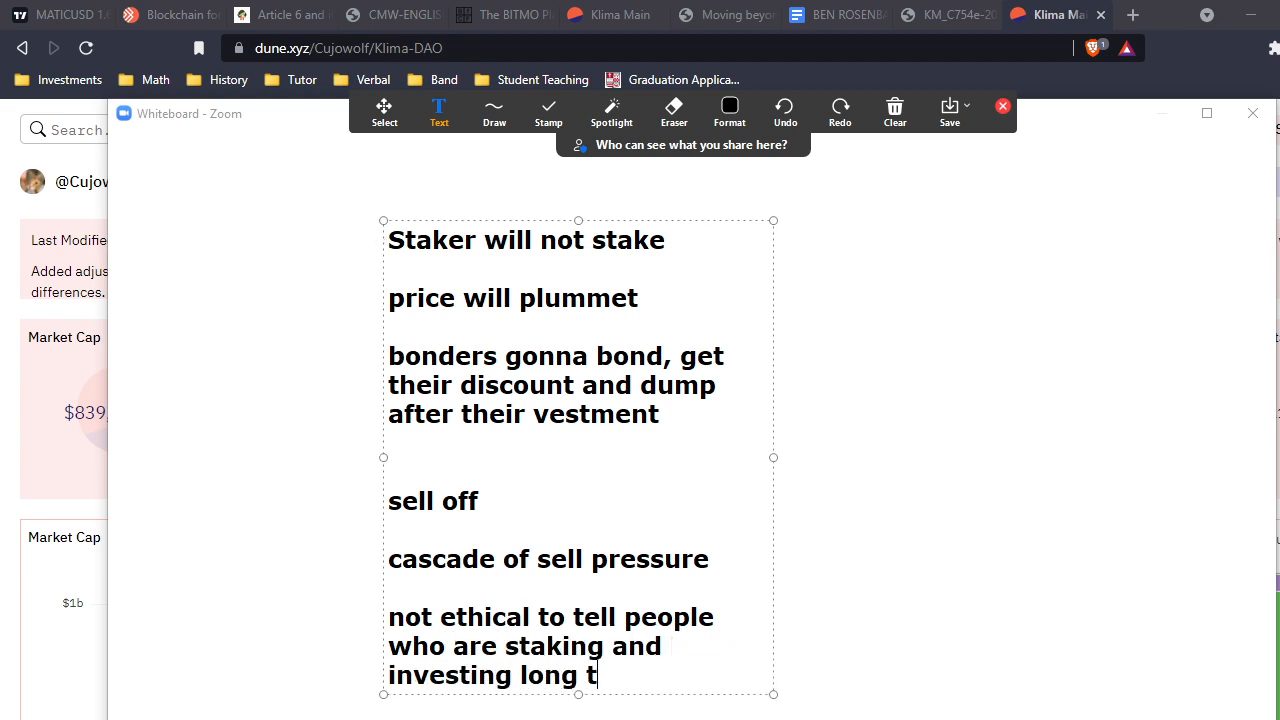
type("erm that their investment gets")
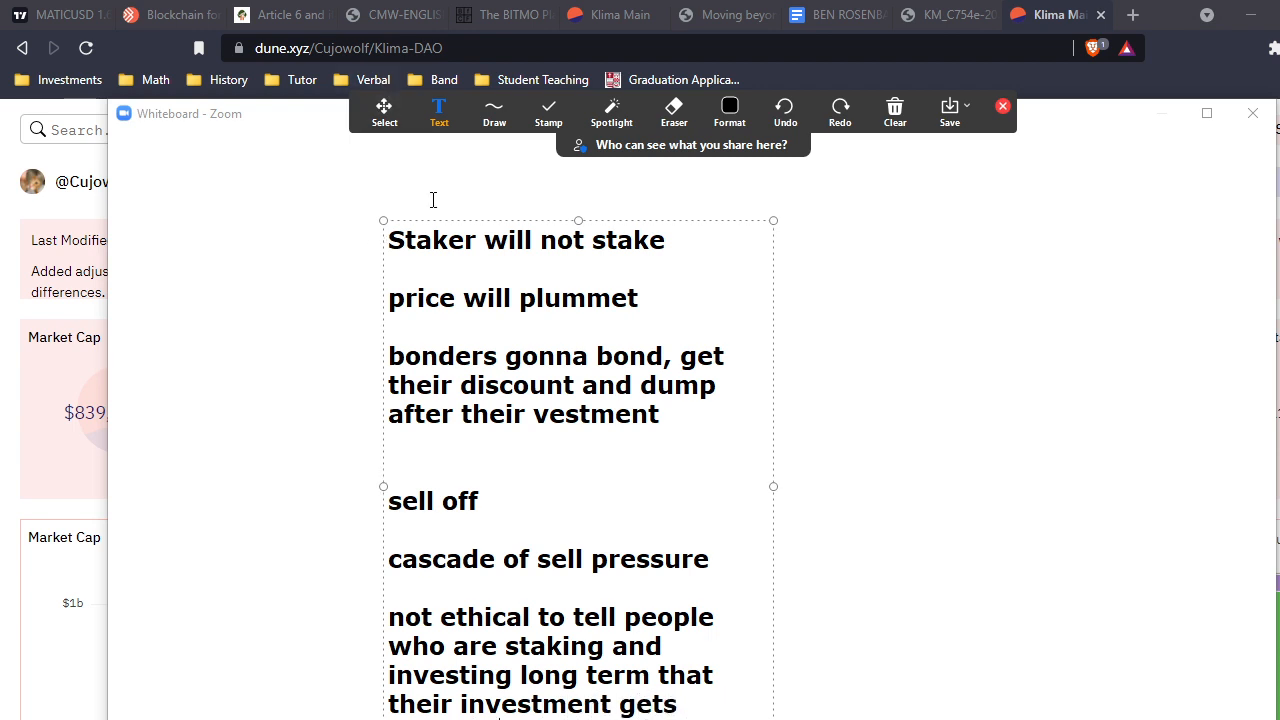
left_click_drag(578, 220, 372, 160)
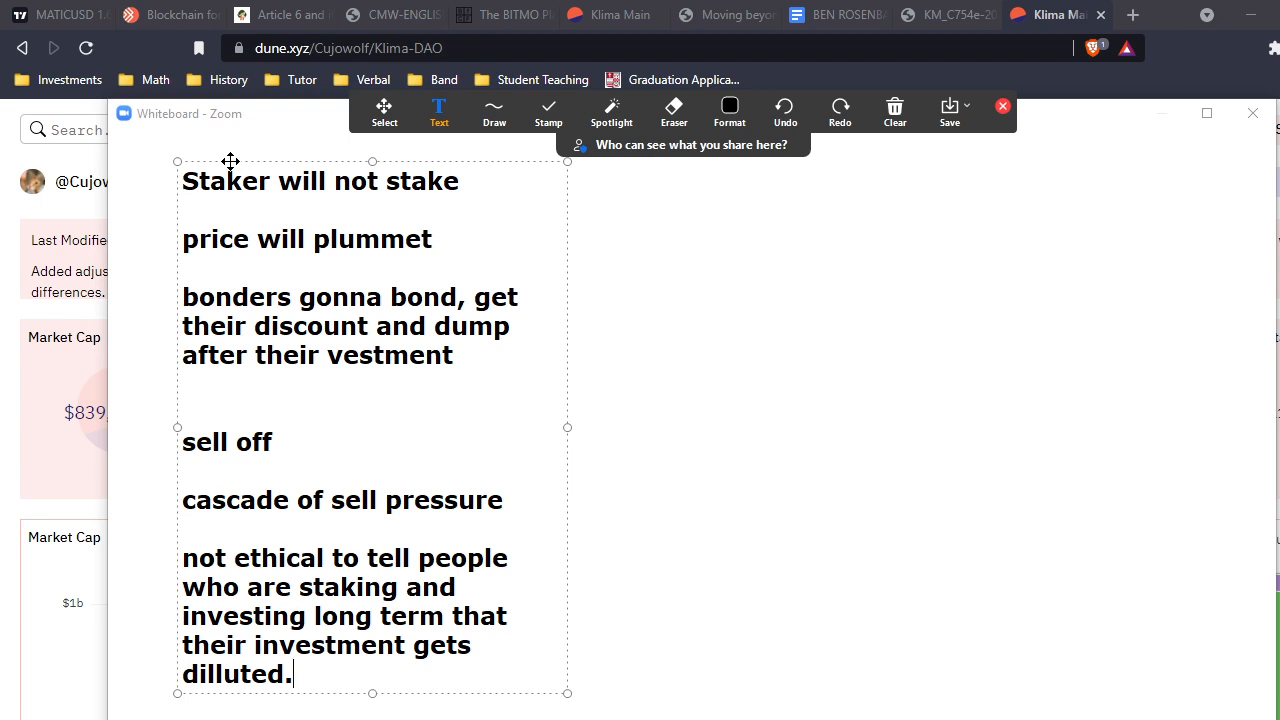
- Clear all drawings so the risk list is wiped off the board
left_click(892, 112)
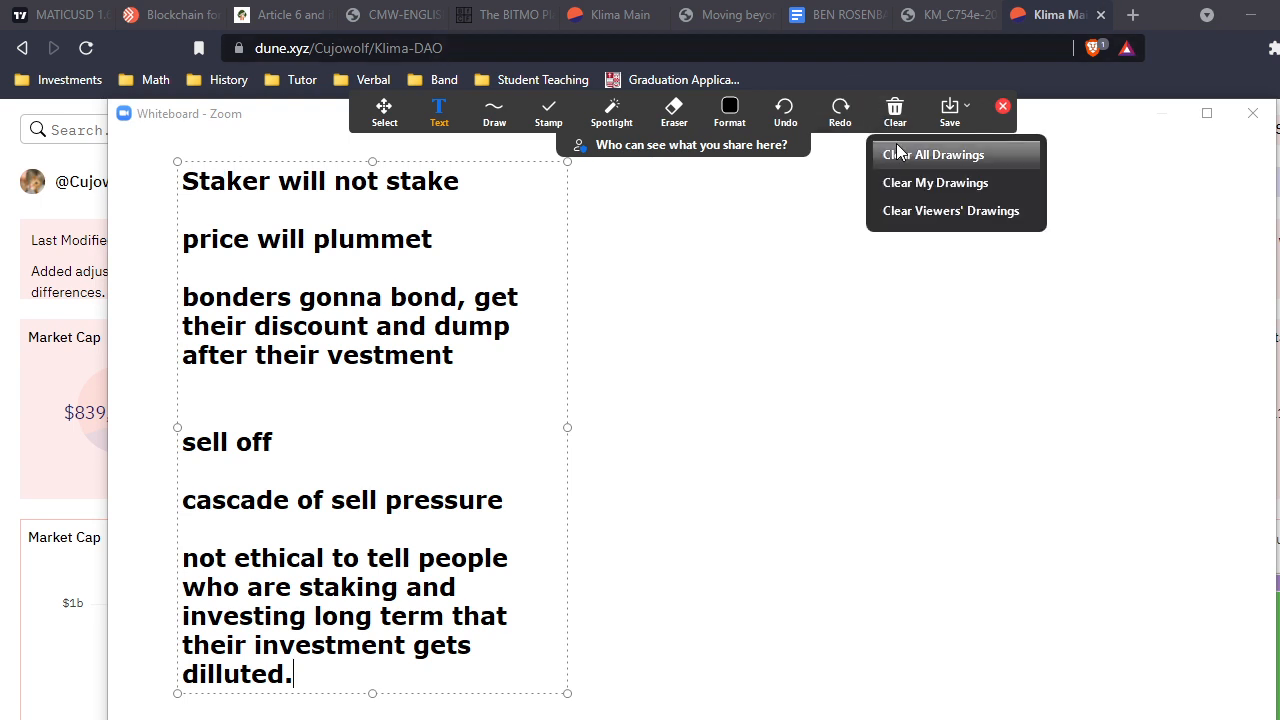
left_click(932, 154)
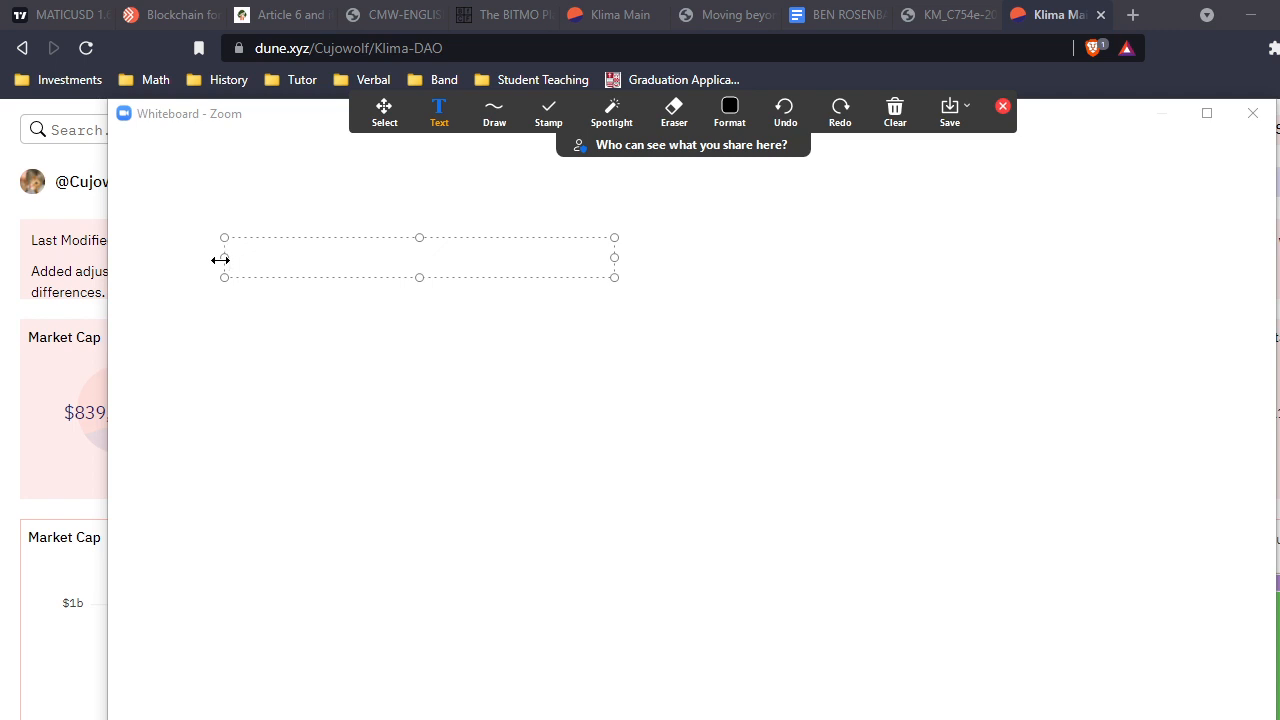
- Type the equation '680k *100 = 68,000,000' and finish editing
type("680")
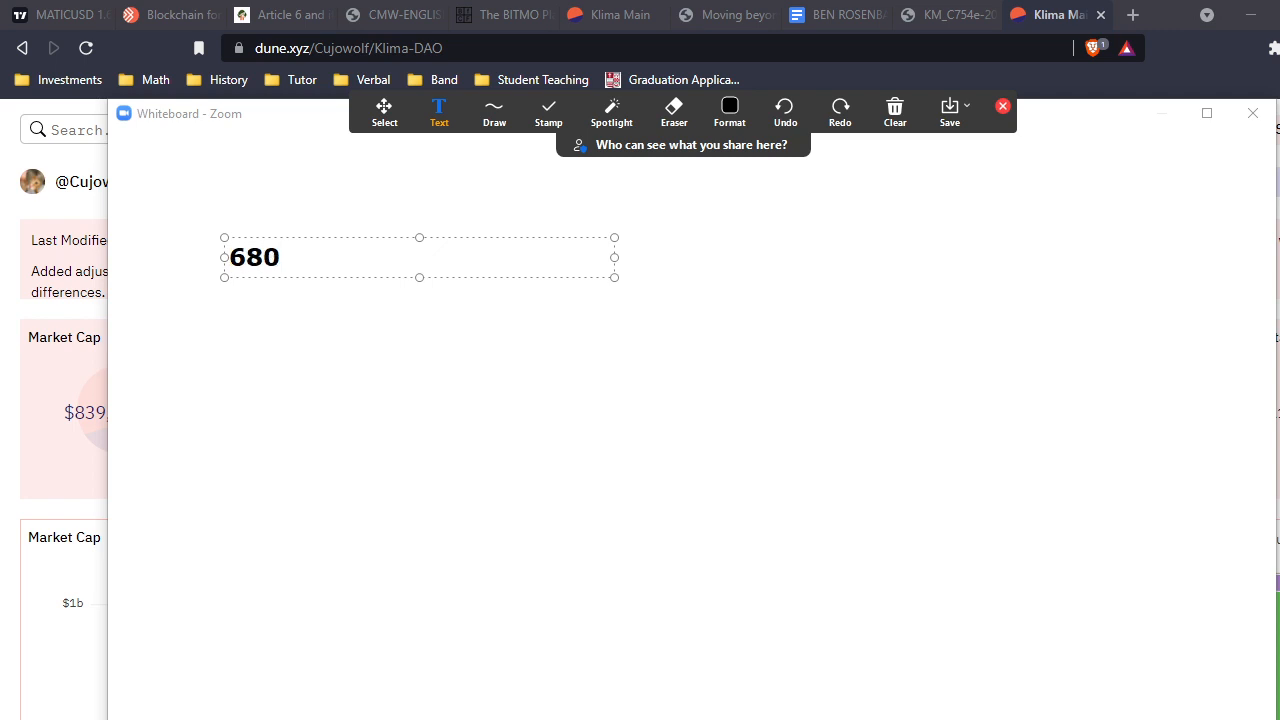
type("k *")
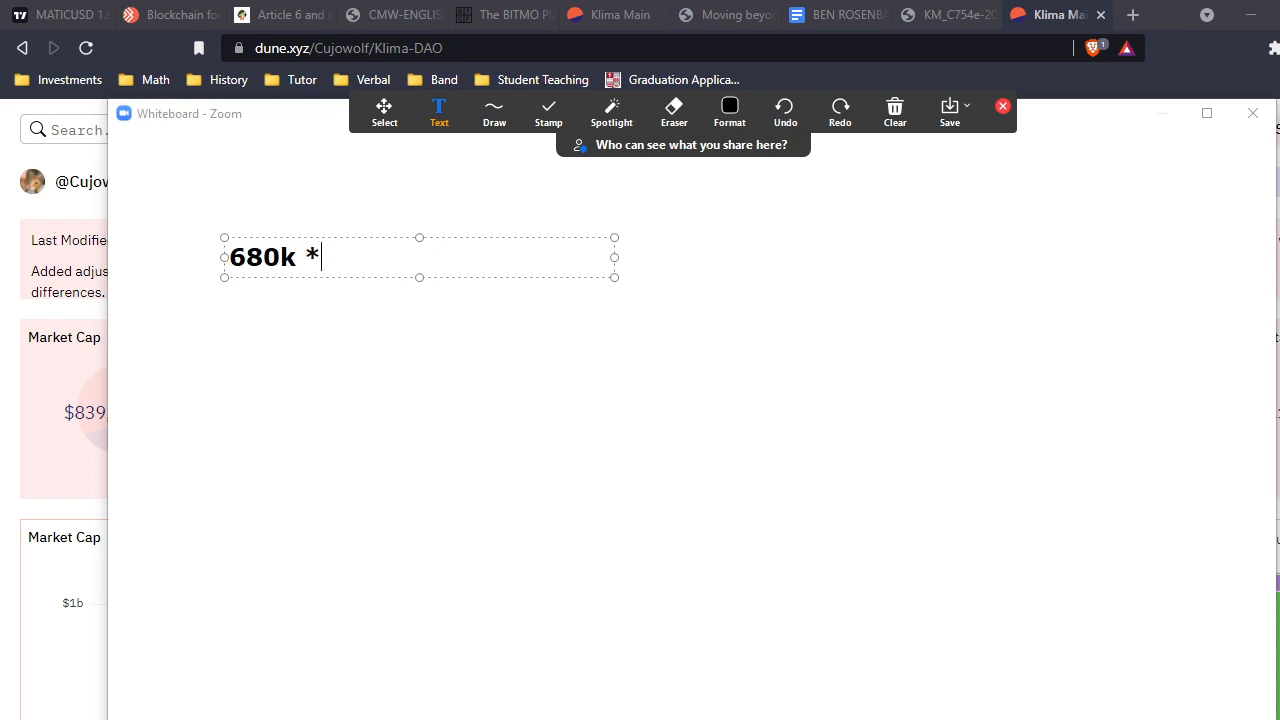
type("100")
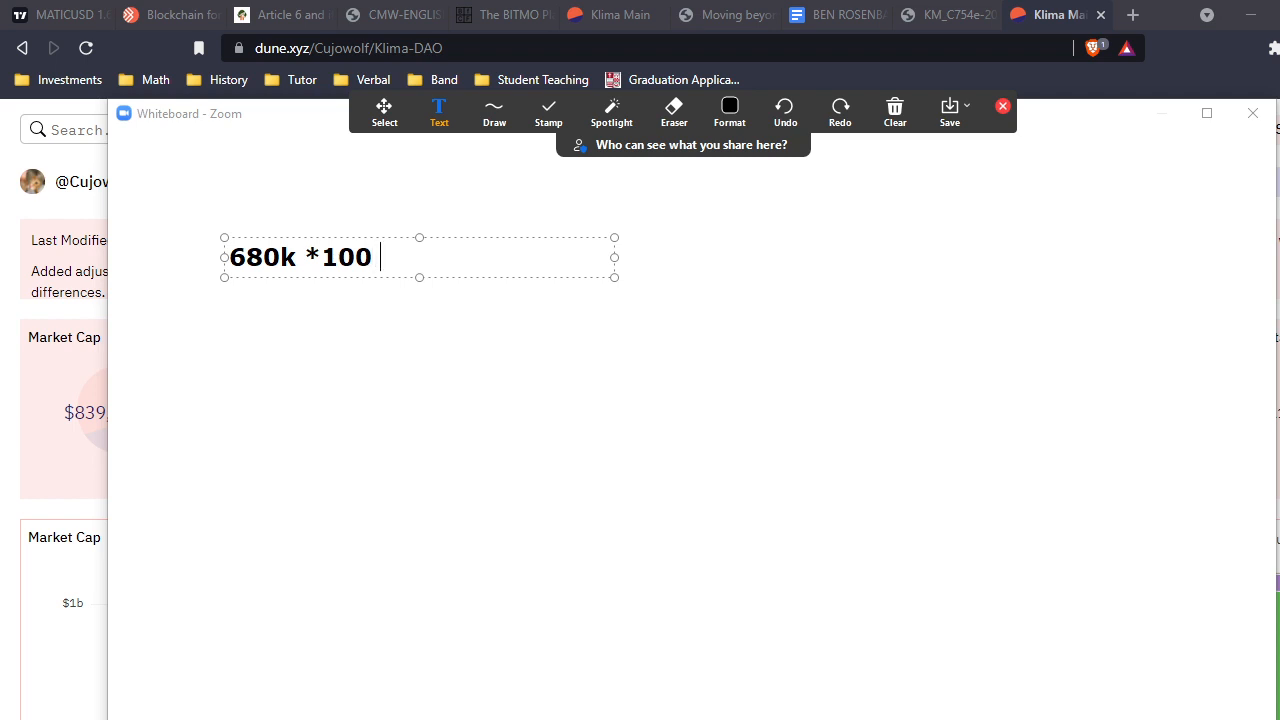
type("= 6")
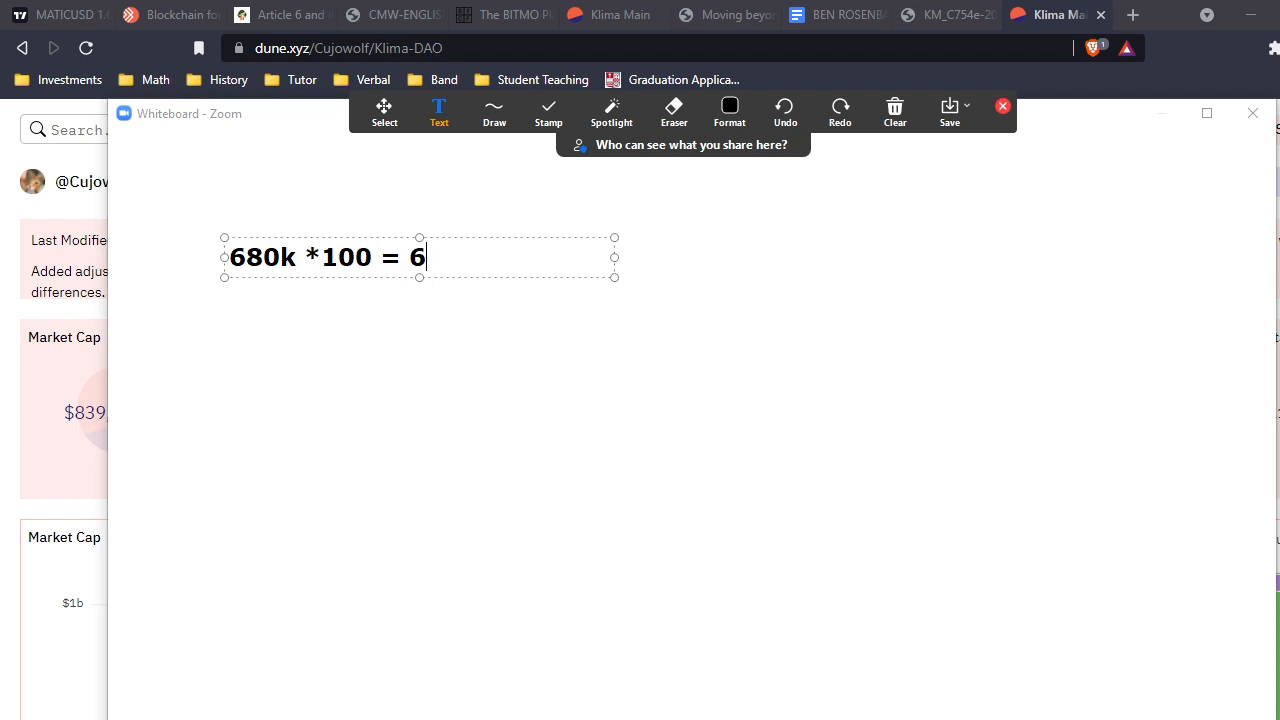
type("8000")
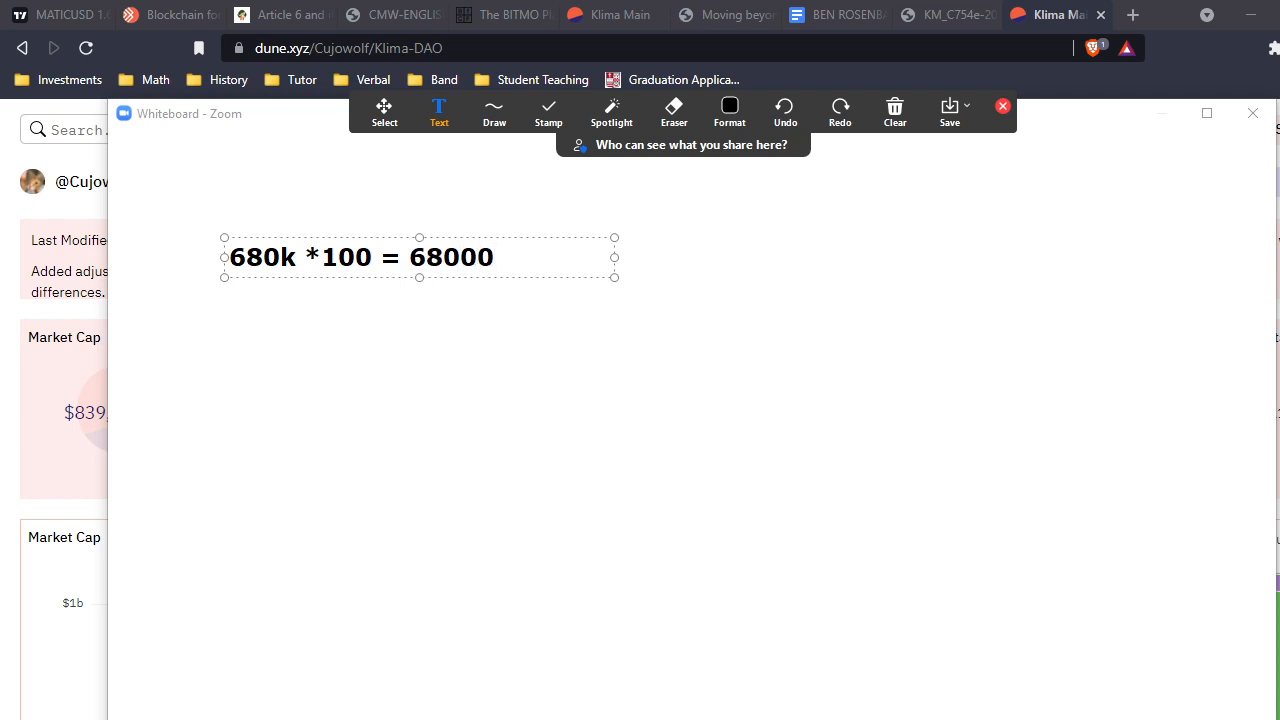
type("0")
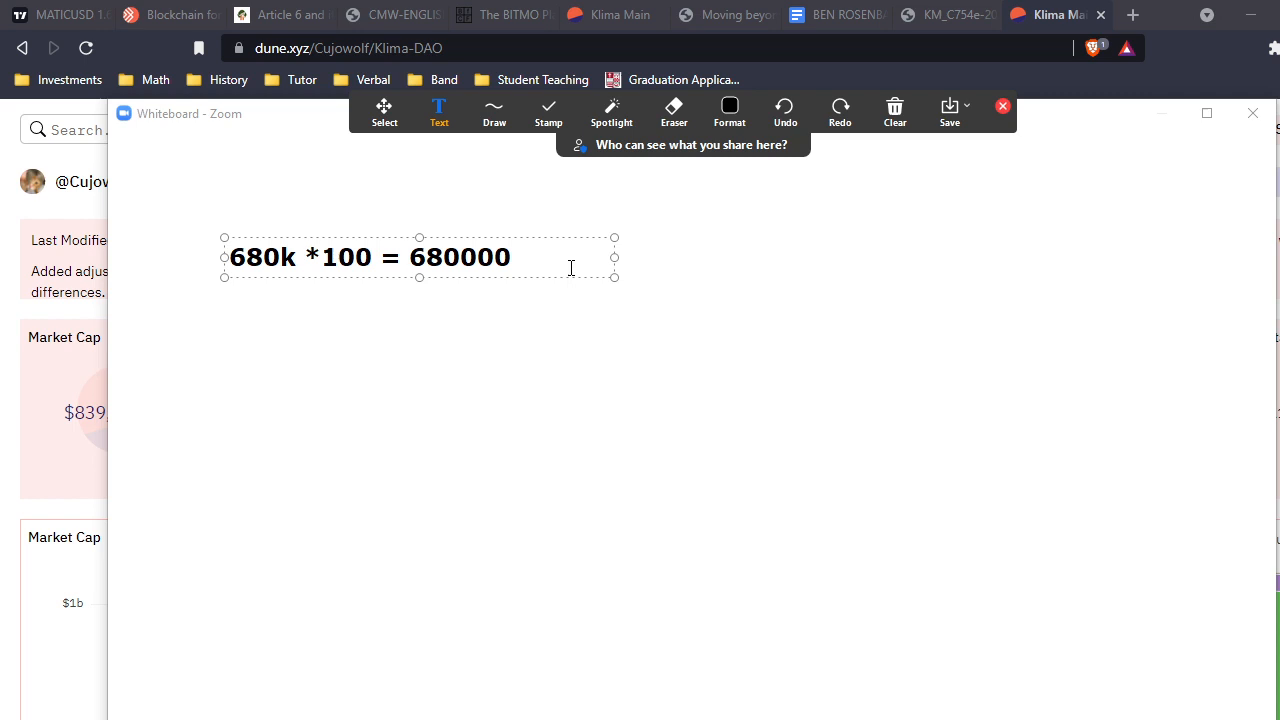
type("000")
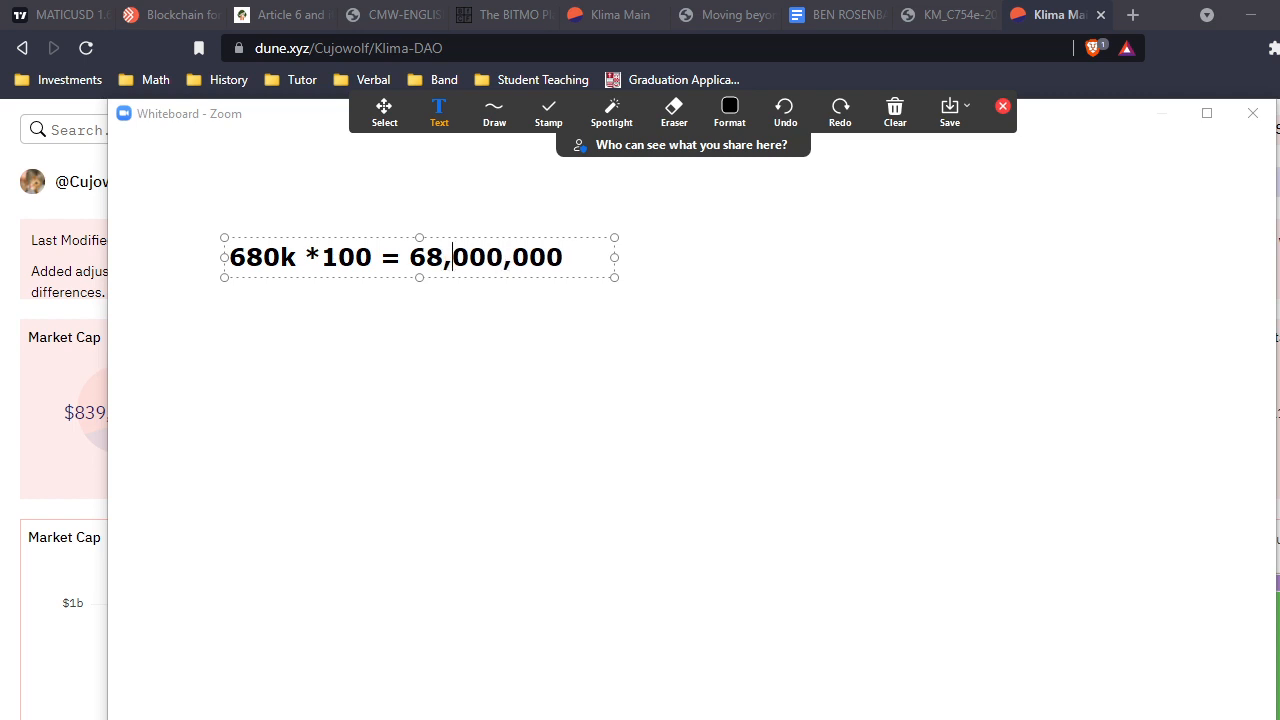
left_click(494, 112)
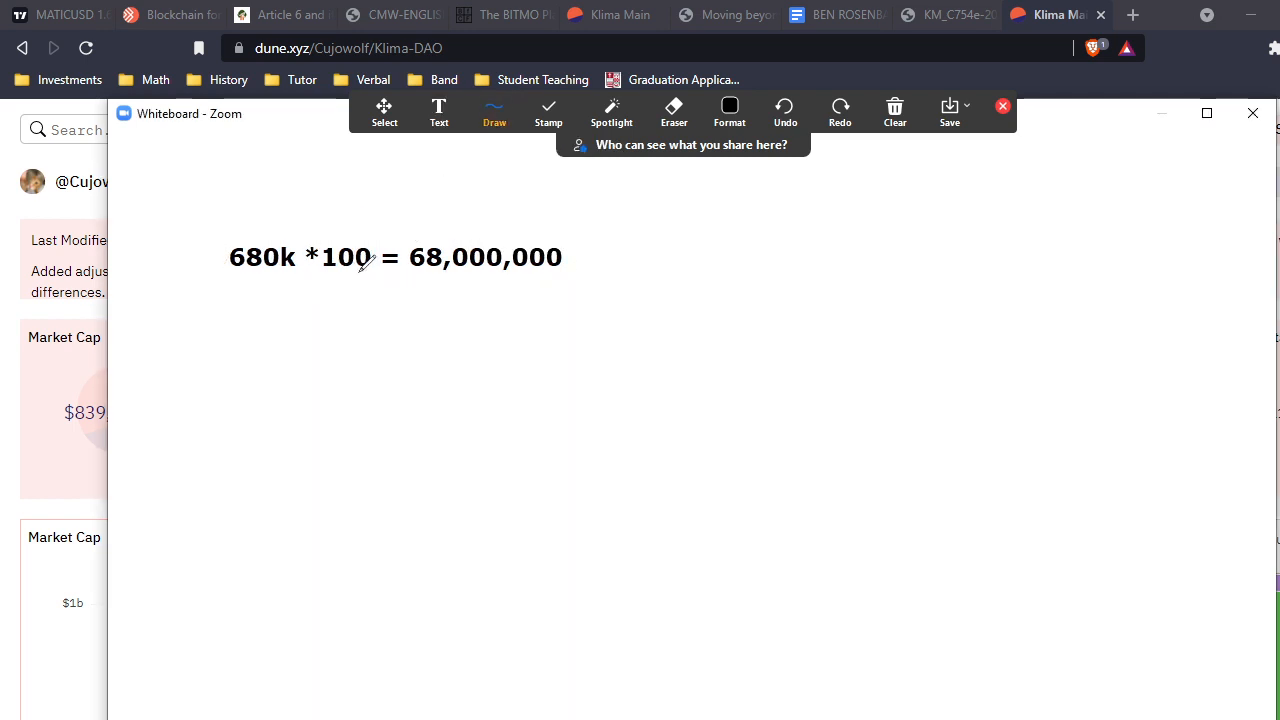
mouse_move(456, 176)
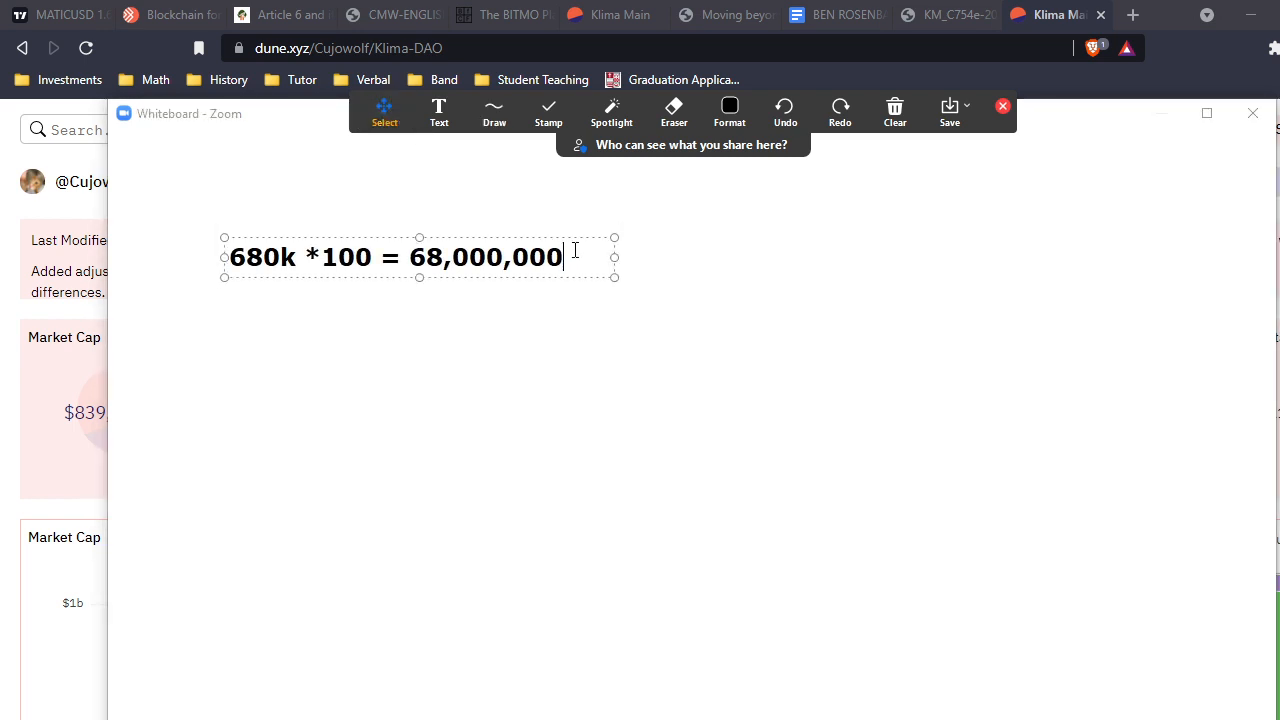
- Add a second line '780K * 100 = 78,000,000' beneath the first equation
key("Return")
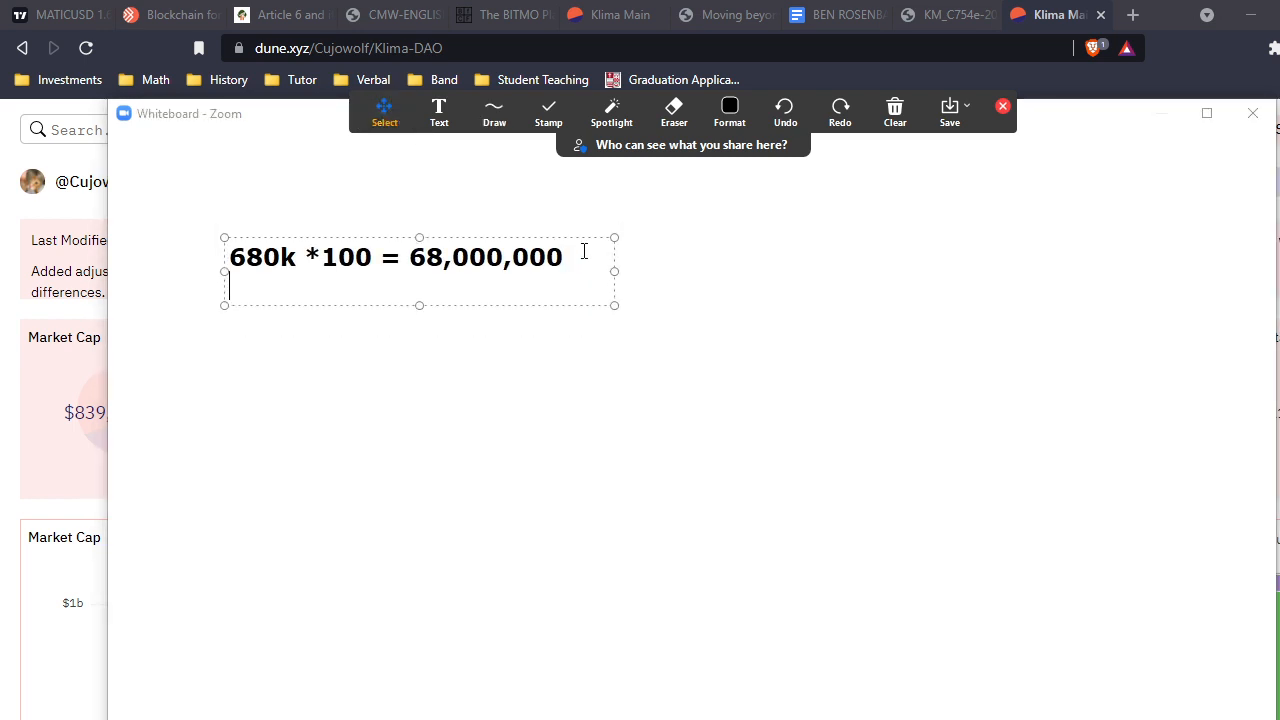
type("7")
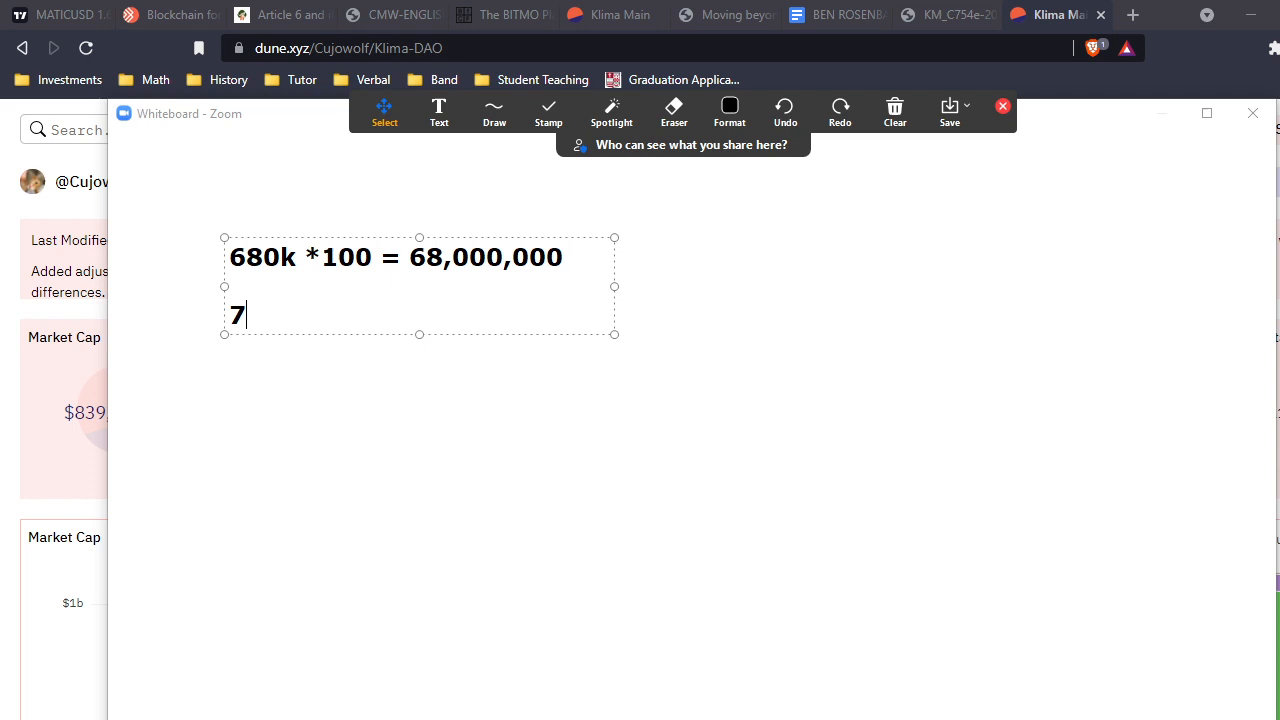
type("80K * 100")
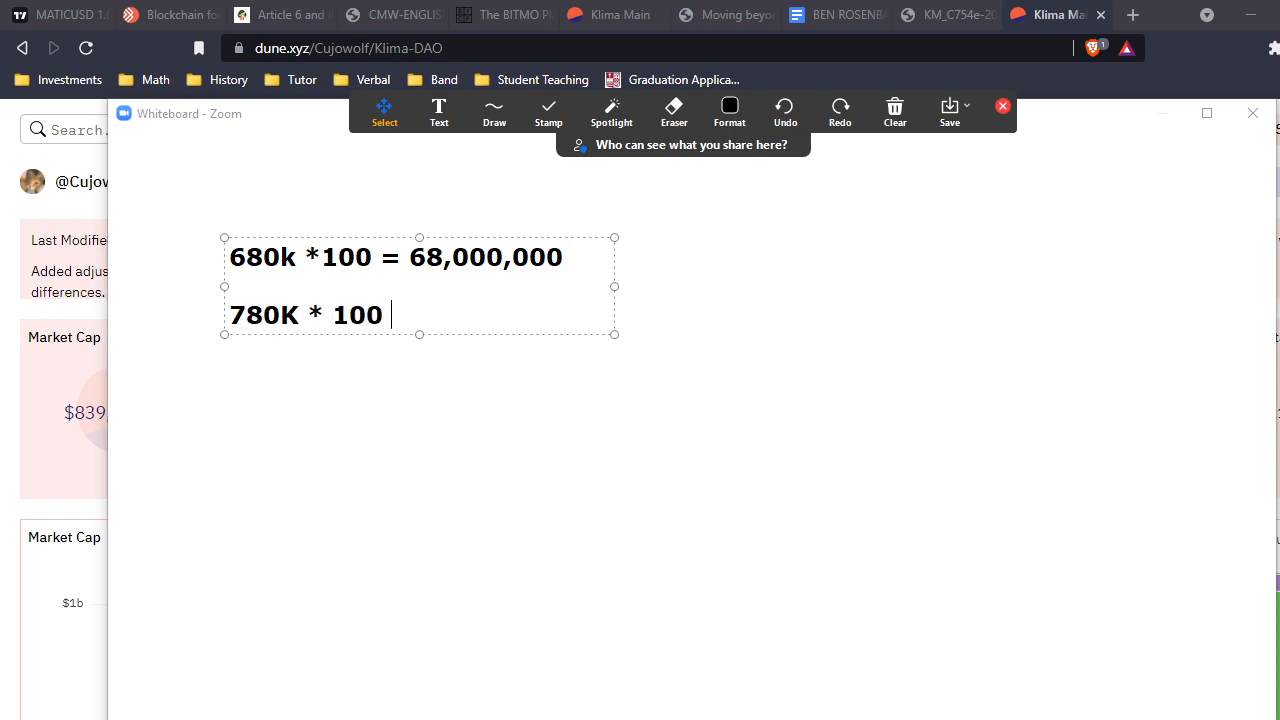
type("= 78,")
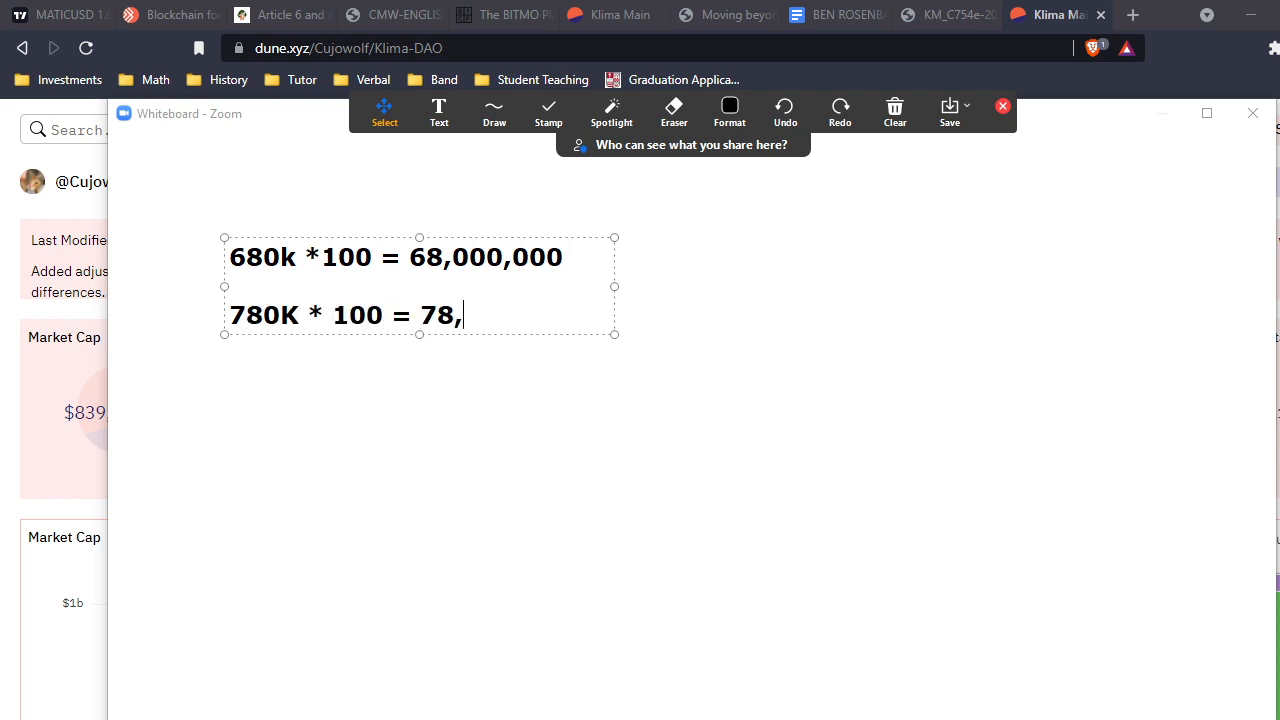
type("00")
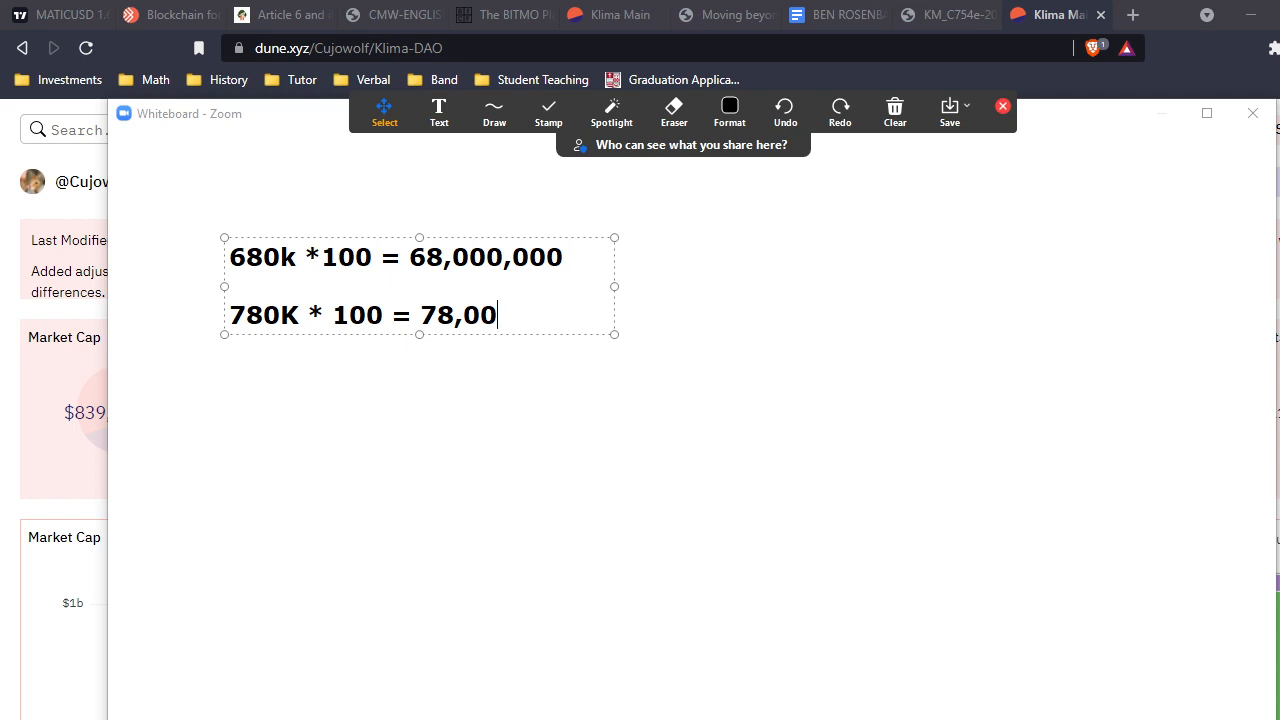
type("0,000")
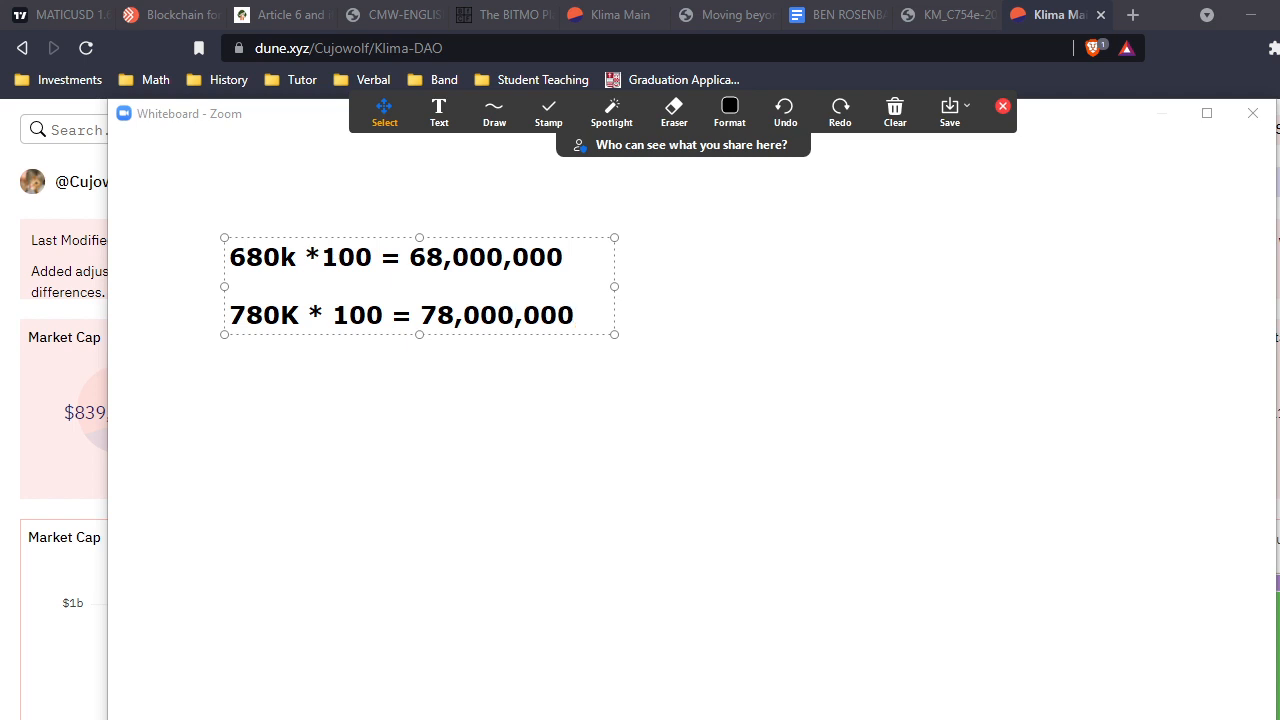
mouse_move(582, 240)
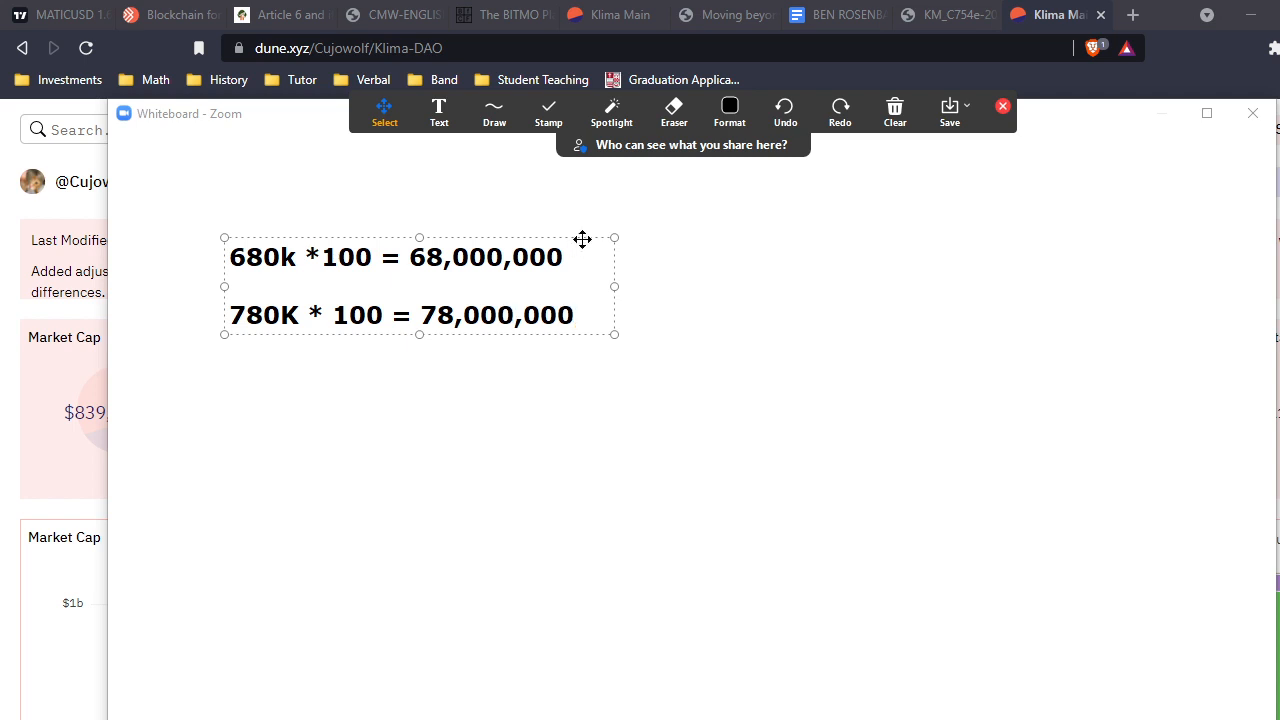
left_click(494, 110)
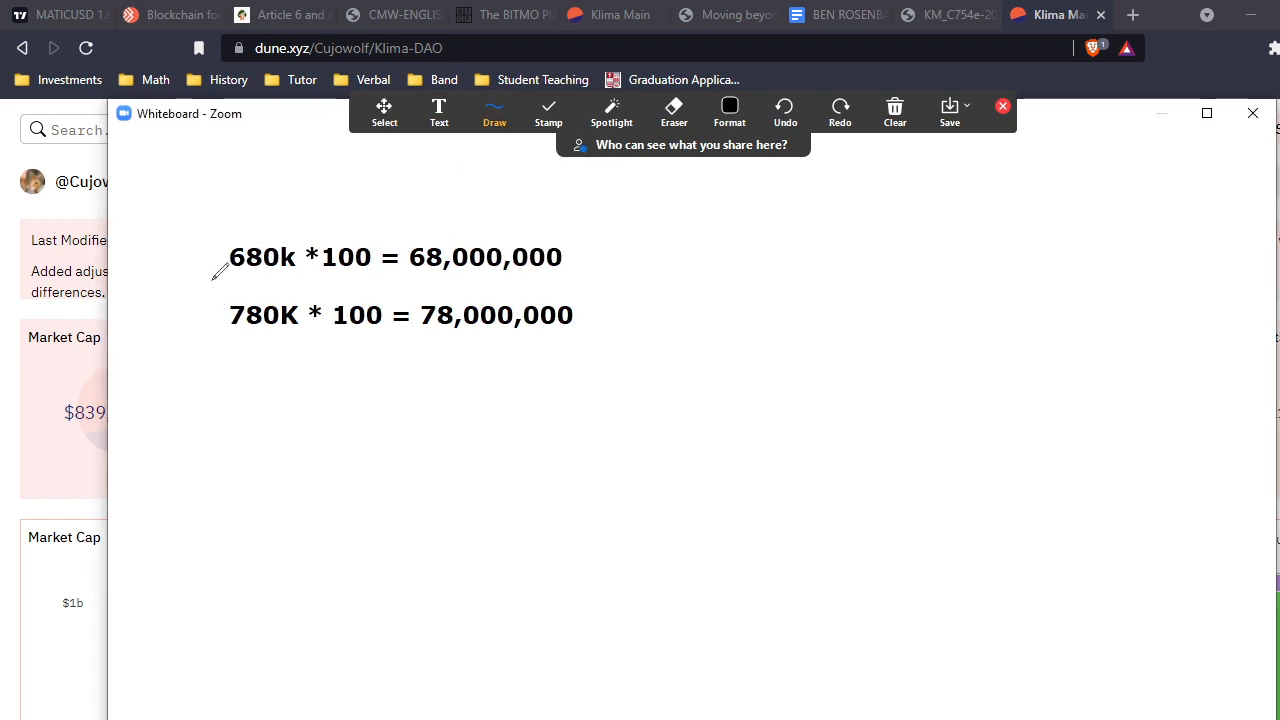
- Handwrite '+100k' between the starting amounts and '+10mm' between the two results
left_click_drag(204, 290, 256, 284)
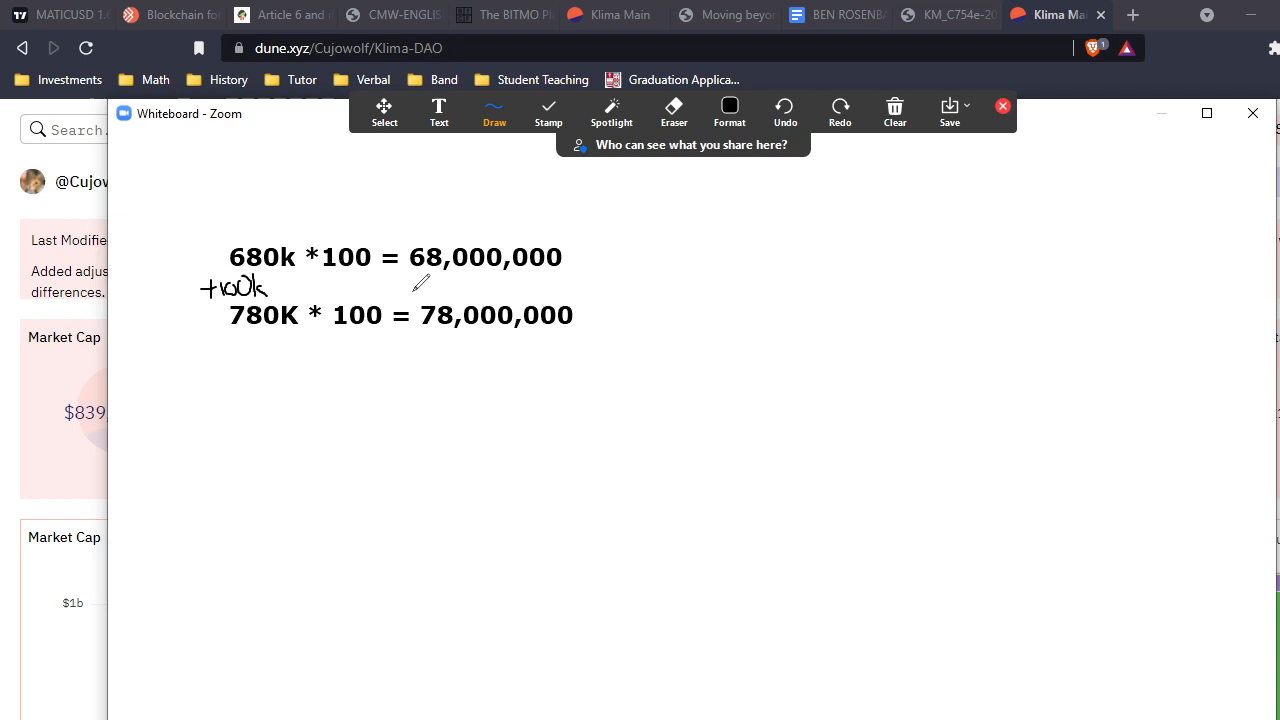
left_click_drag(404, 290, 440, 284)
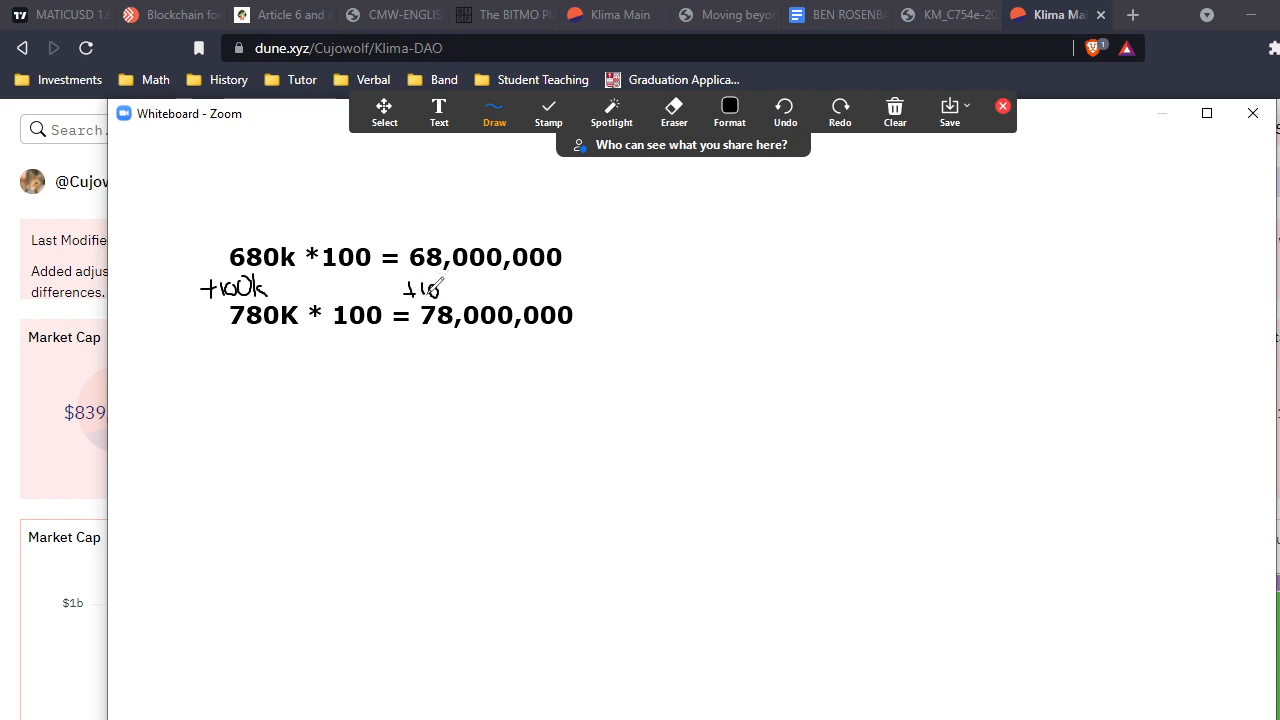
left_click_drag(430, 290, 496, 284)
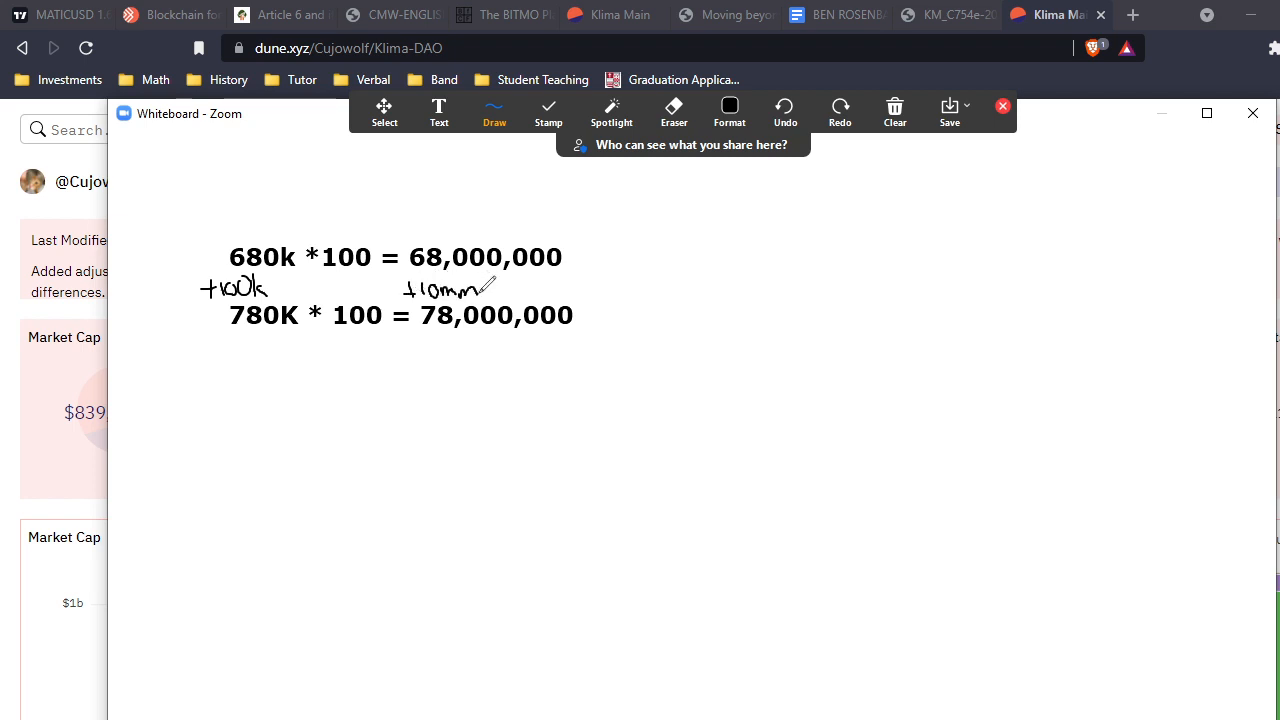